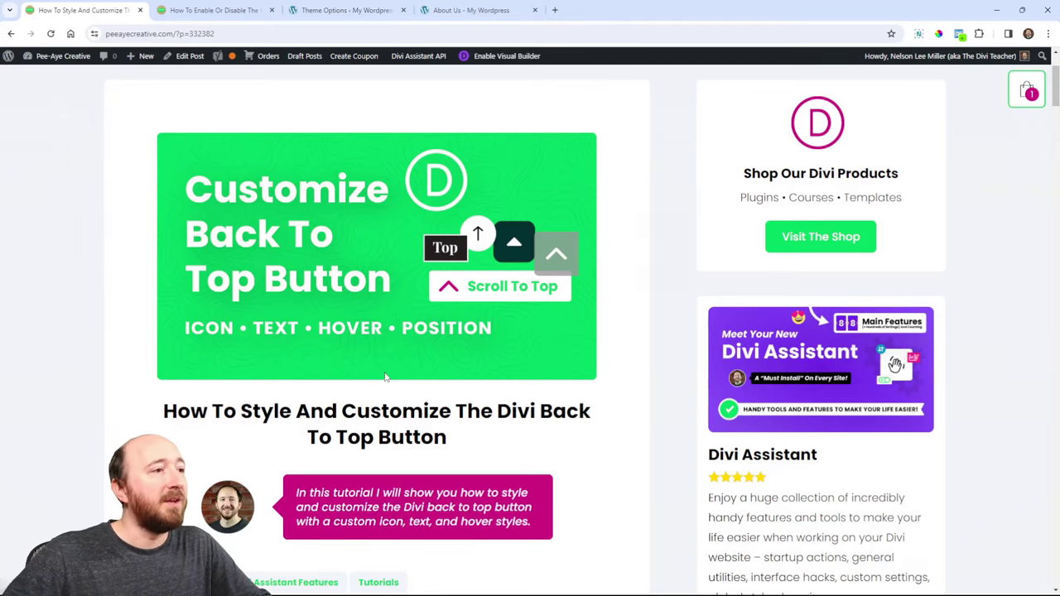
mouse_move(565, 351)
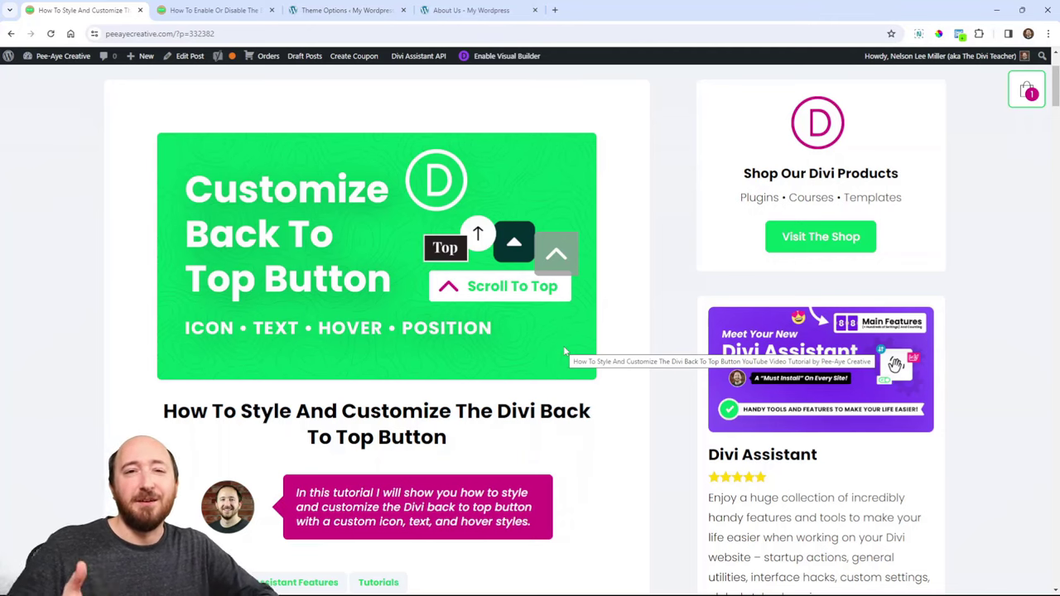
mouse_move(573, 329)
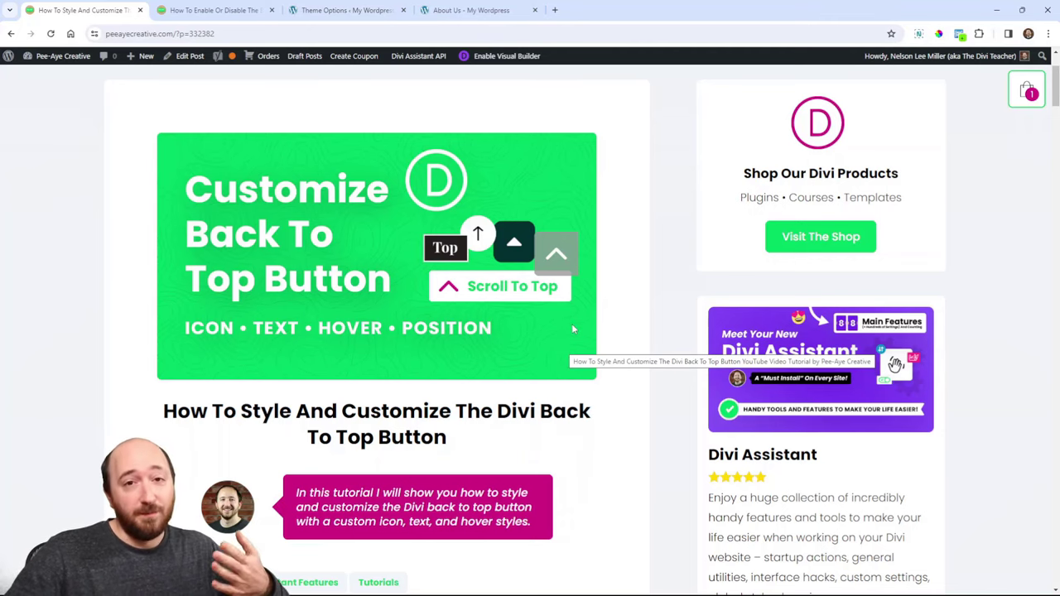
Step: Toggle Divi's Back To Top Button off and back on, leaving it enabled
scroll("down", 3)
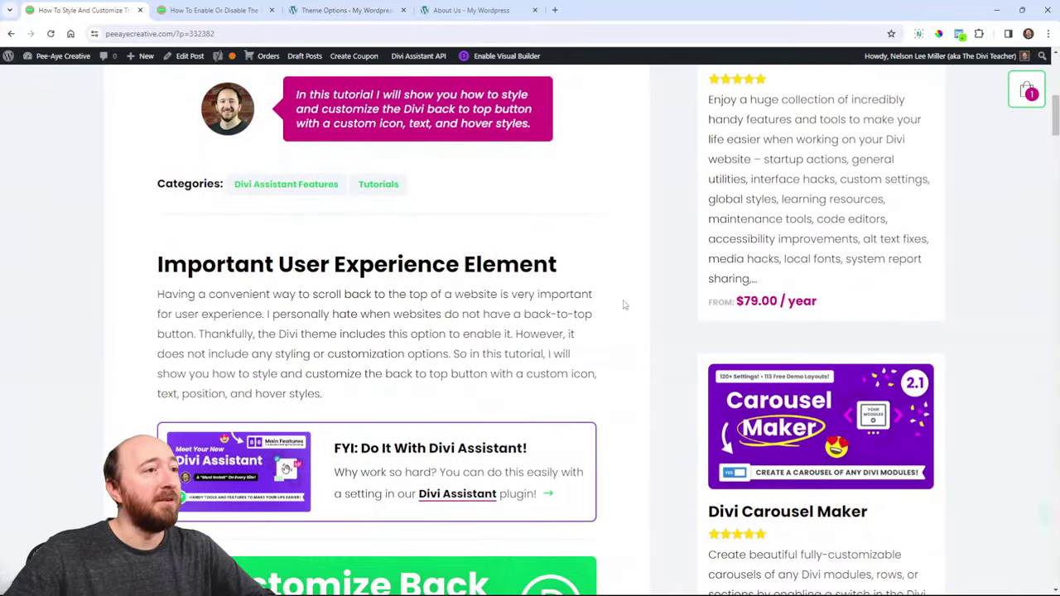
scroll("down", 3)
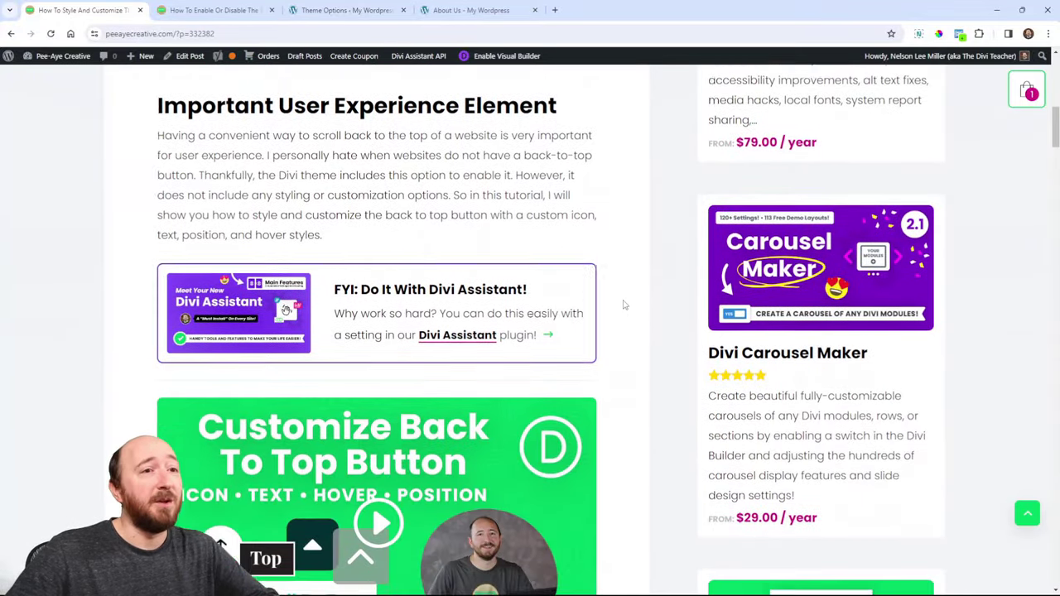
scroll("down", 3)
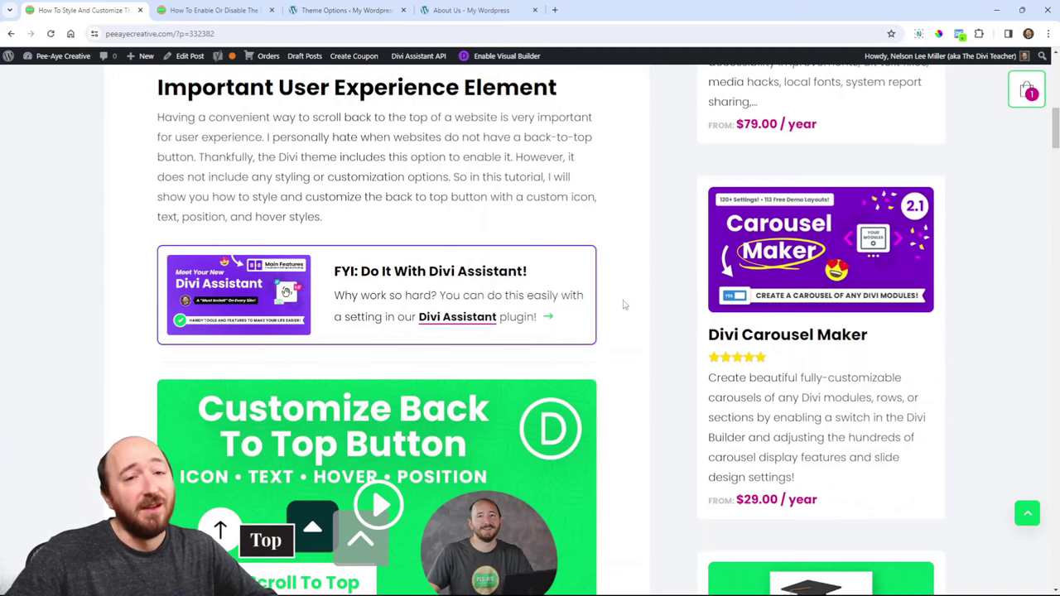
scroll("down", 3)
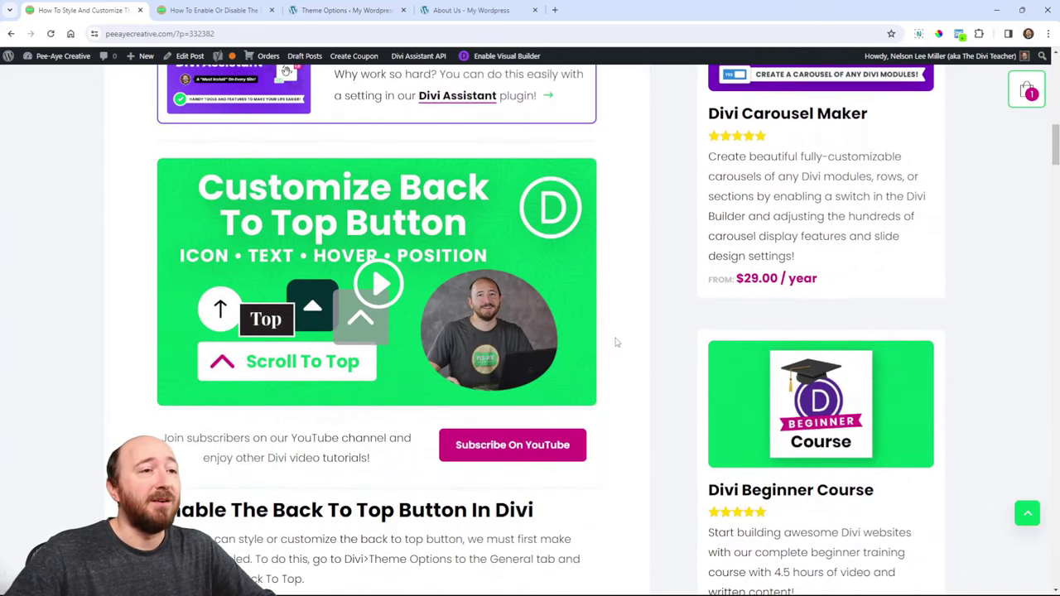
scroll("down", 3)
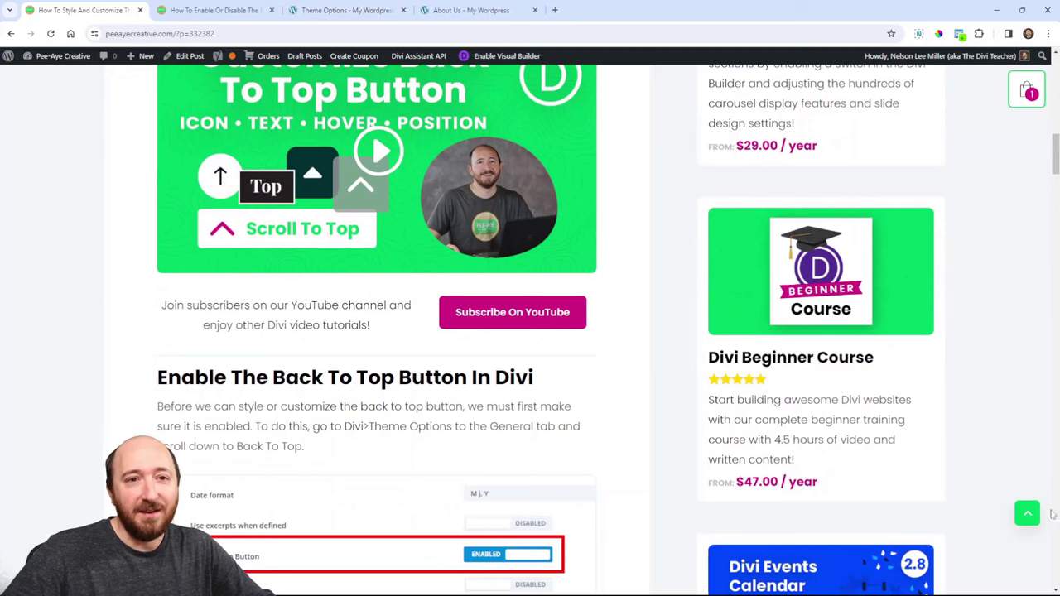
mouse_move(864, 465)
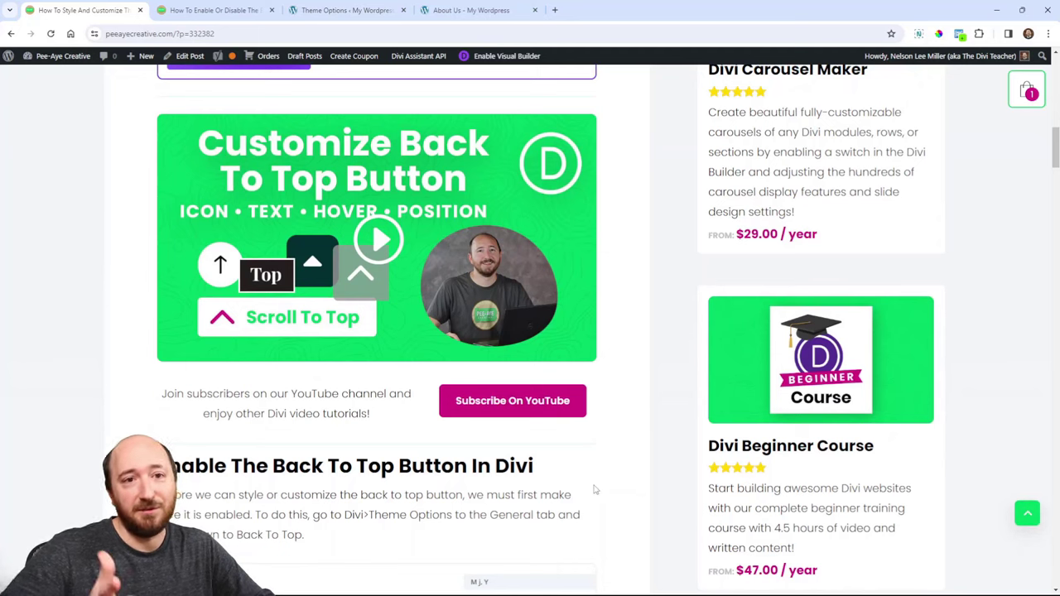
scroll("down", 3)
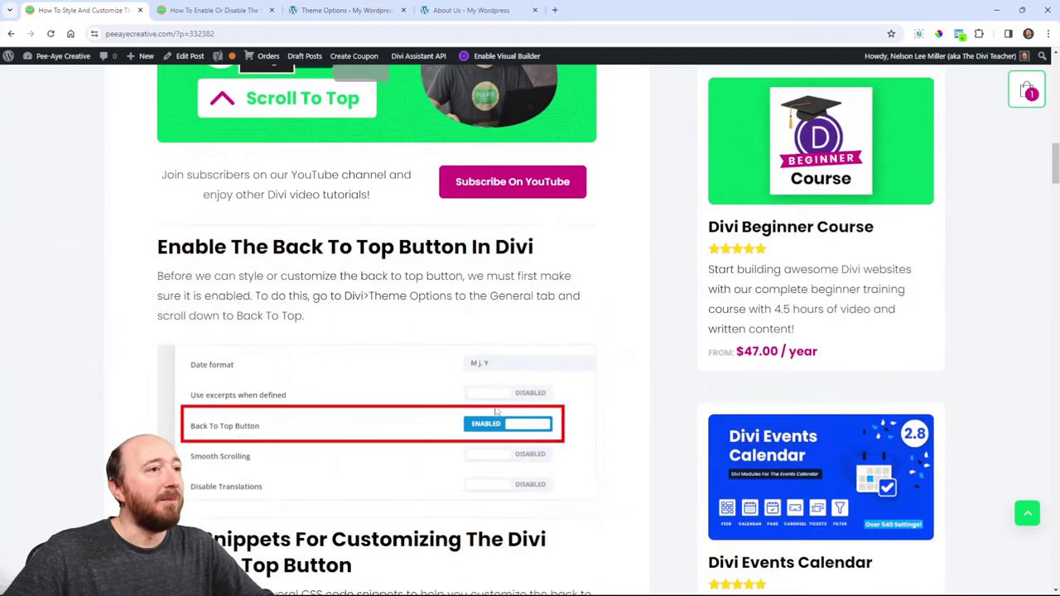
scroll("down", 3)
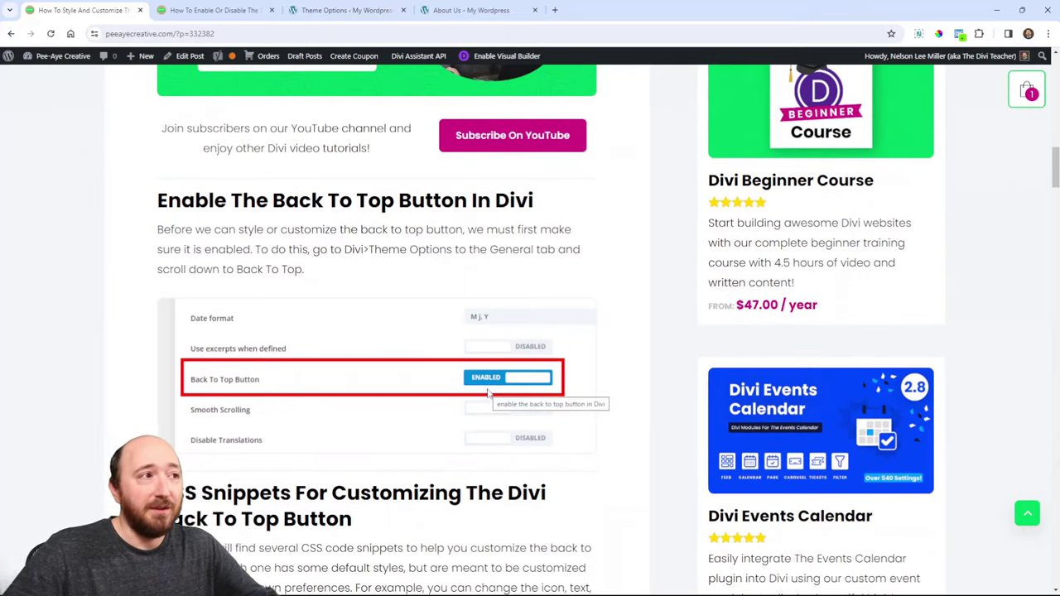
scroll("down", 3)
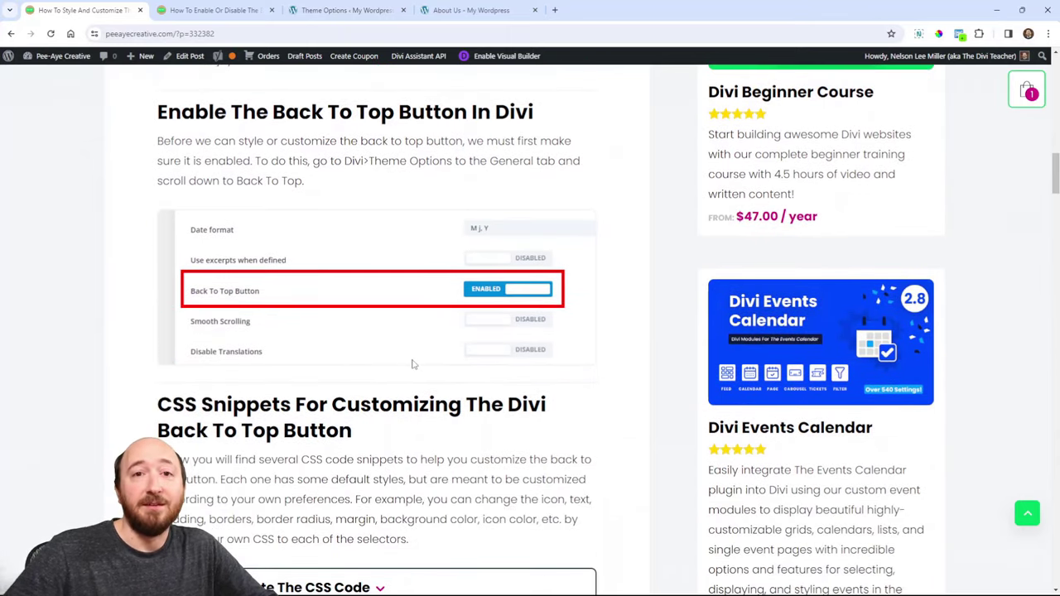
mouse_move(413, 363)
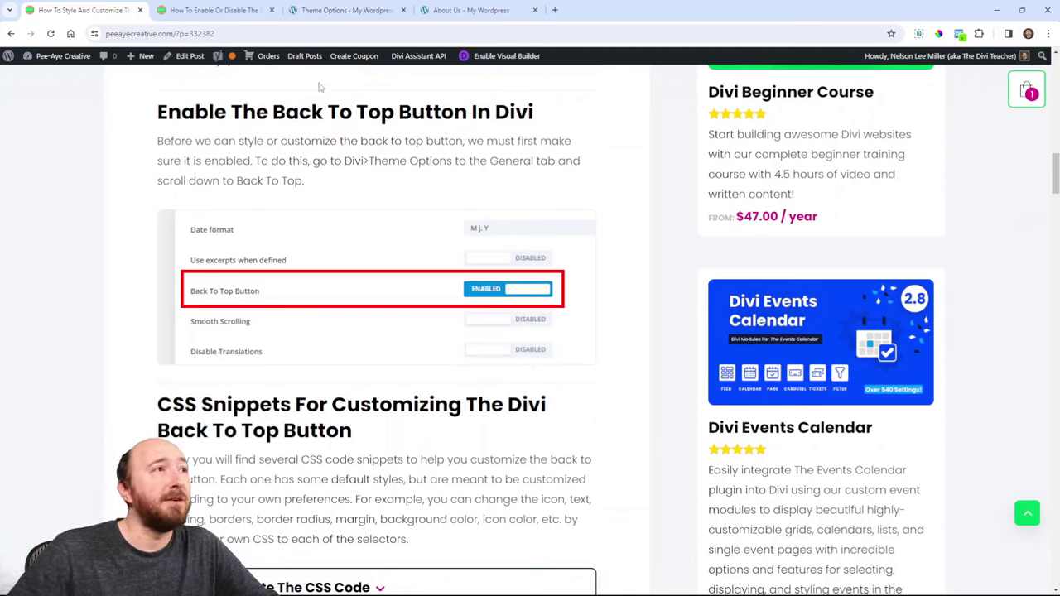
left_click(347, 10)
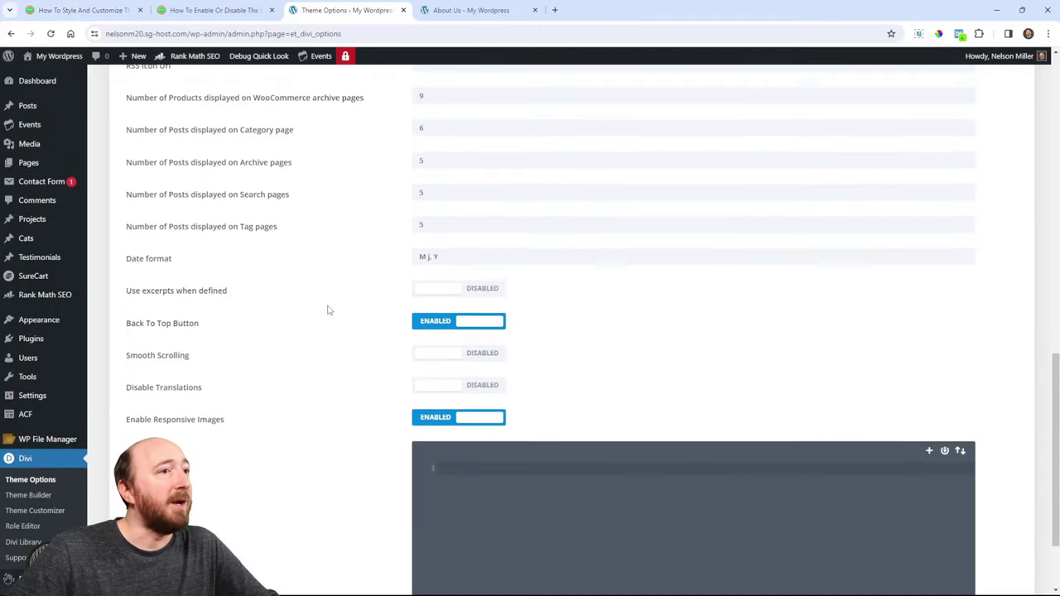
scroll("down", 3)
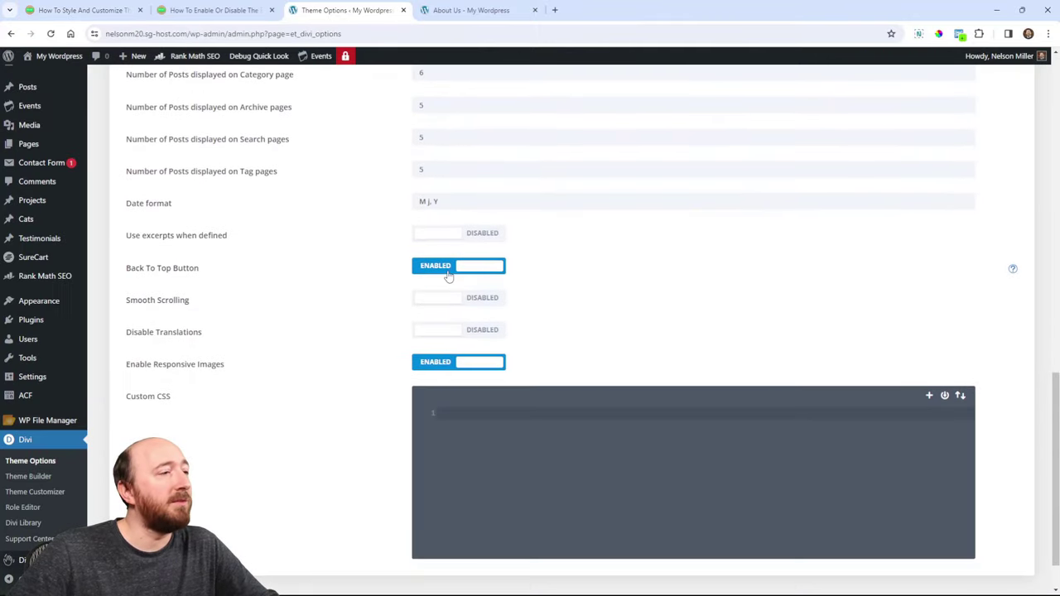
left_click(458, 265)
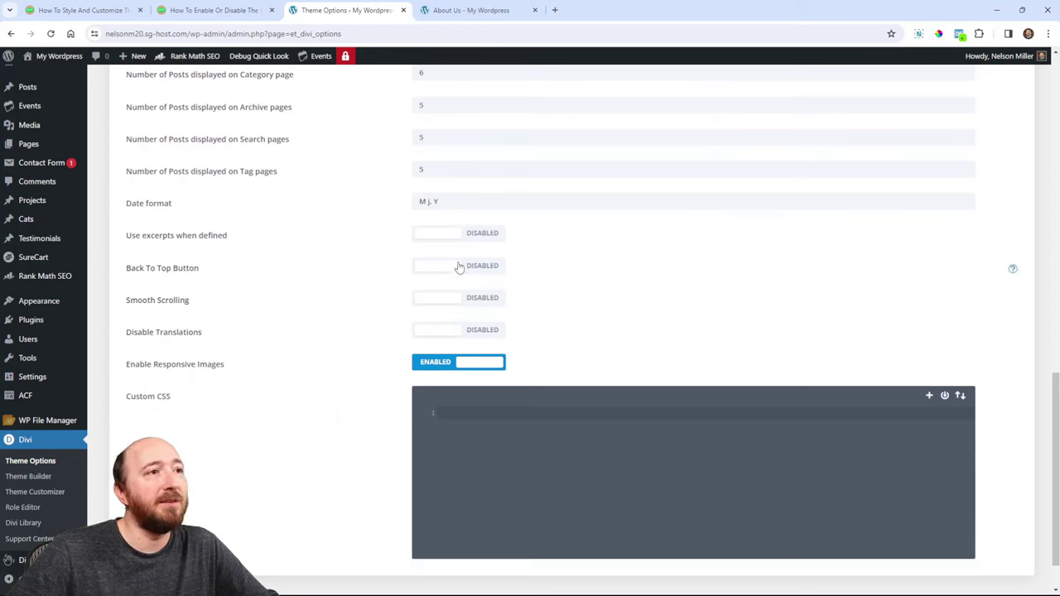
left_click(458, 265)
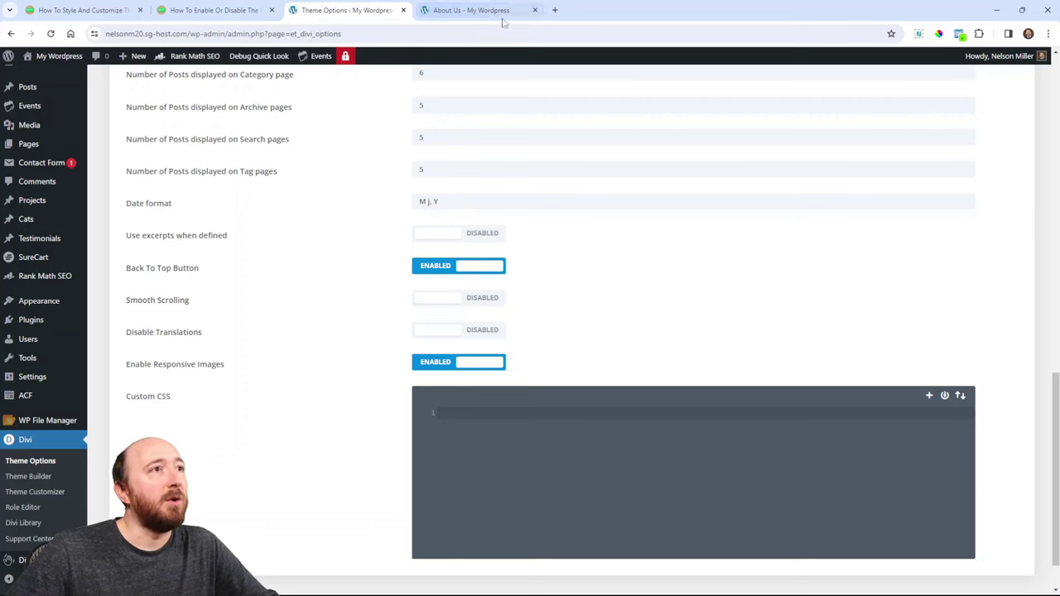
Step: Scroll down the About Us page until the back-to-top button appears
left_click(478, 10)
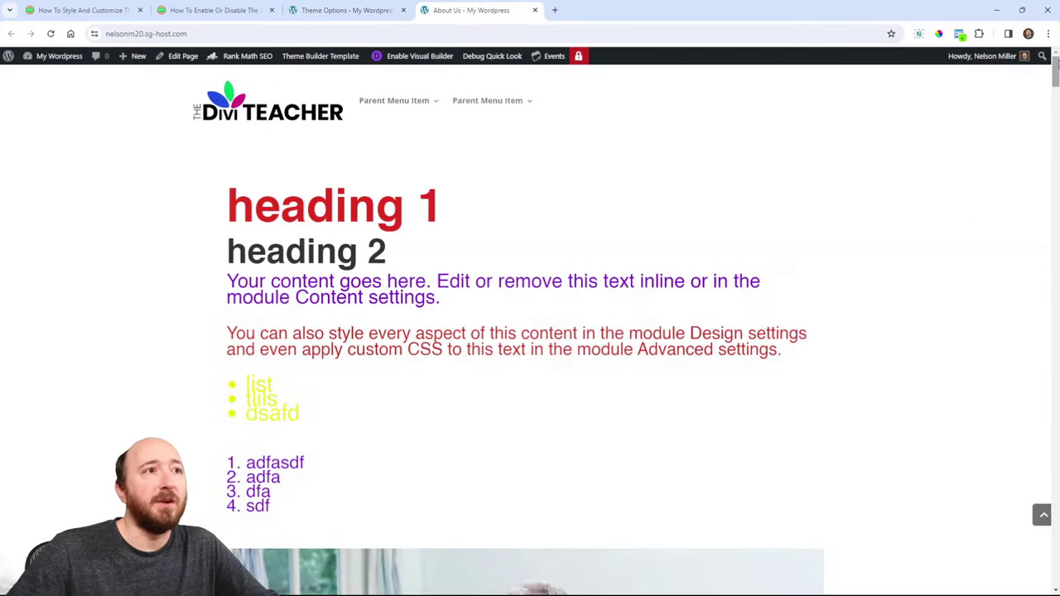
mouse_move(691, 224)
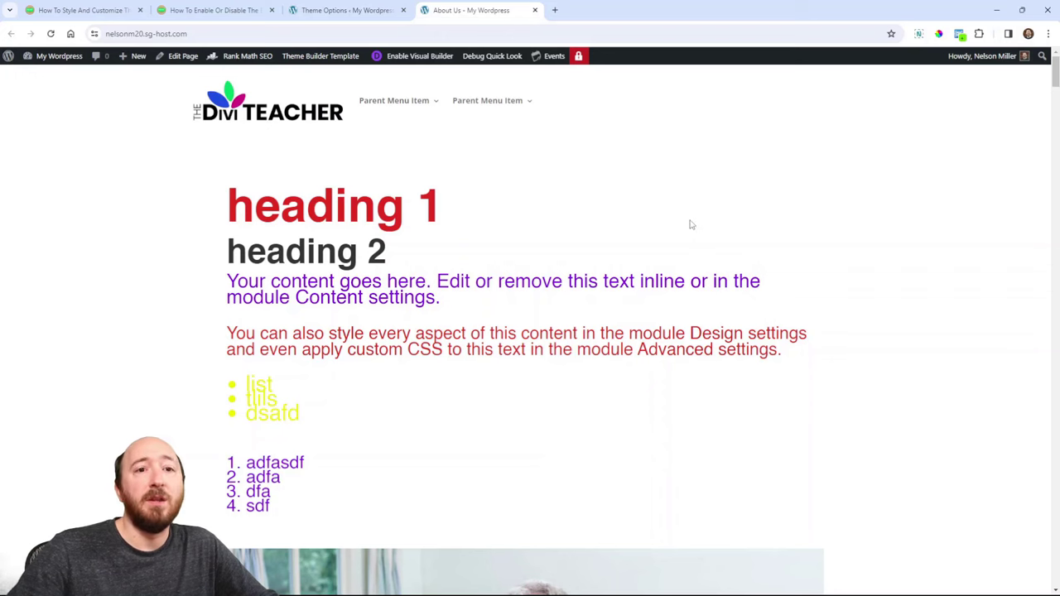
scroll("down", 3)
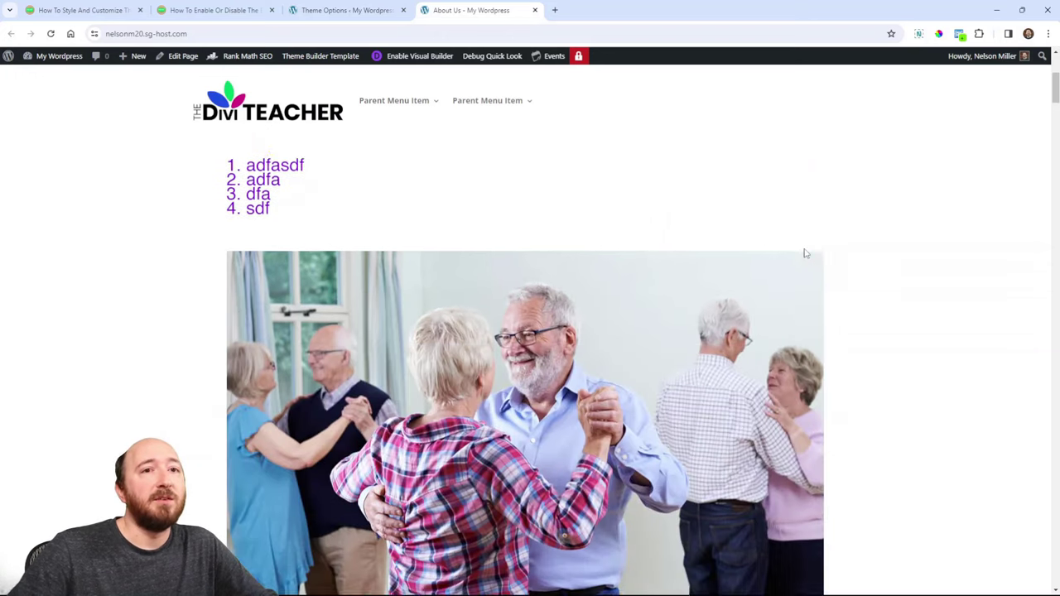
scroll("down", 3)
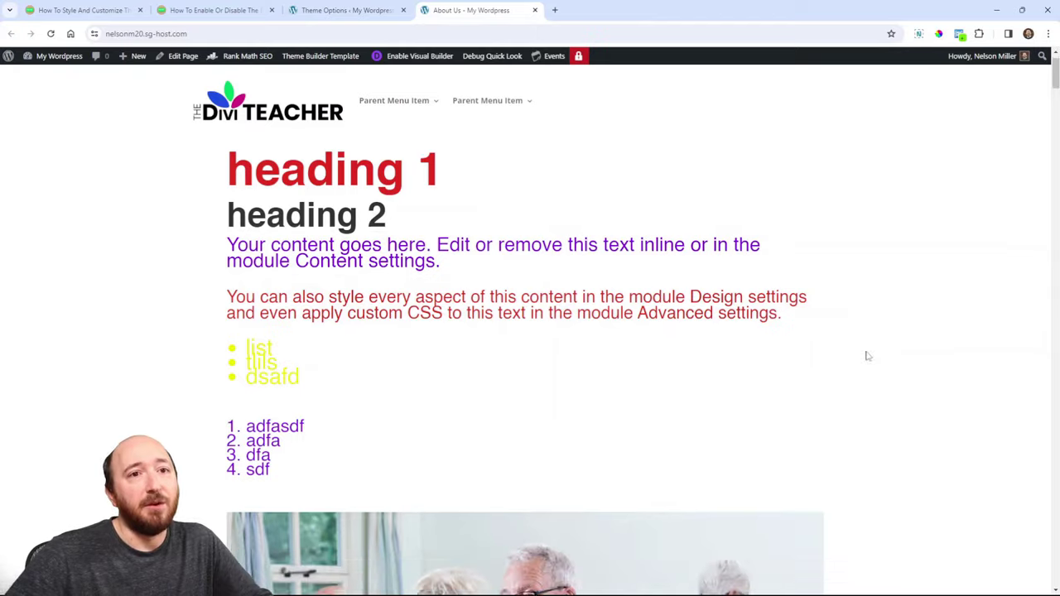
scroll("down", 3)
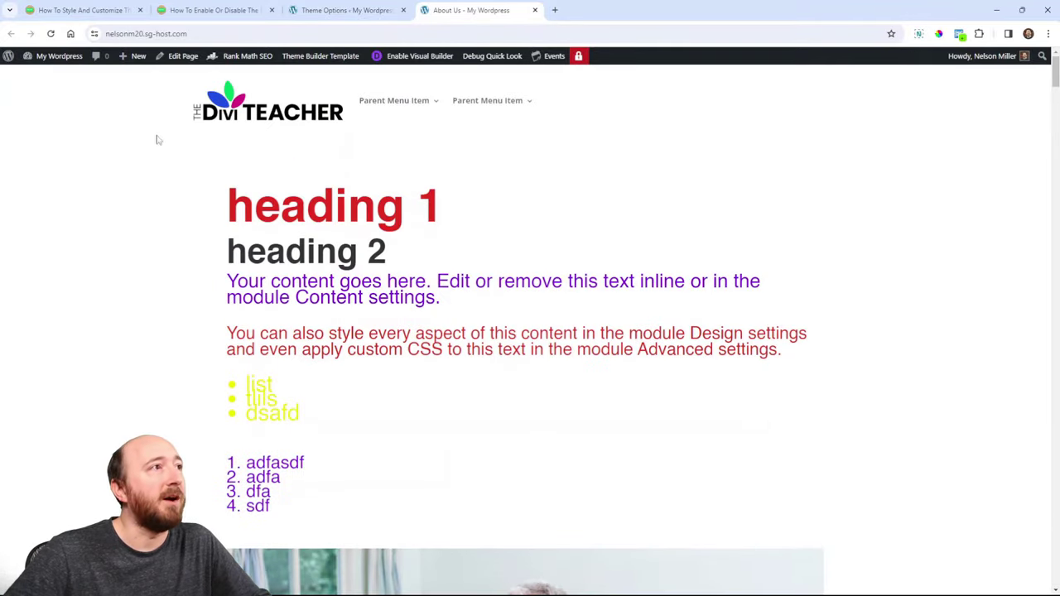
scroll("down", 3)
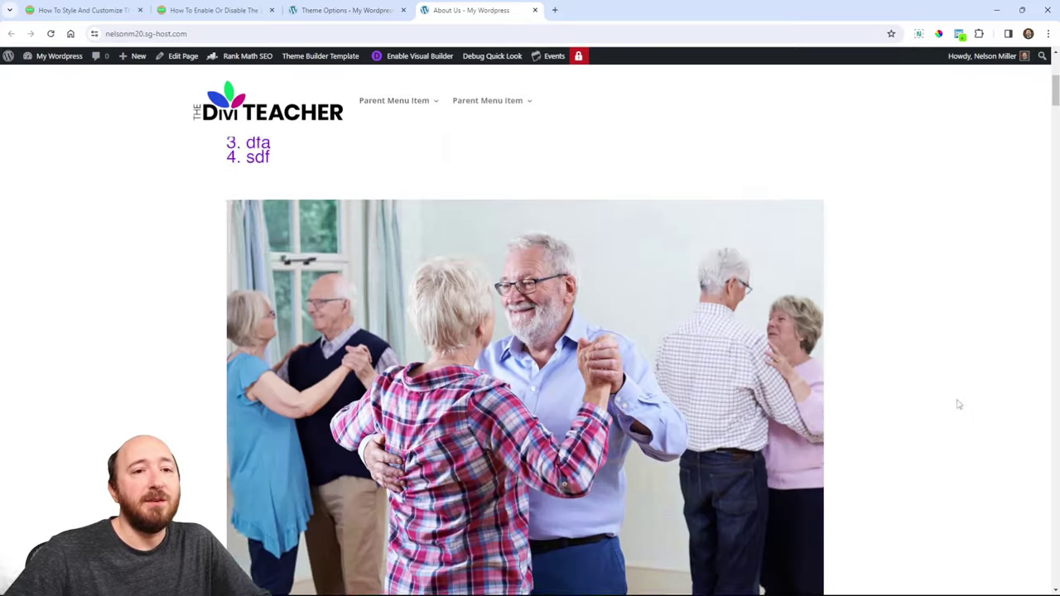
scroll("down", 3)
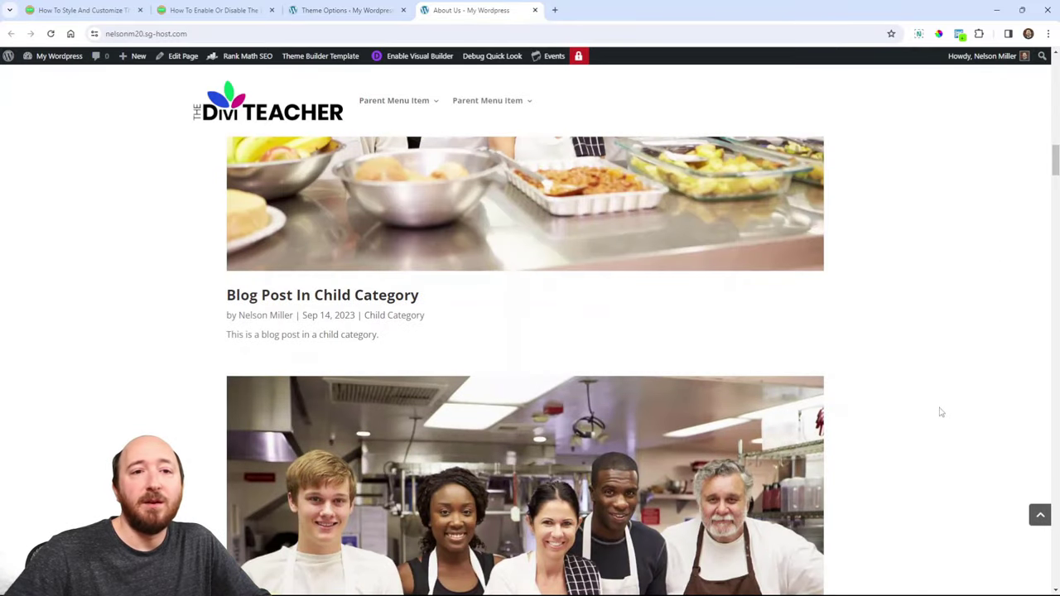
left_click(60, 56)
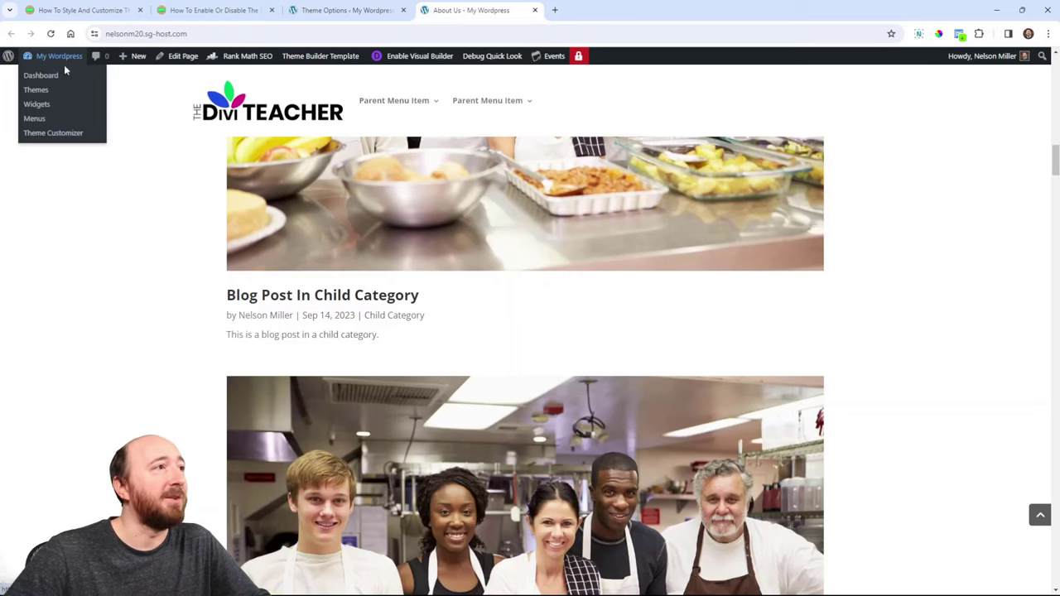
Step: Return to the tutorial and expand, then collapse, 'Where To Paste The CSS Code'
left_click(78, 13)
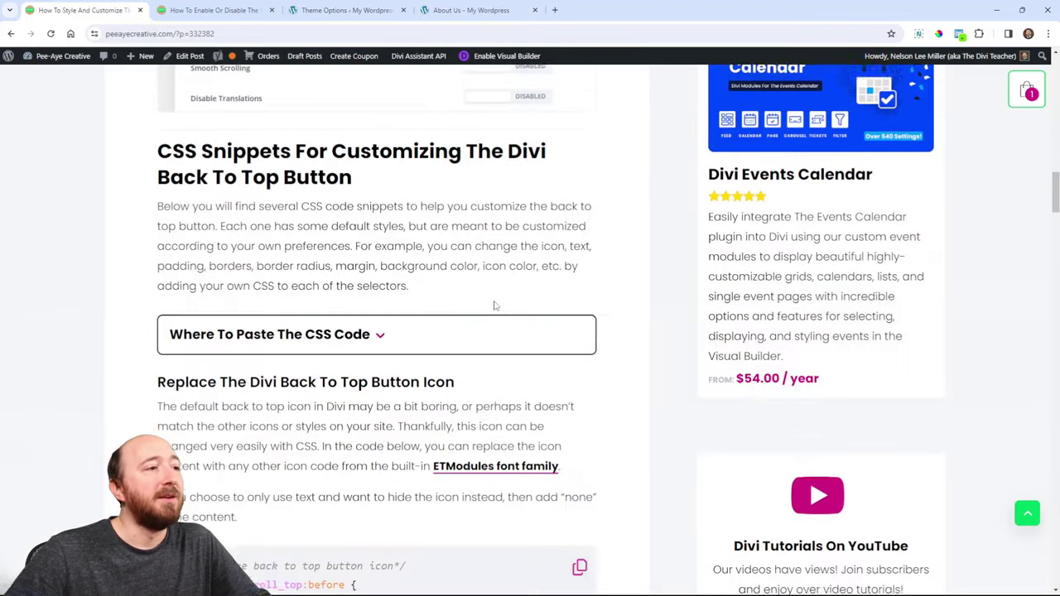
scroll("down", 3)
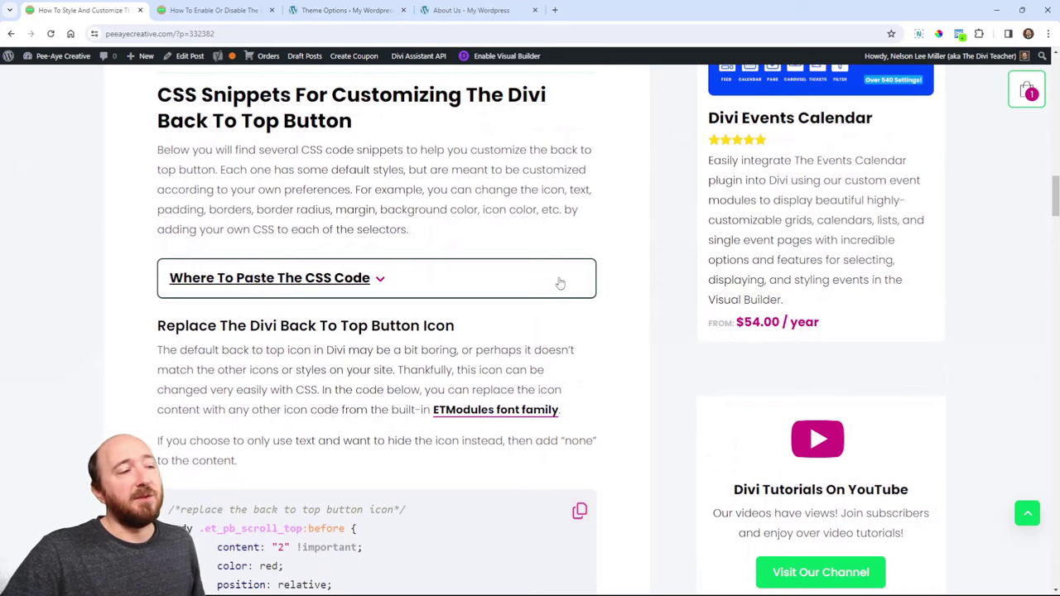
mouse_move(553, 285)
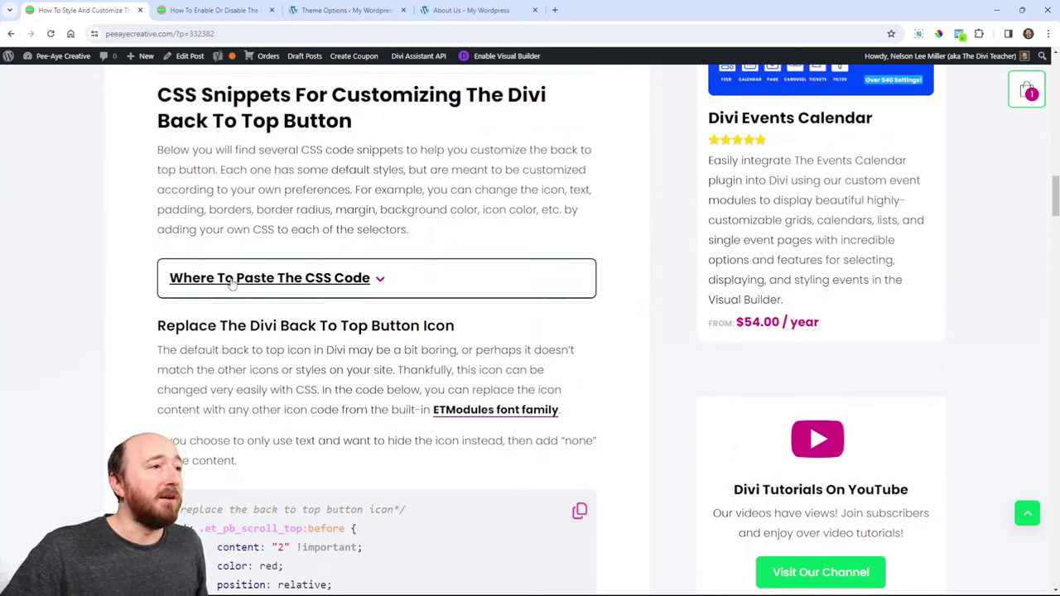
left_click(271, 278)
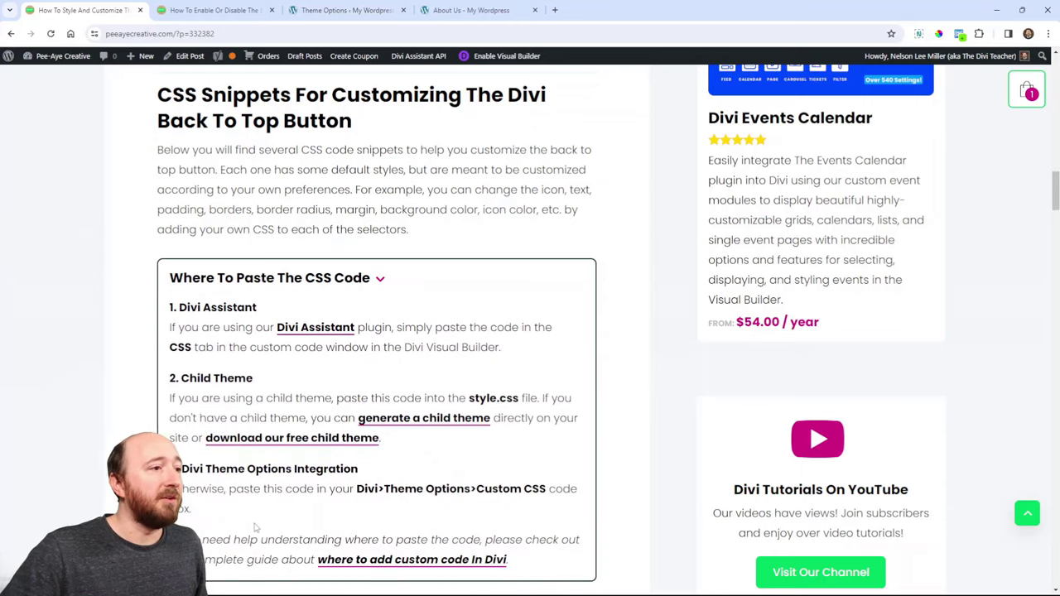
left_click(270, 277)
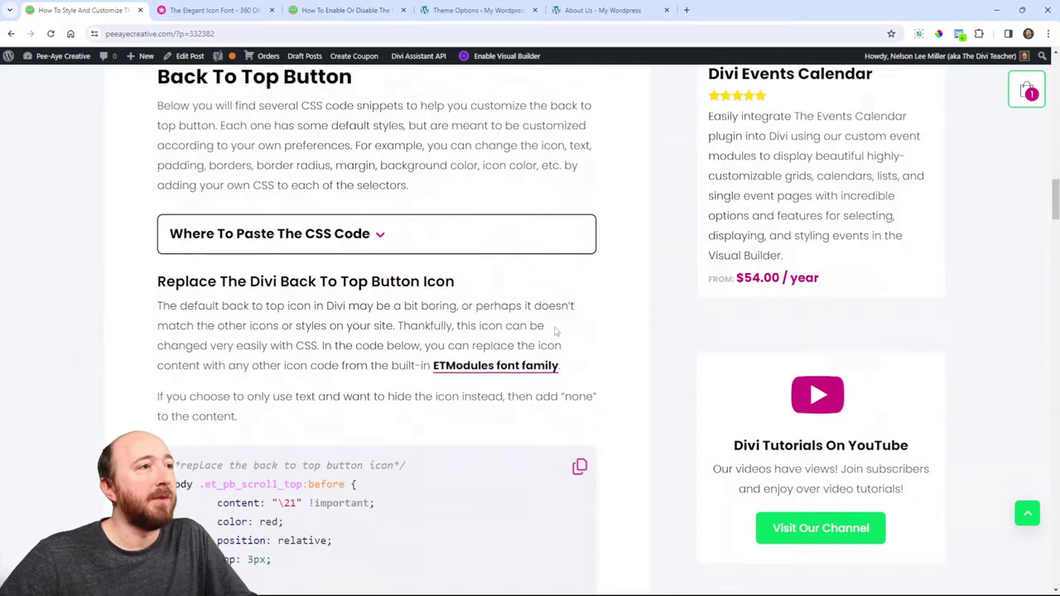
Step: Scroll to the back-to-top icon snippet and select its icon code
scroll("down", 3)
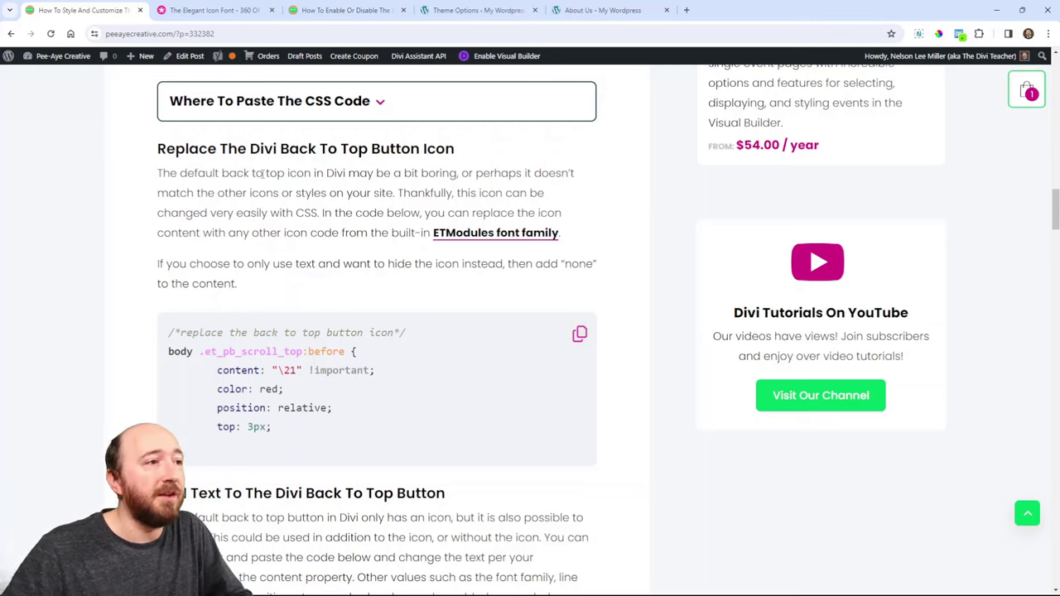
mouse_move(242, 192)
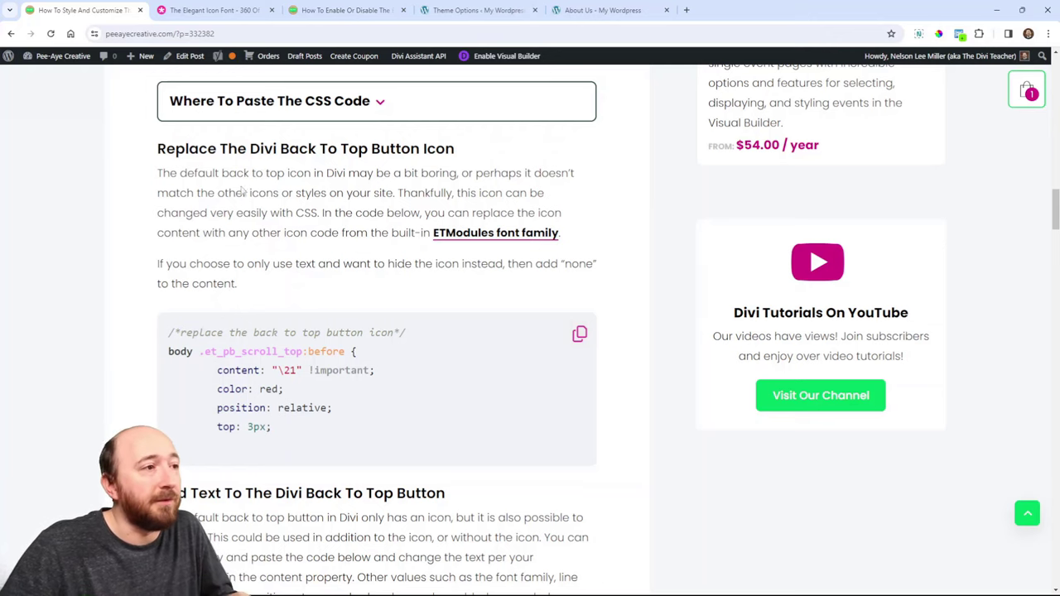
mouse_move(296, 293)
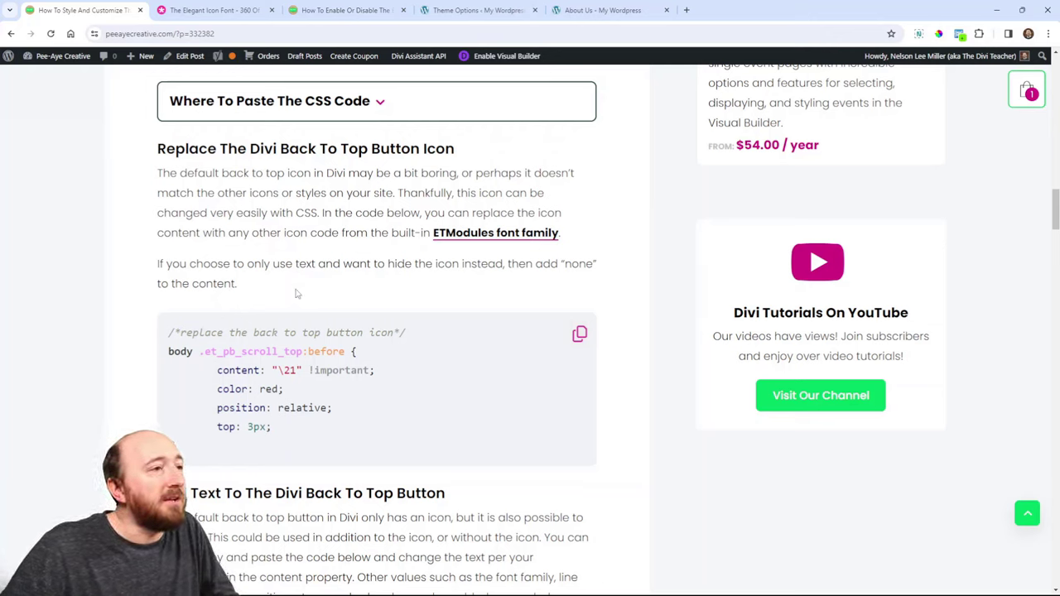
scroll("down", 3)
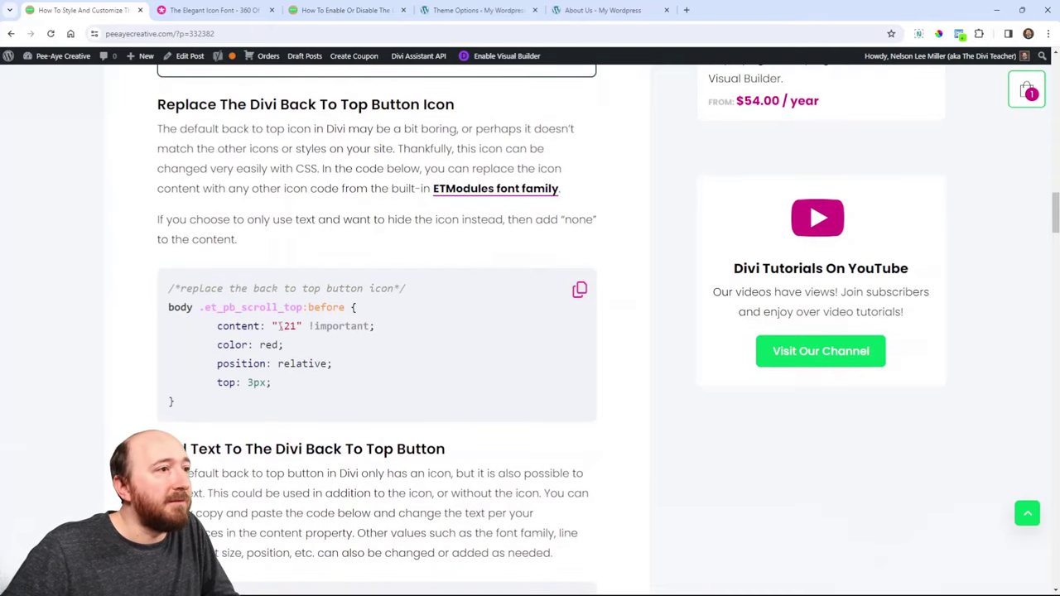
double_click(286, 327)
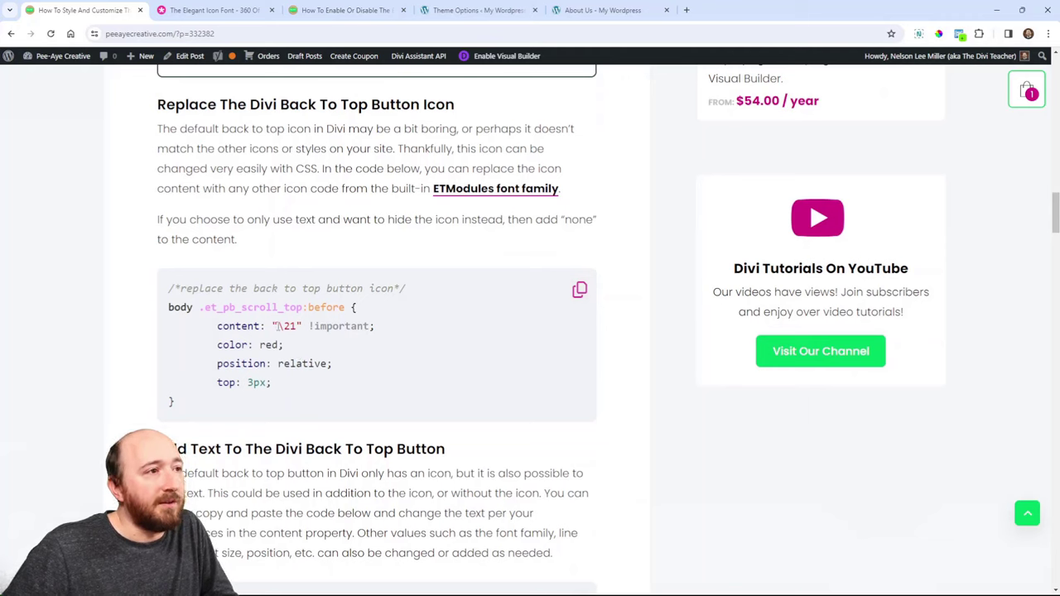
double_click(239, 326)
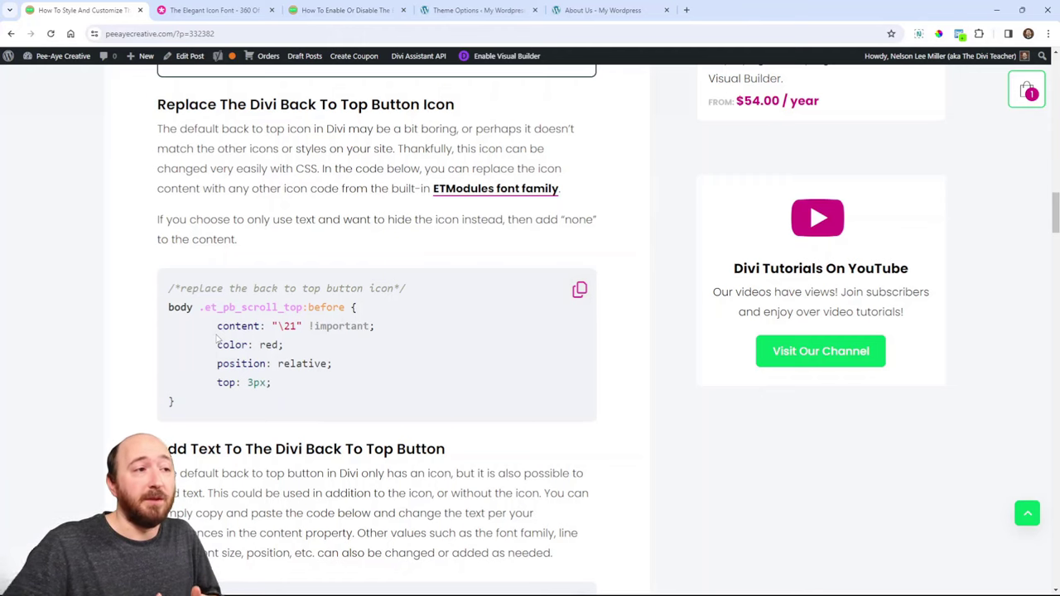
left_click(224, 10)
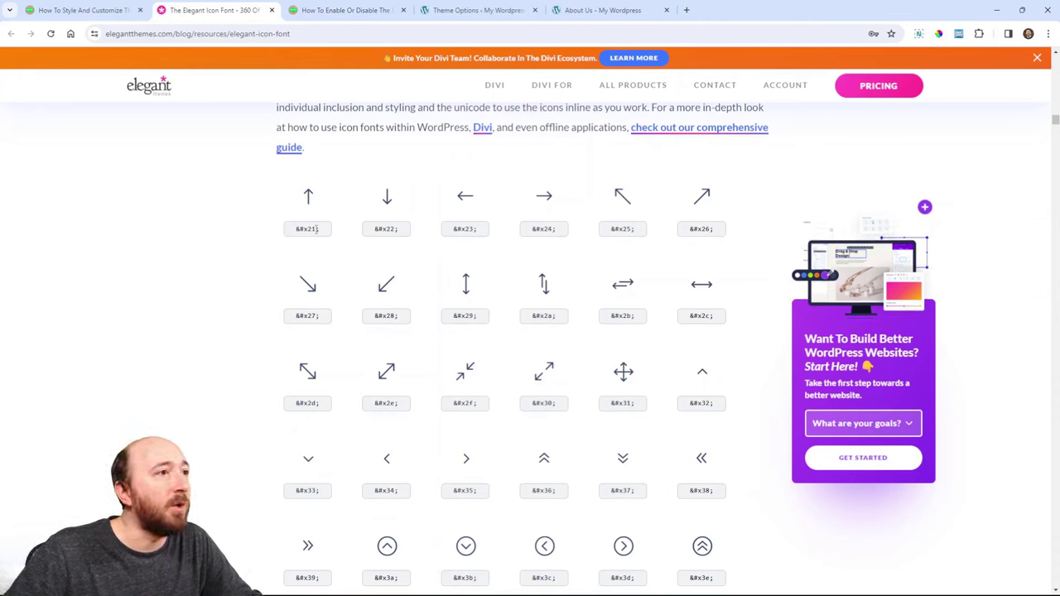
mouse_move(272, 259)
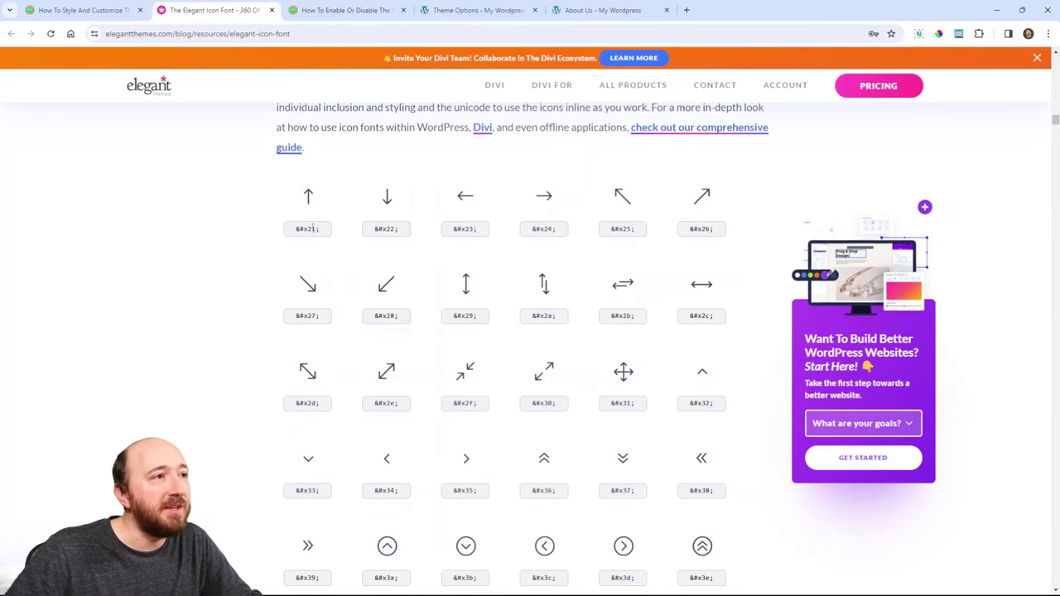
double_click(307, 229)
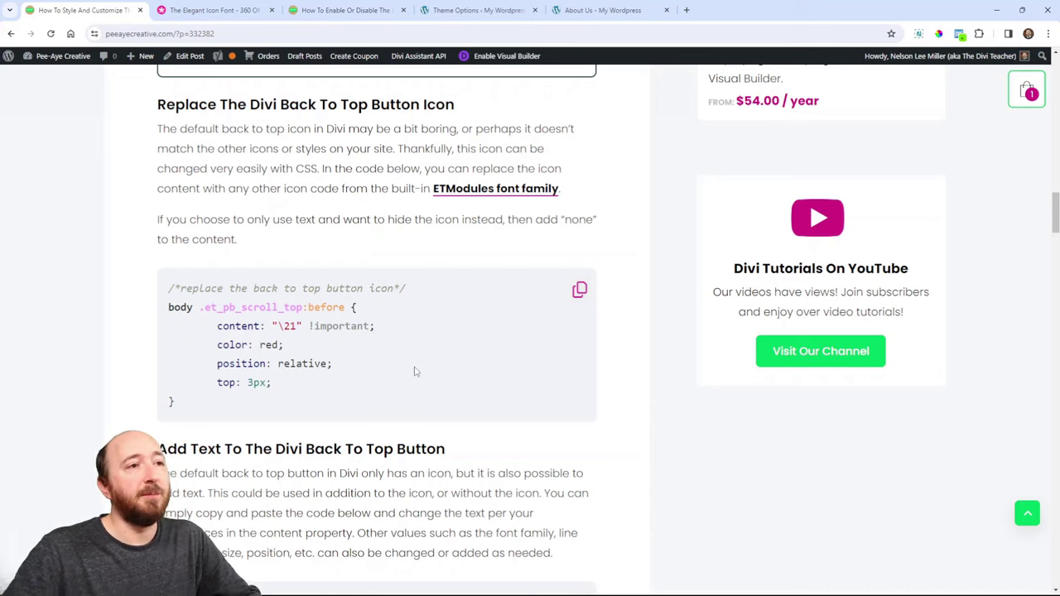
Step: Copy the icon-replacement CSS snippet and return to the 'About Us - My Wordpress' tab
left_click(579, 290)
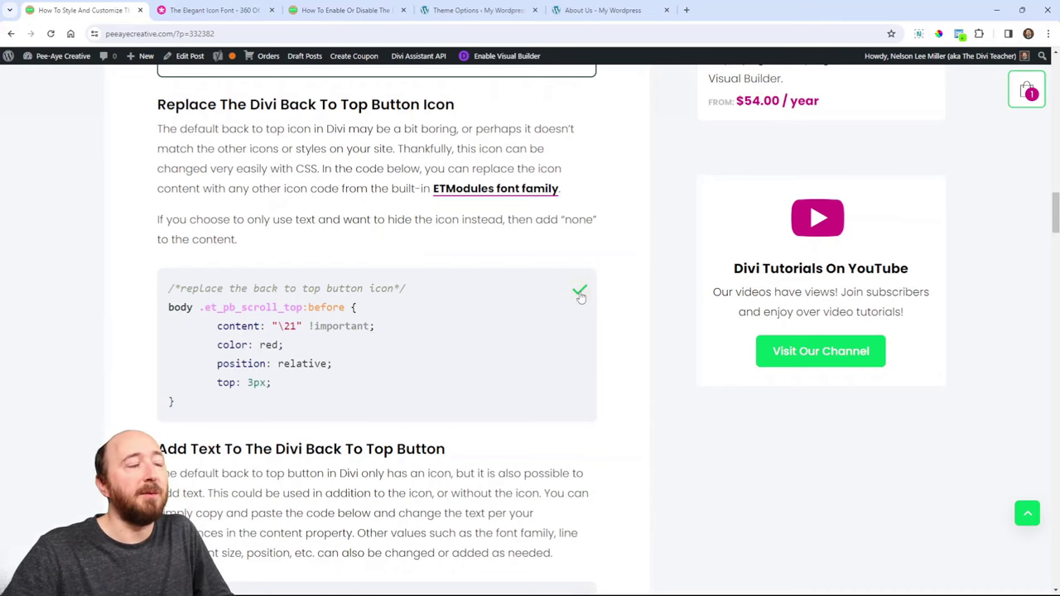
left_click(611, 10)
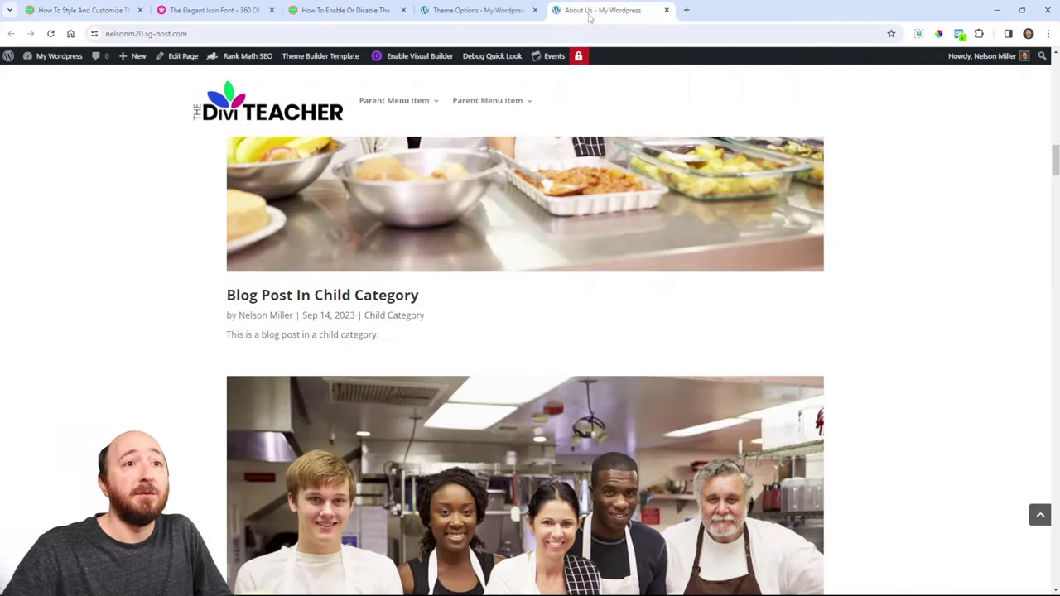
mouse_move(1041, 518)
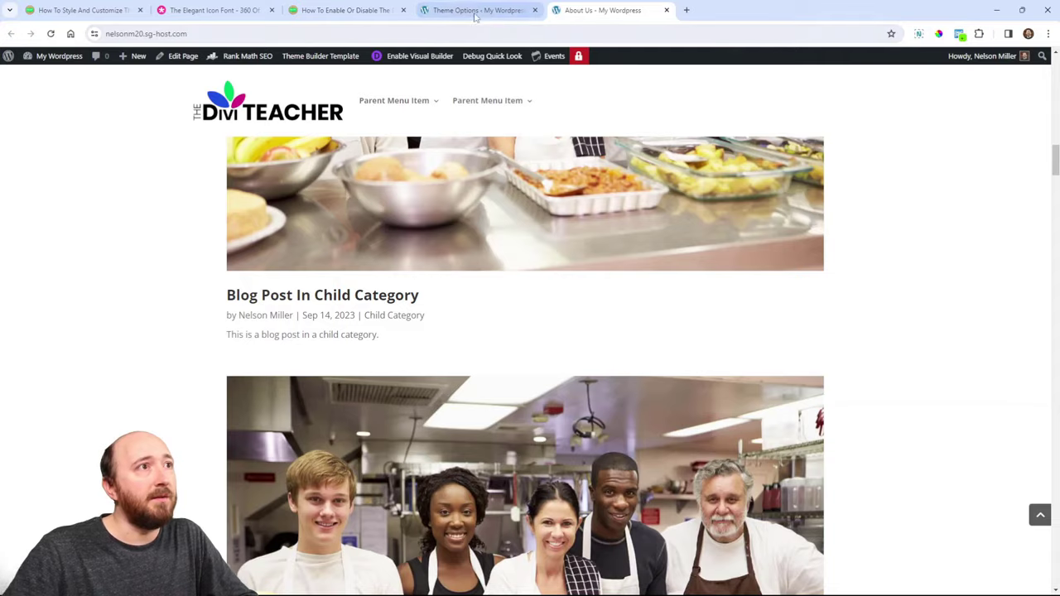
Step: Paste the '/*replace the back to top button icon*/' snippet into Divi's Custom CSS
left_click(476, 10)
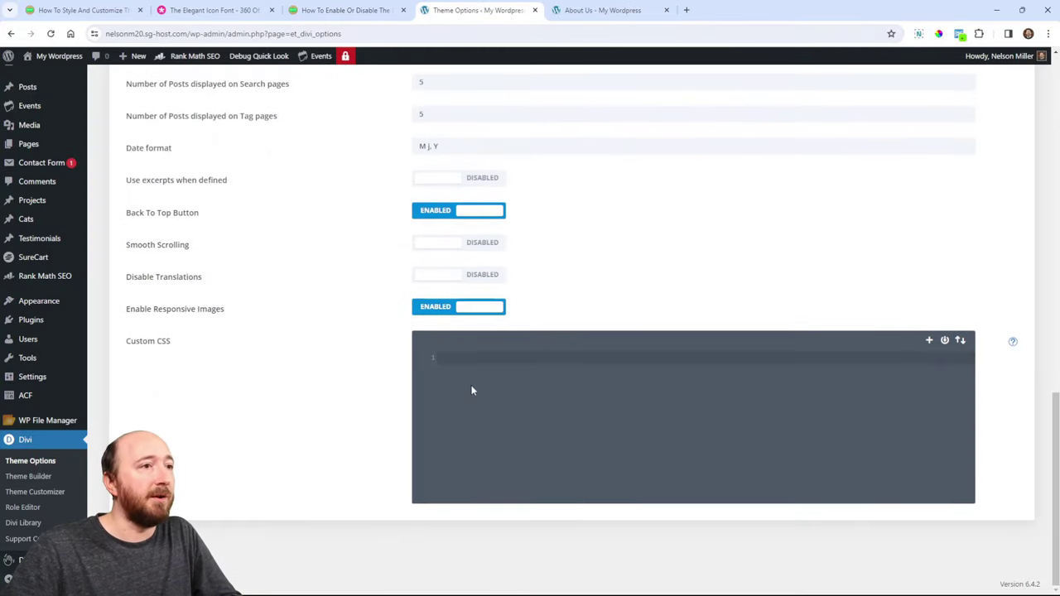
type("/*replace the back to top button icon*/")
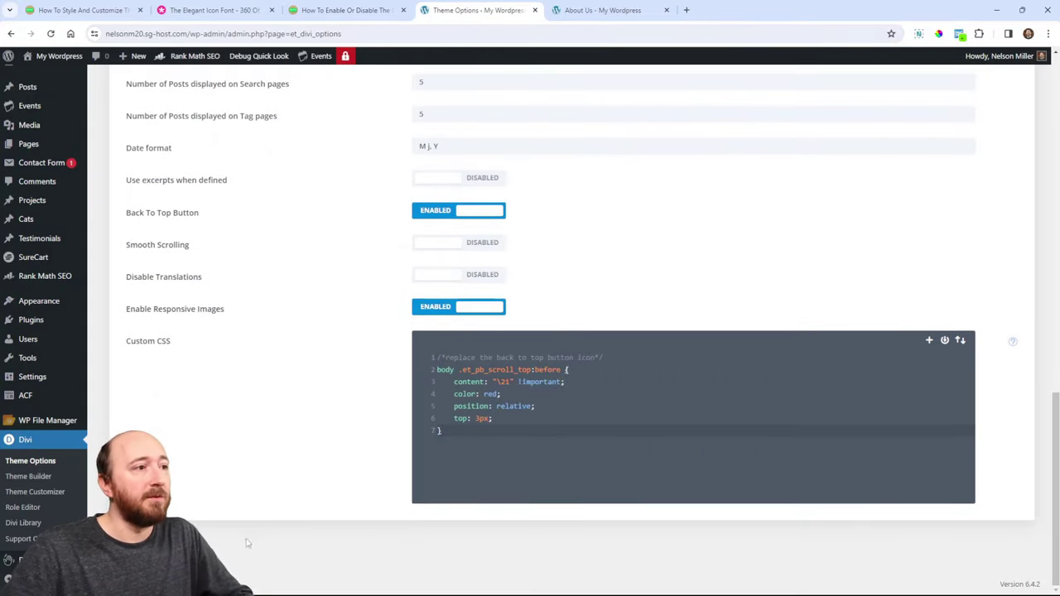
mouse_move(469, 74)
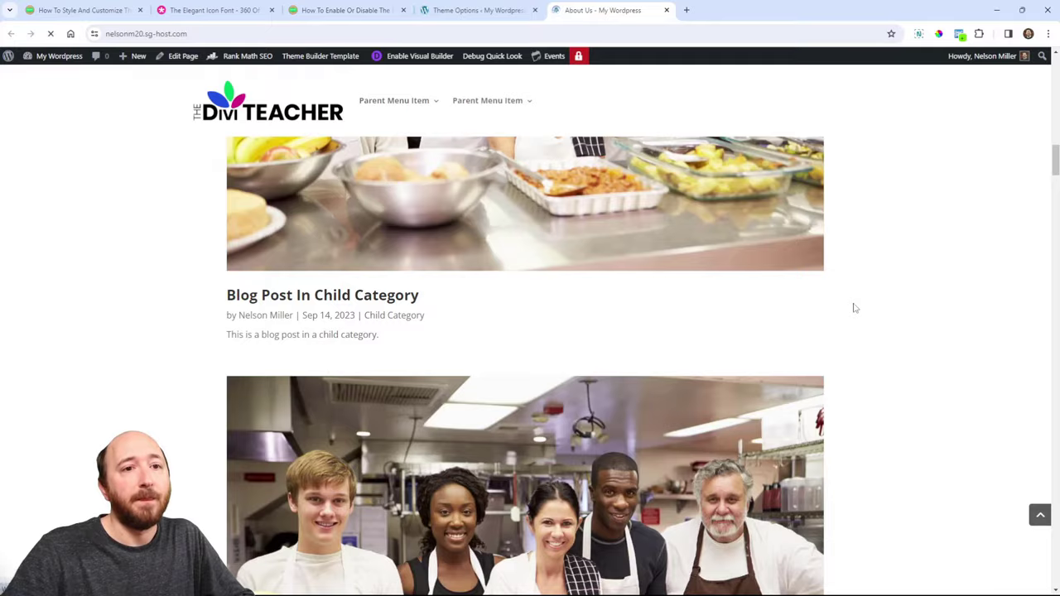
scroll("down", 3)
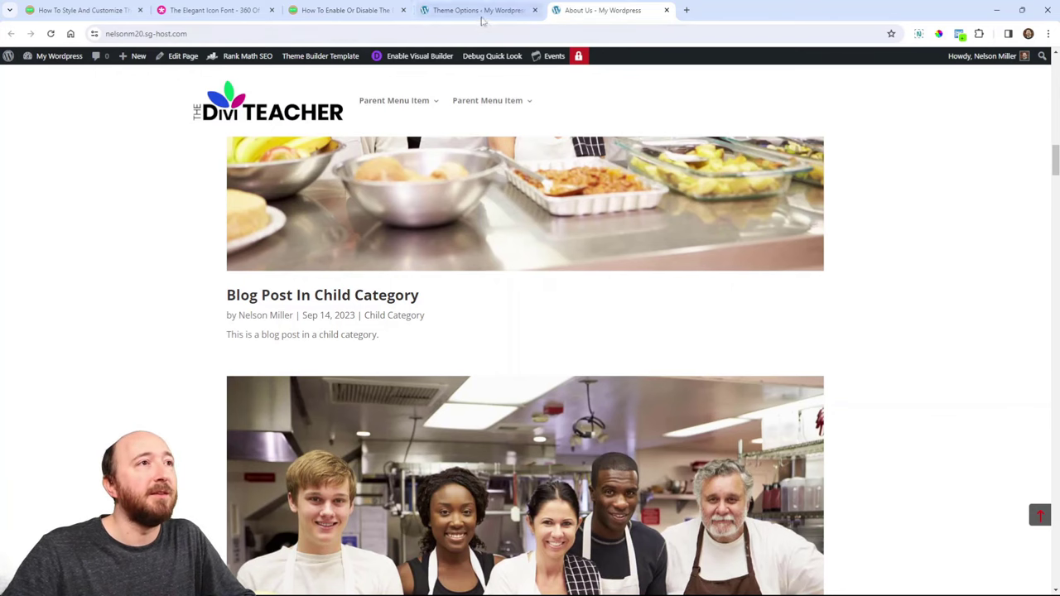
Step: Drop the position and top lines, preview the red arrow, then re-add 'position: relative;'
left_click(482, 11)
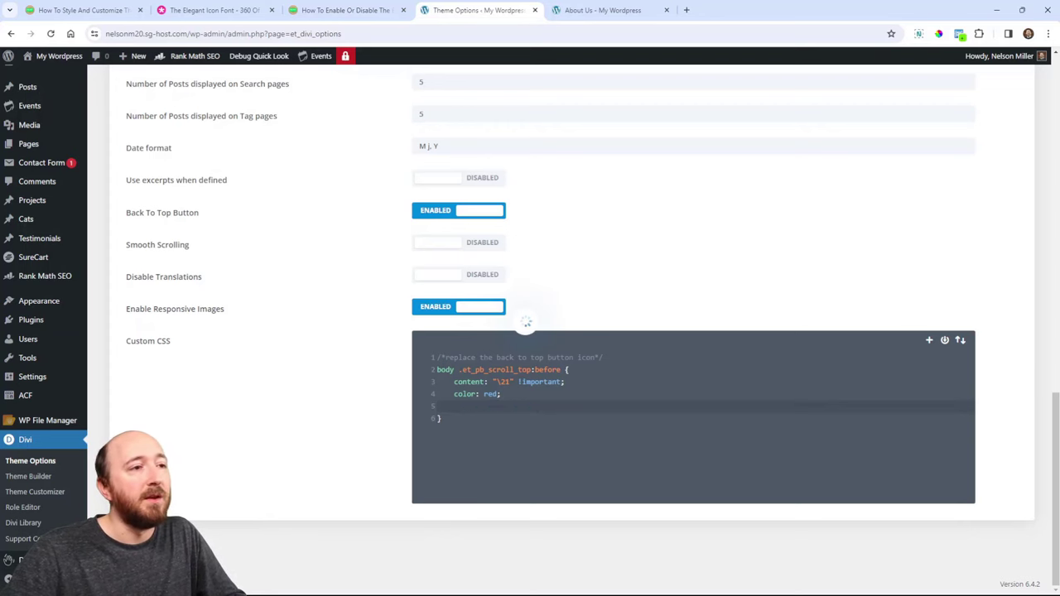
left_click(609, 10)
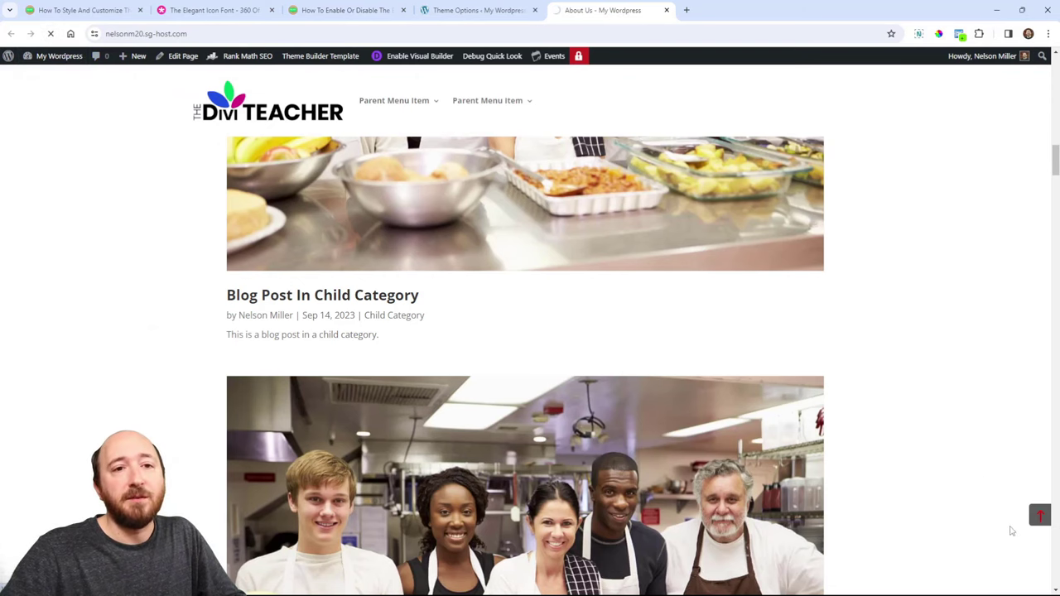
scroll("down", 3)
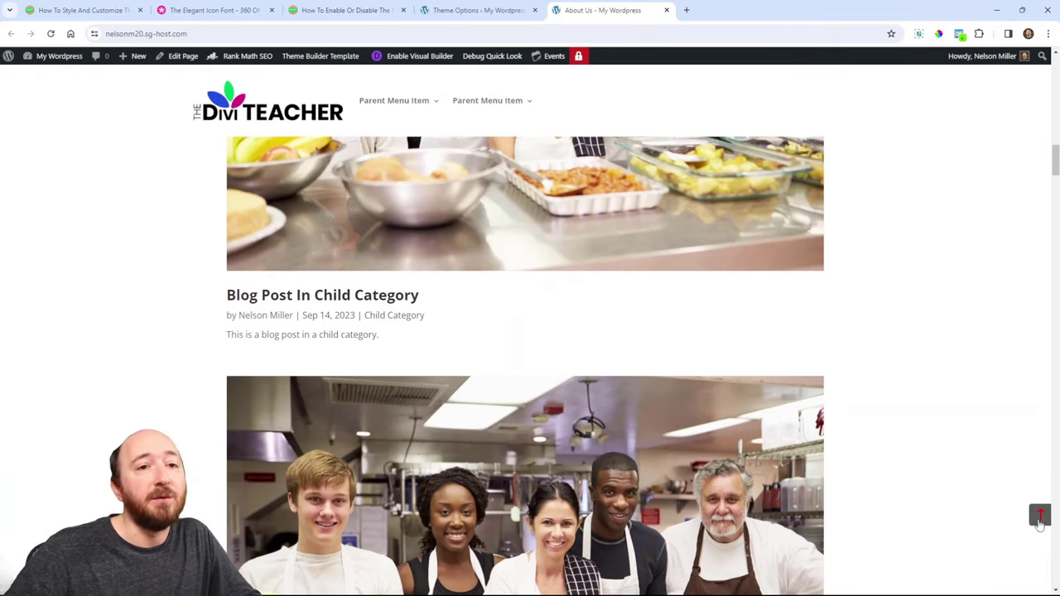
left_click(476, 10)
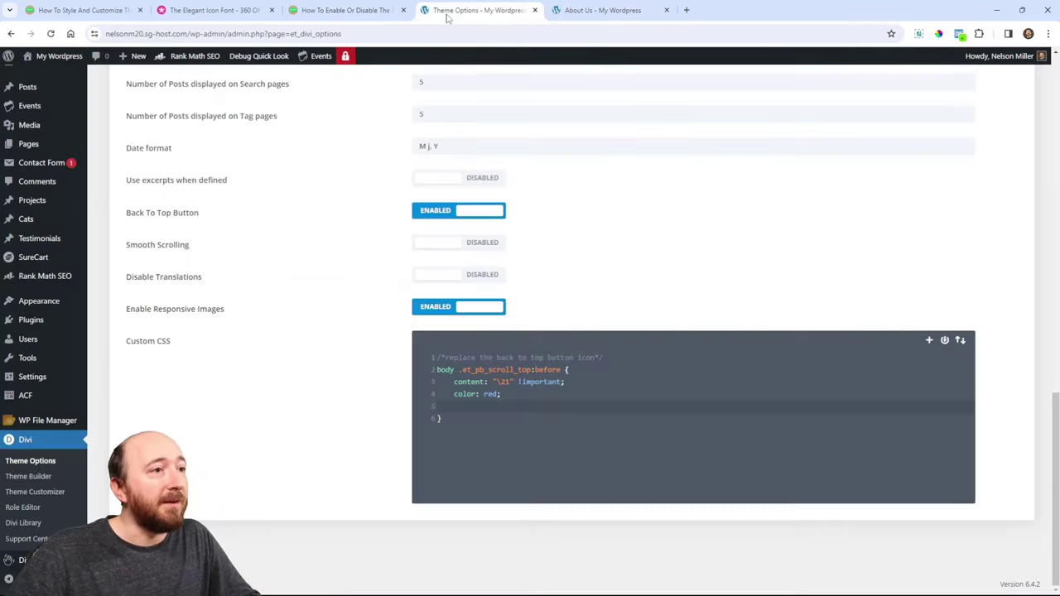
type("position: relative;")
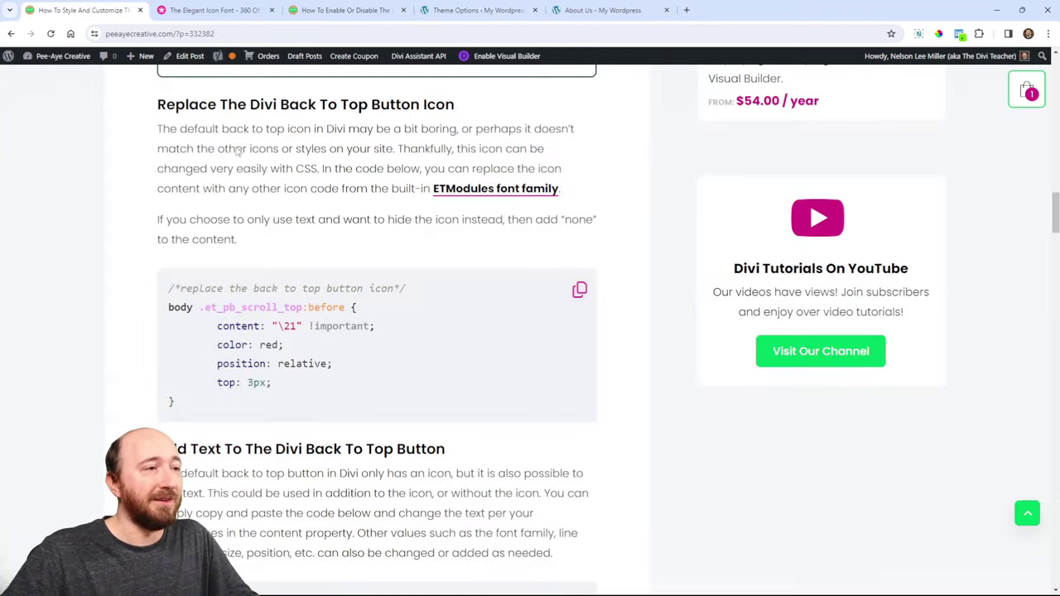
Step: Copy the 'Add Text To The Divi Back To Top Button' snippet and return to the site
scroll("down", 3)
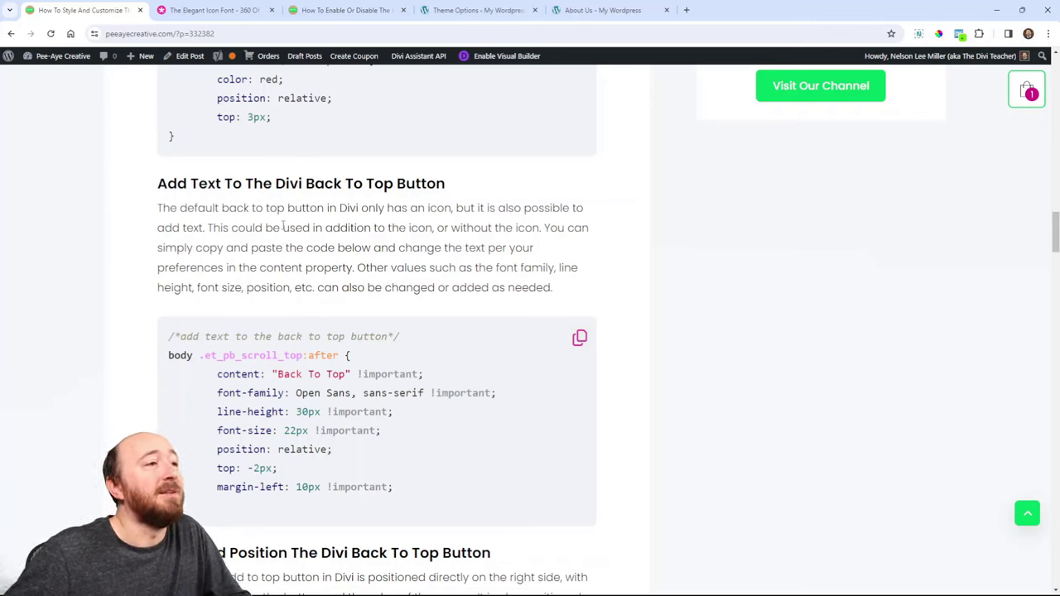
double_click(237, 373)
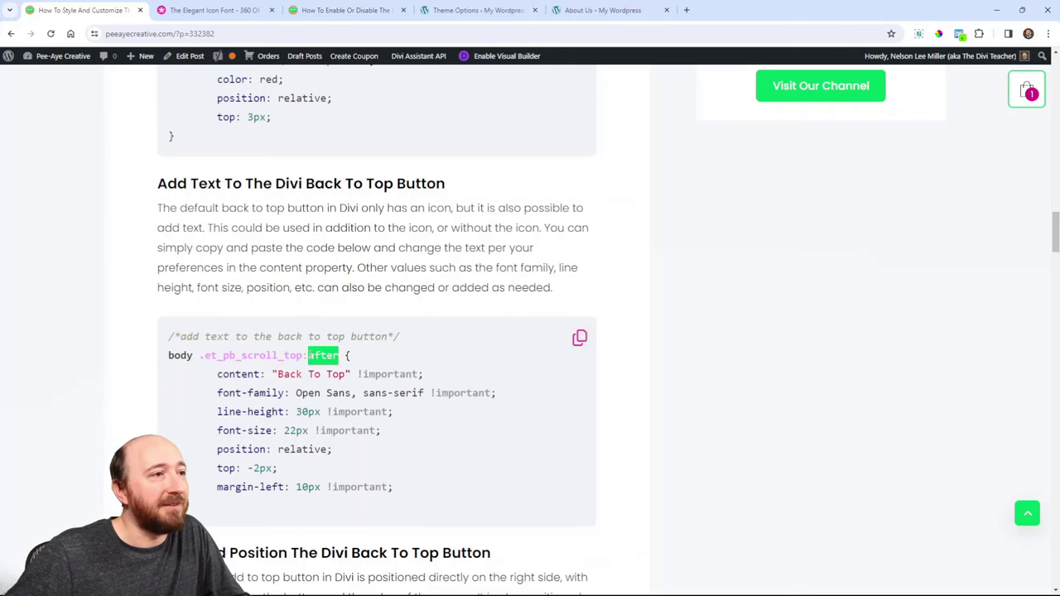
scroll("down", 3)
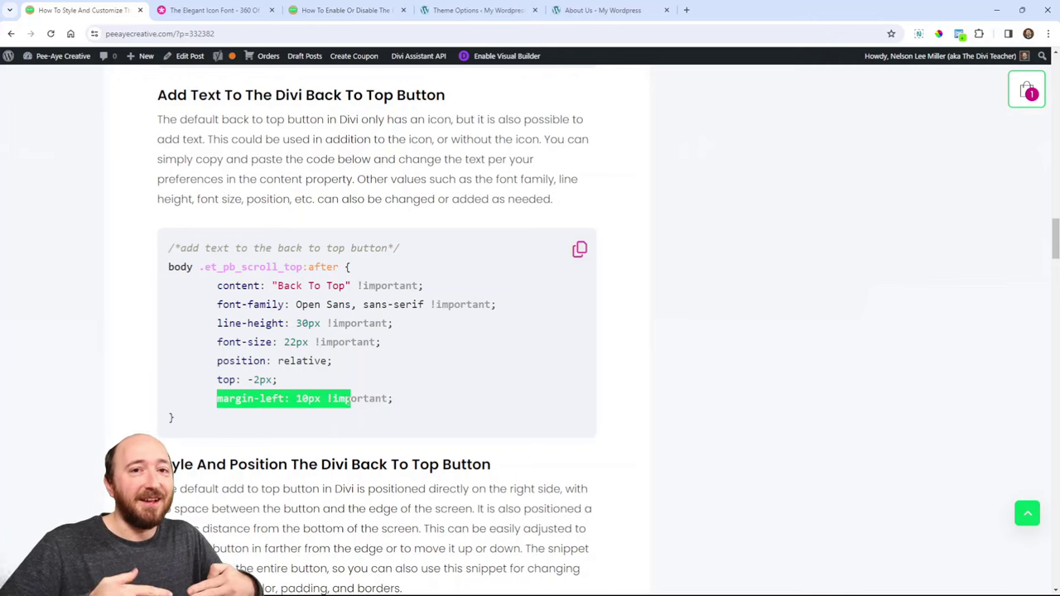
mouse_move(315, 368)
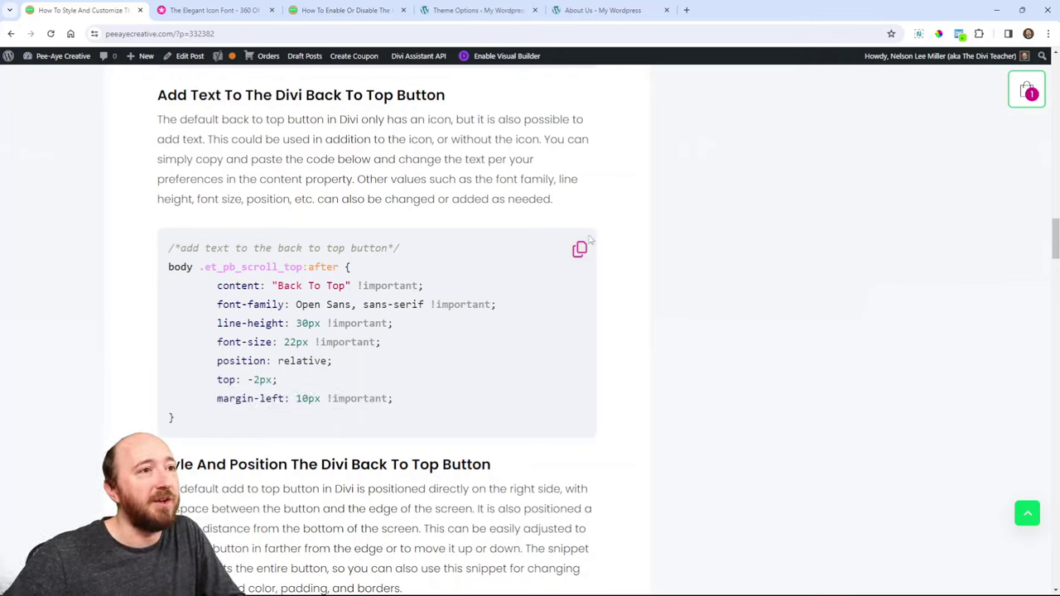
left_click(579, 249)
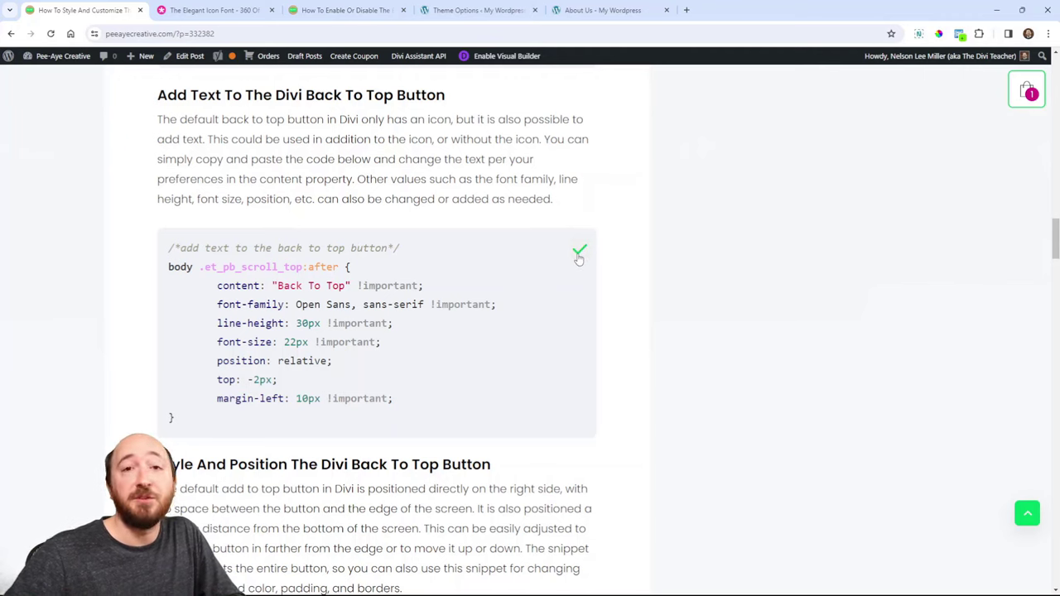
left_click(476, 10)
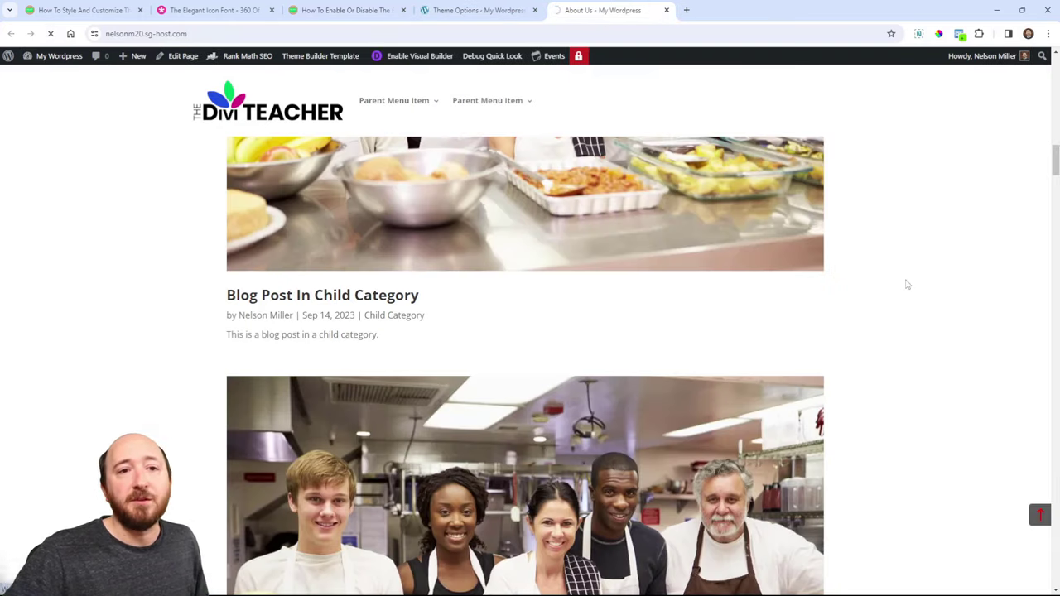
Step: Paste the add-text snippet into Custom CSS and preview the 'Back To Top' label
scroll("down", 3)
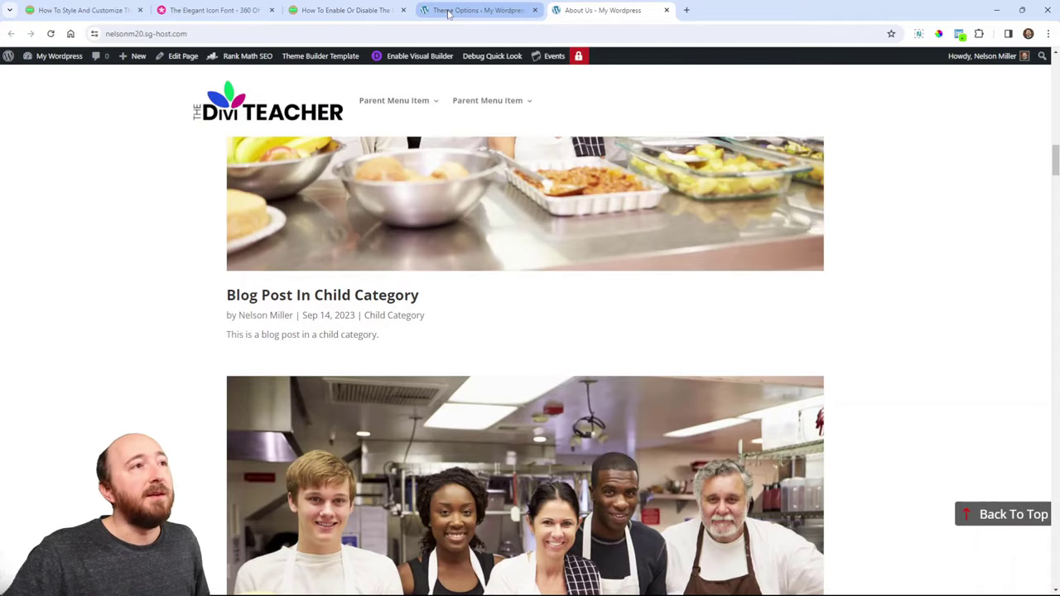
left_click(477, 10)
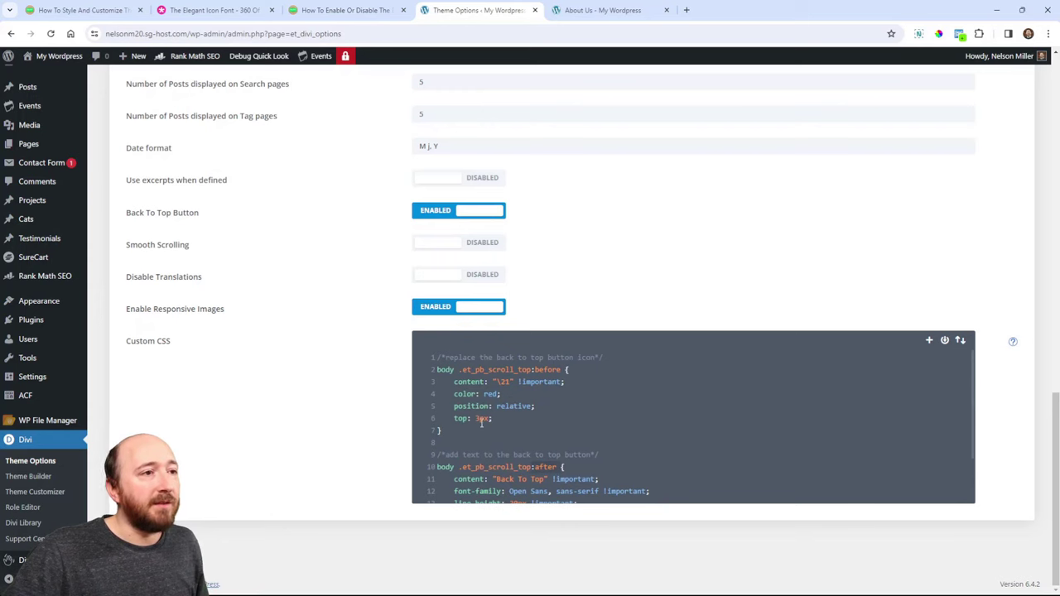
scroll("down", 3)
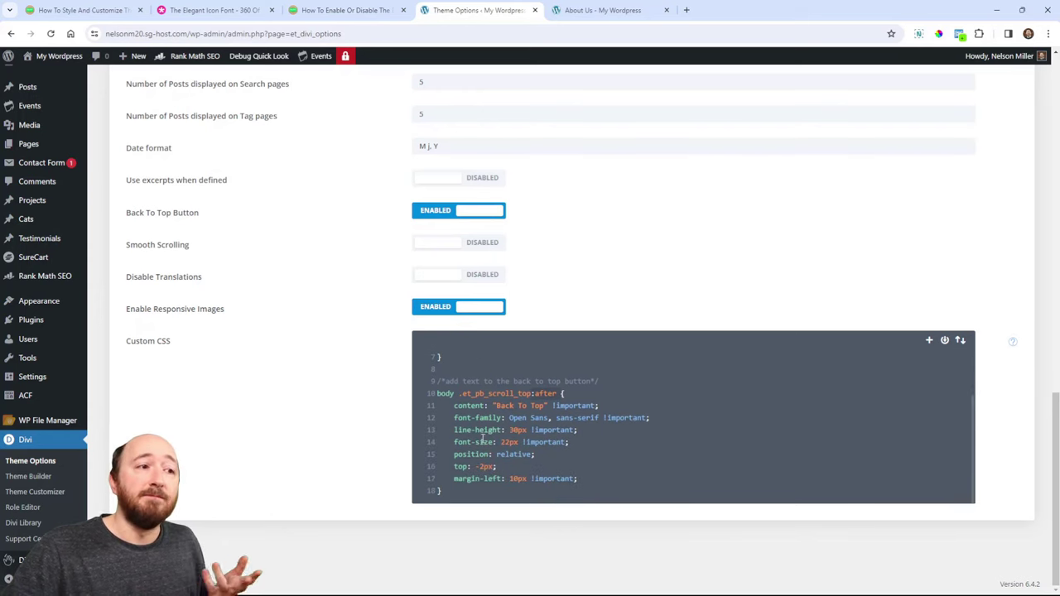
left_click(602, 10)
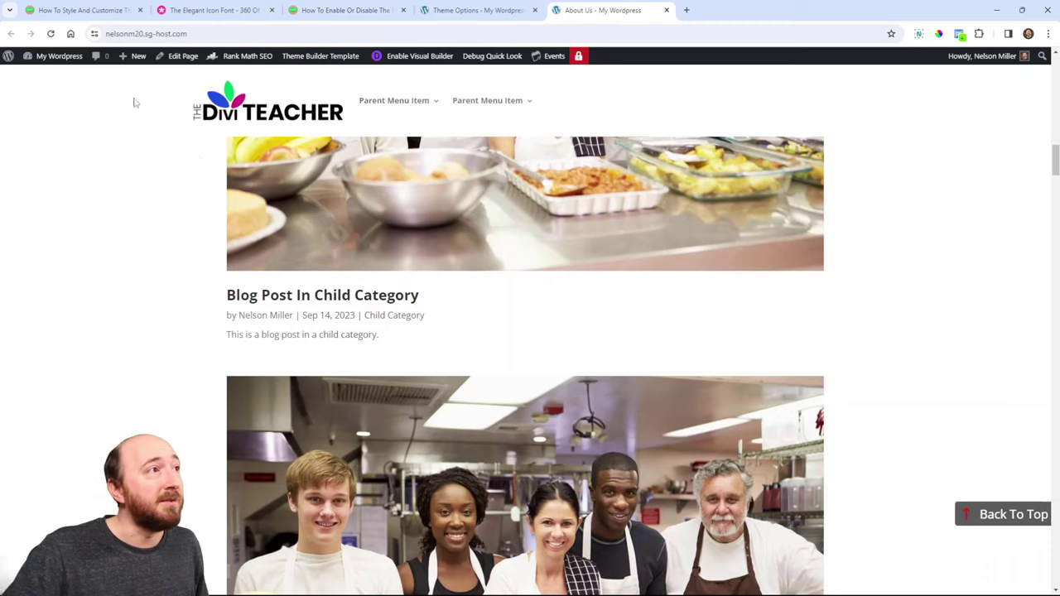
Step: Copy the tutorial's style-and-position snippet and add it to Divi's Custom CSS
left_click(75, 12)
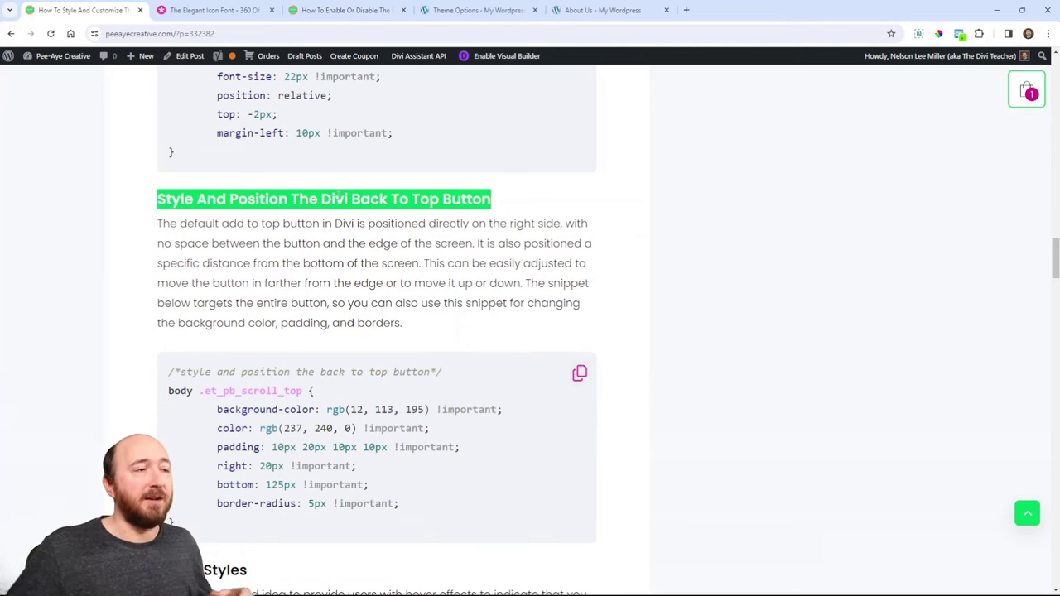
scroll("down", 3)
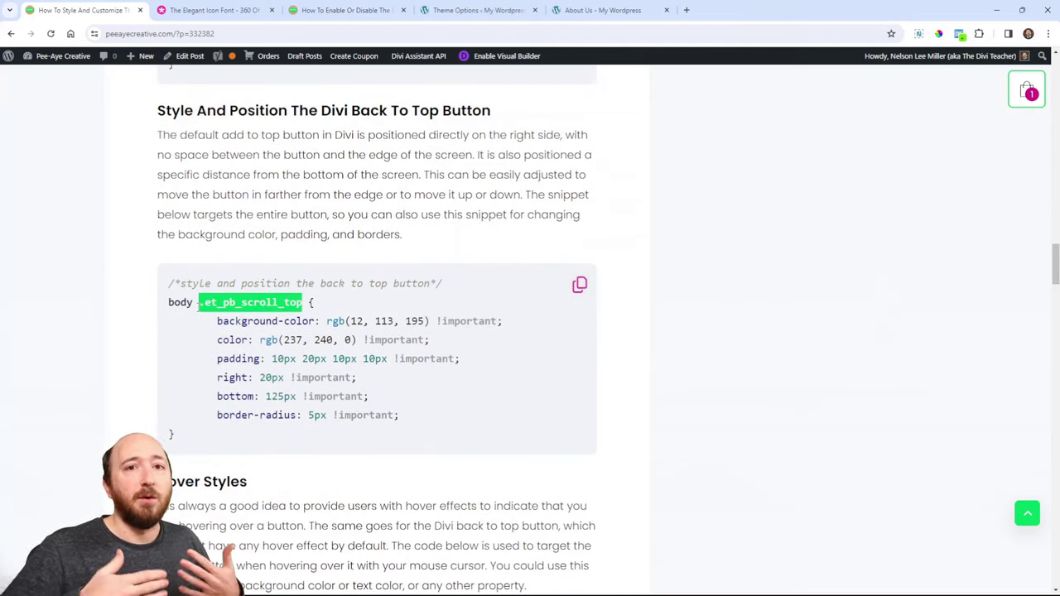
scroll("up", 3)
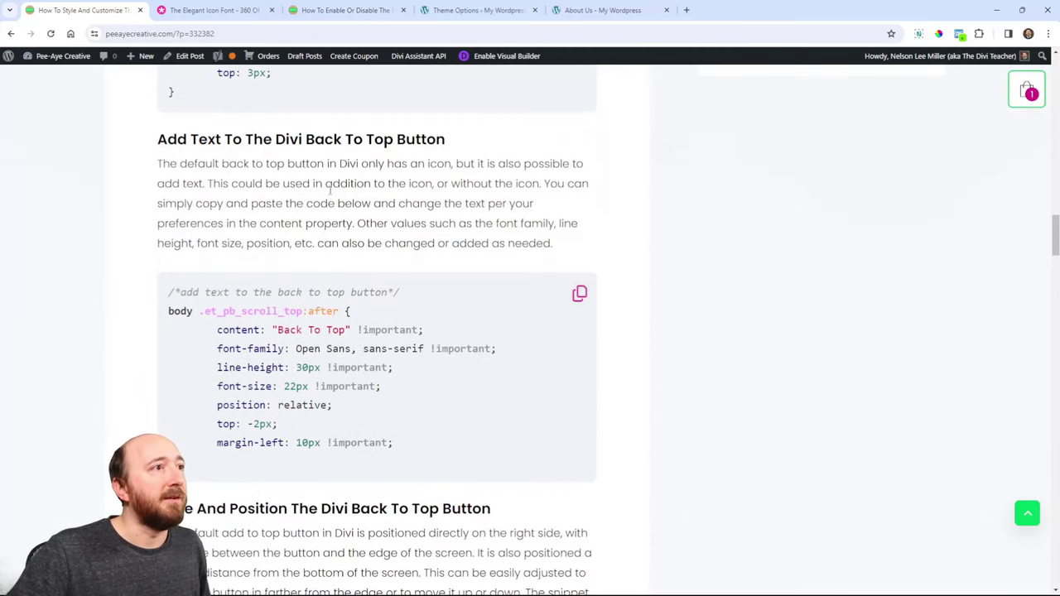
scroll("down", 3)
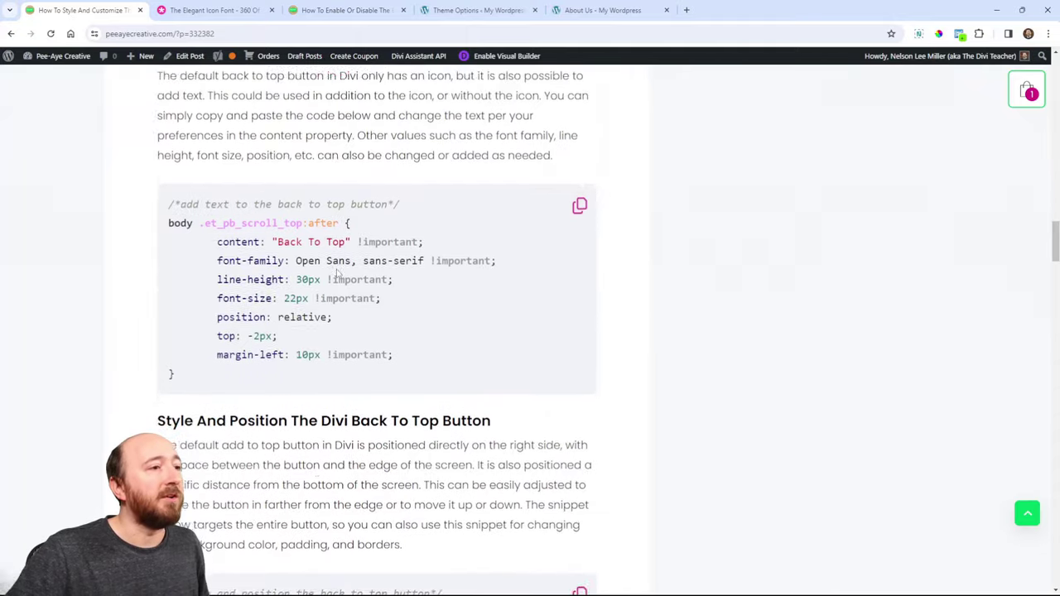
scroll("down", 3)
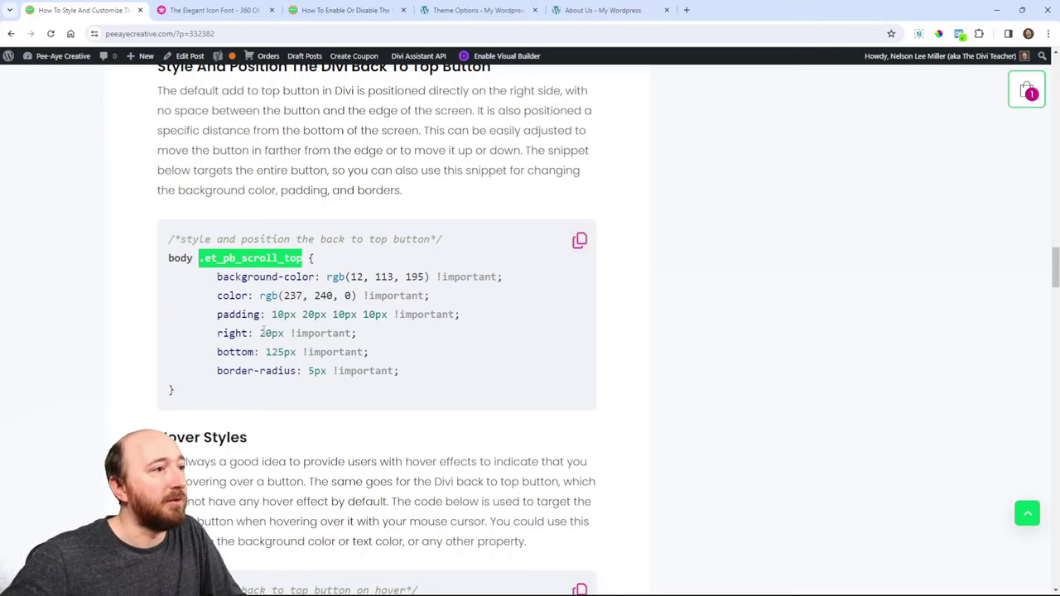
double_click(231, 333)
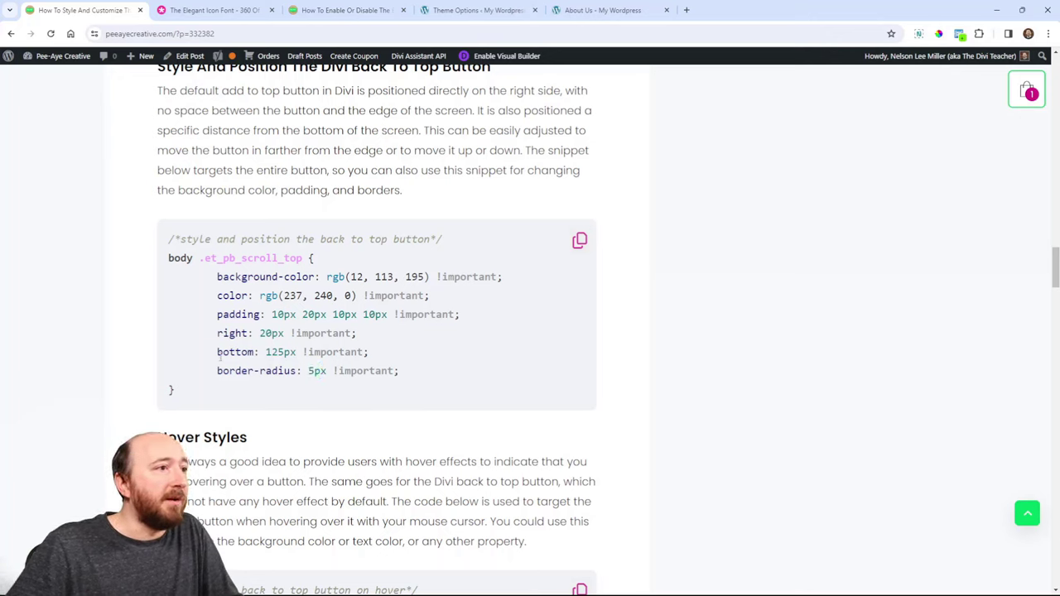
double_click(254, 352)
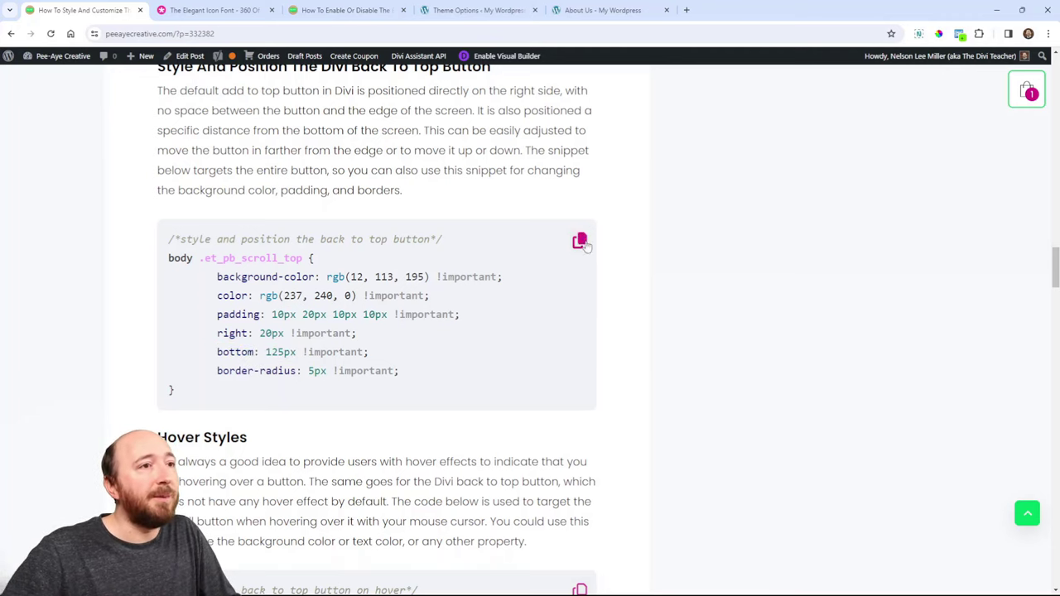
left_click(579, 241)
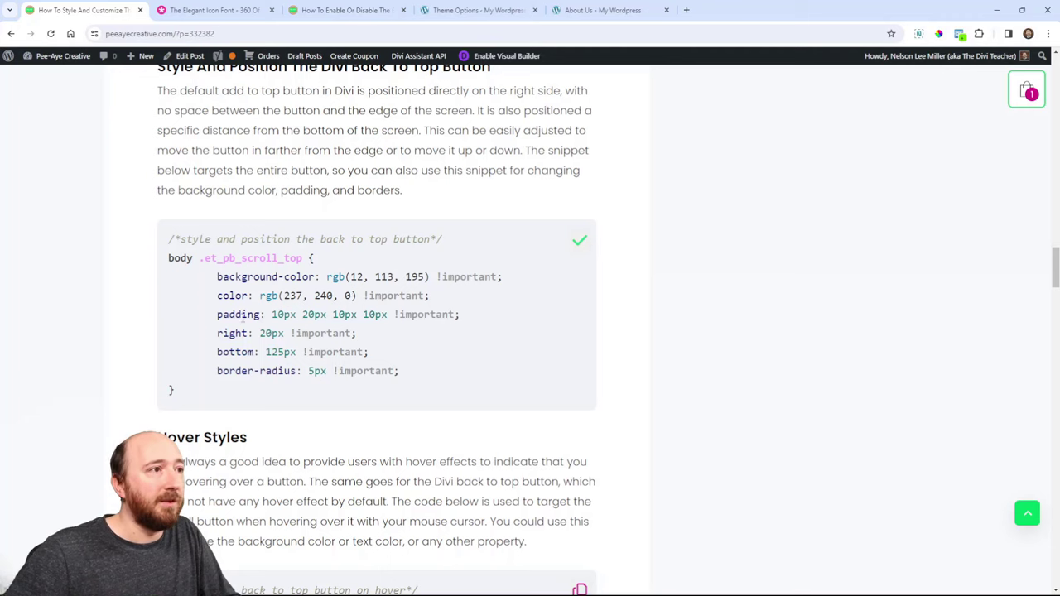
left_click(469, 10)
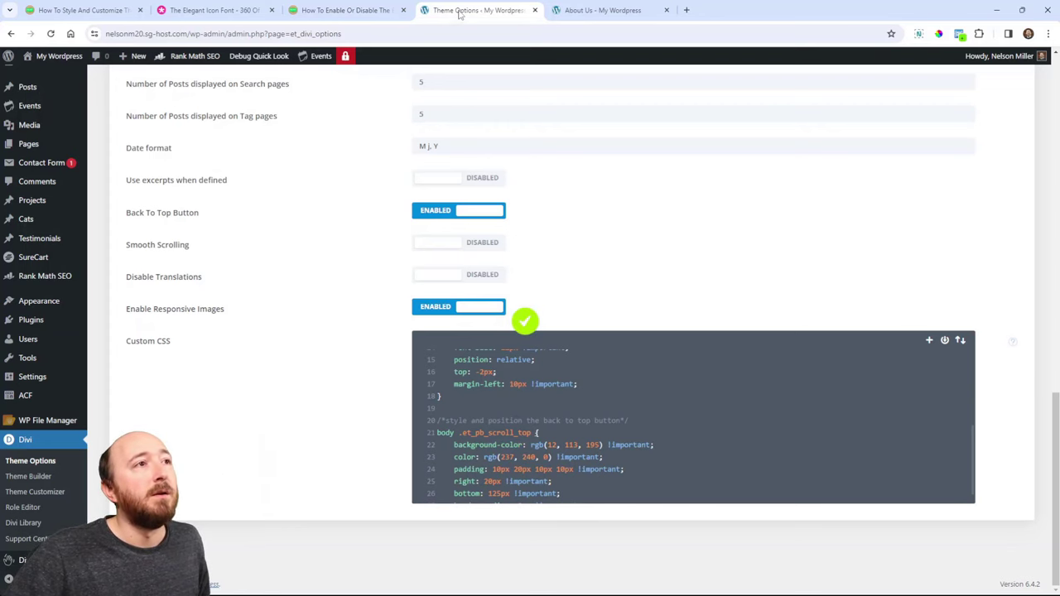
Step: Preview the button, set right 40px, bottom 25px, border-radius 15px, and recheck
left_click(615, 10)
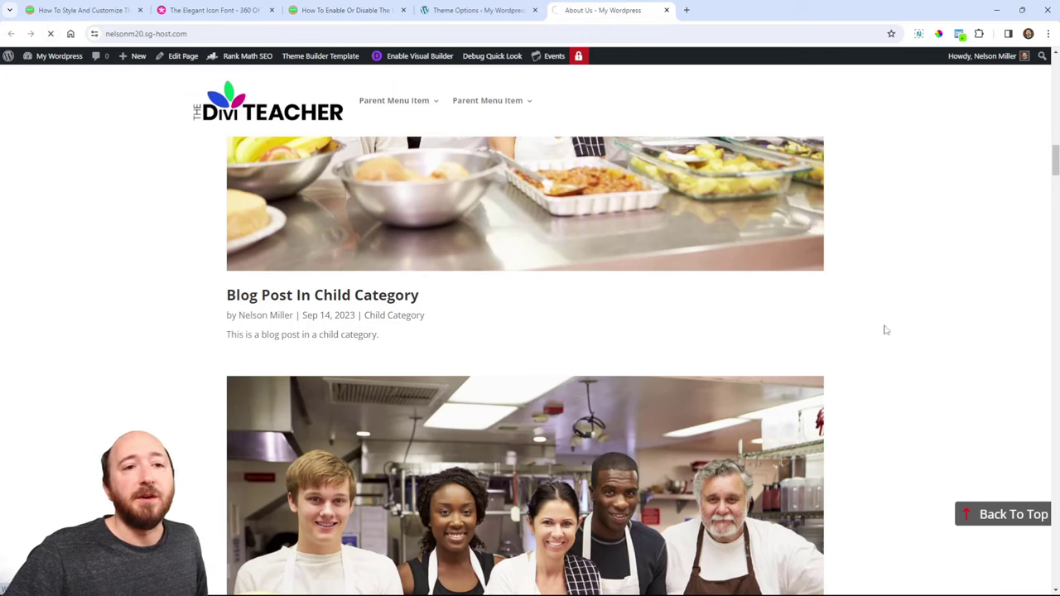
scroll("down", 3)
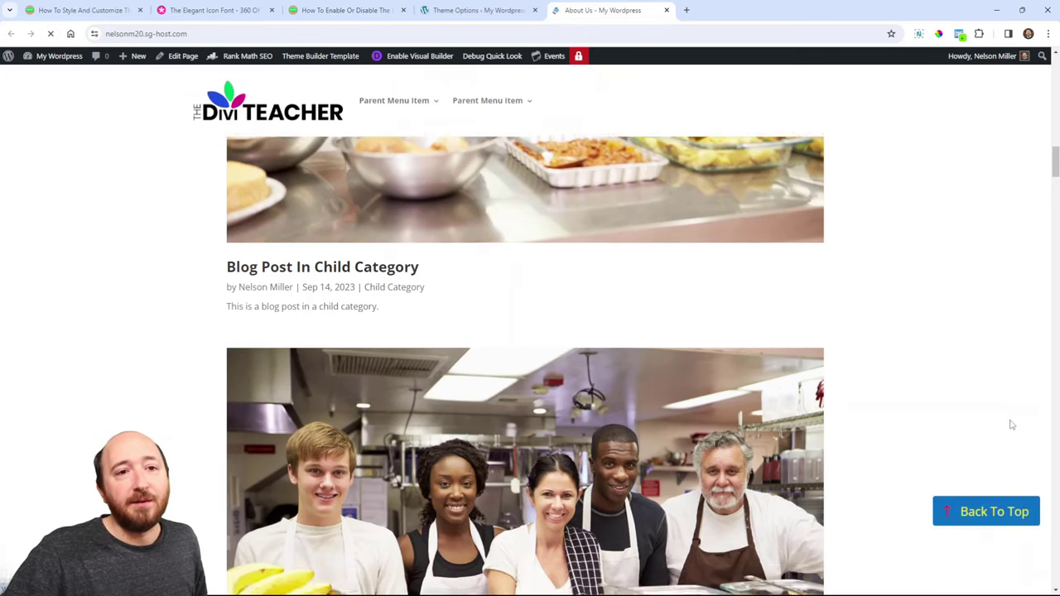
scroll("down", 3)
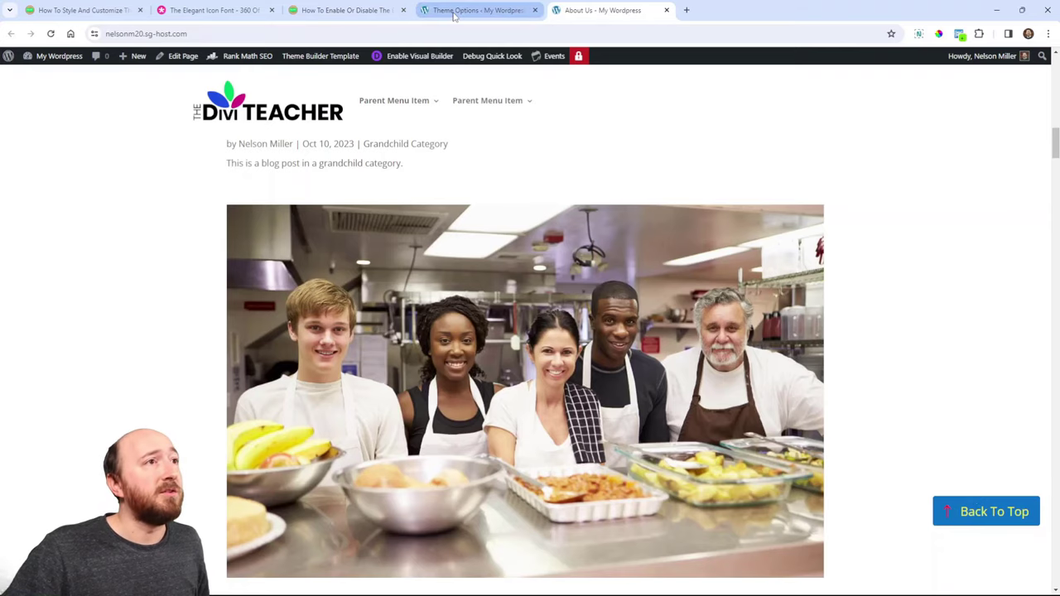
left_click(472, 10)
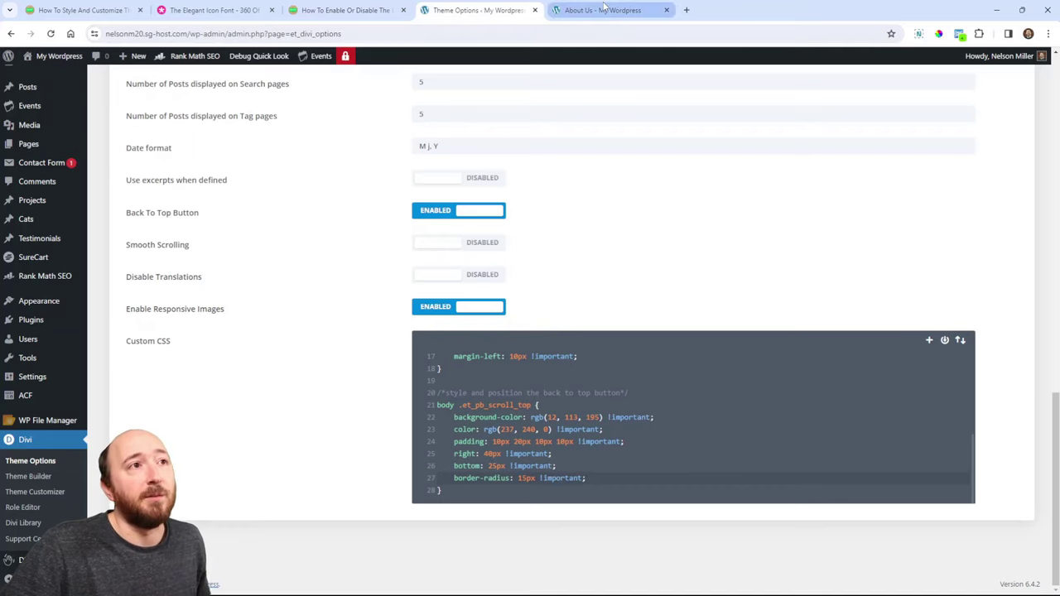
left_click(612, 10)
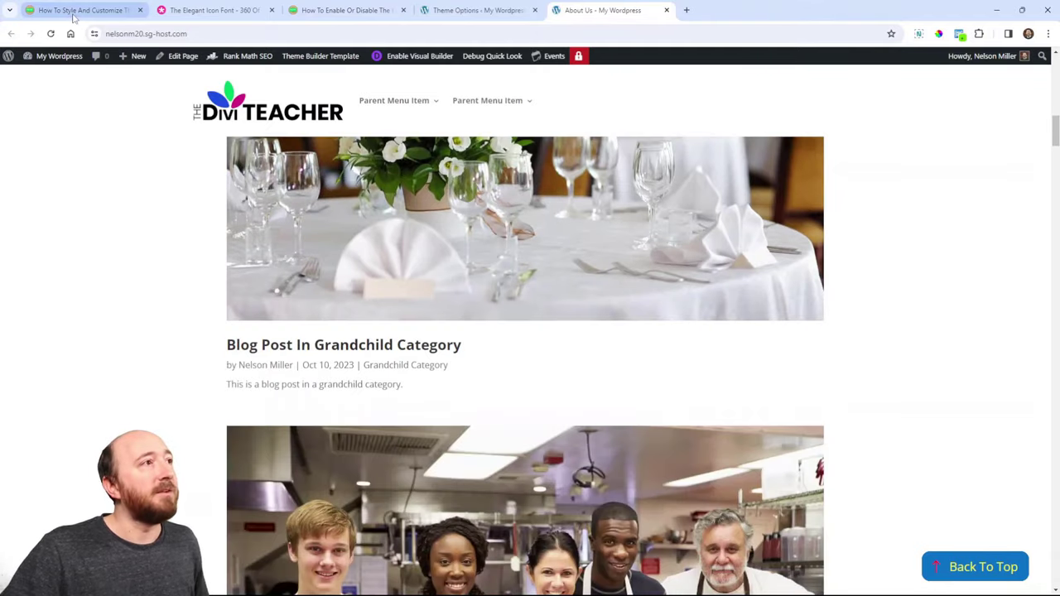
Step: Check the tutorial article, then test that the back-to-top button scrolls the site page up
left_click(83, 12)
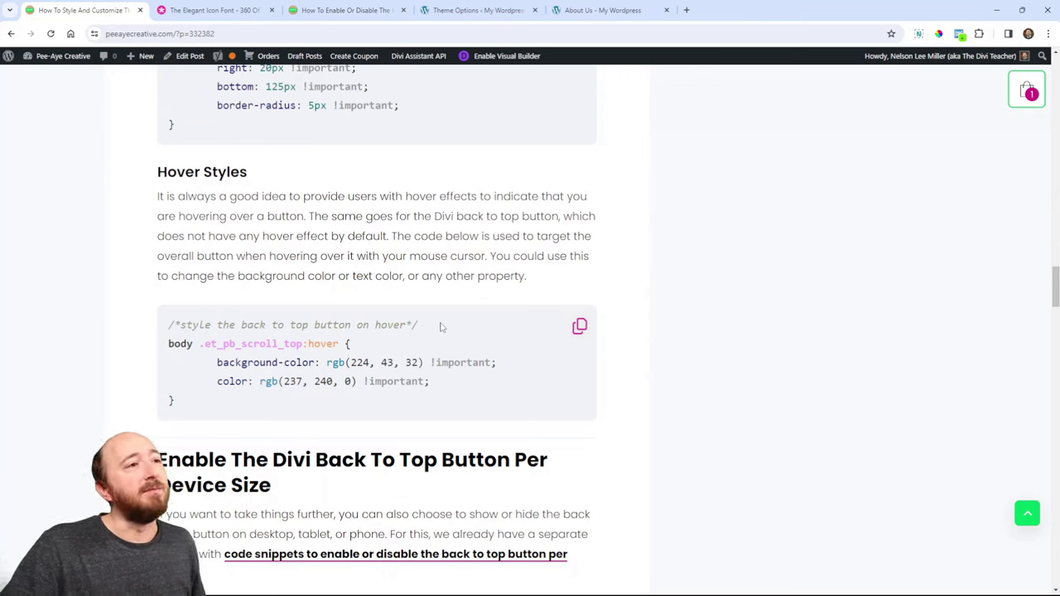
left_click(579, 326)
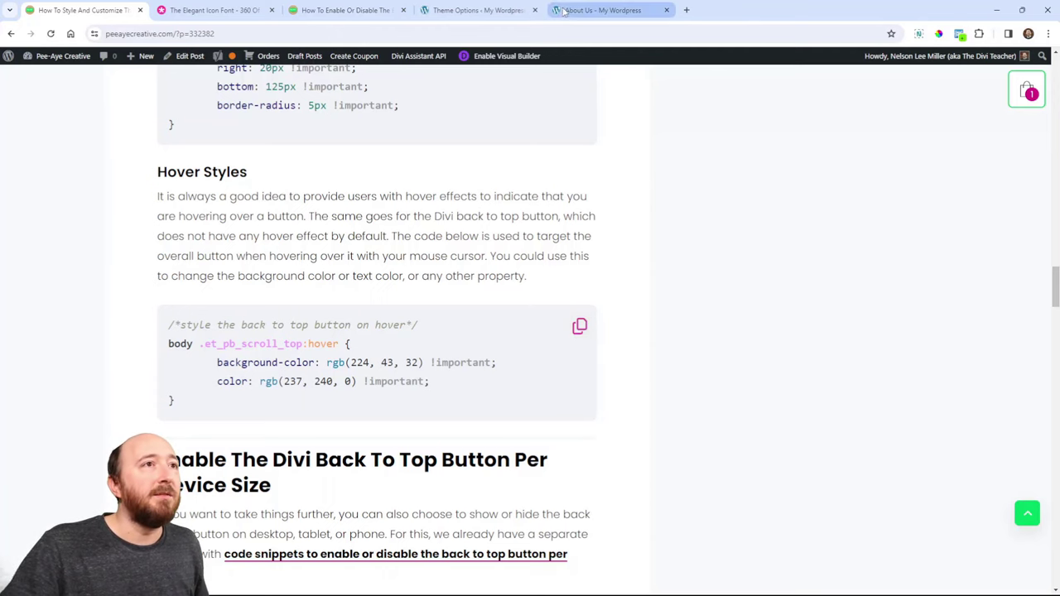
left_click(608, 10)
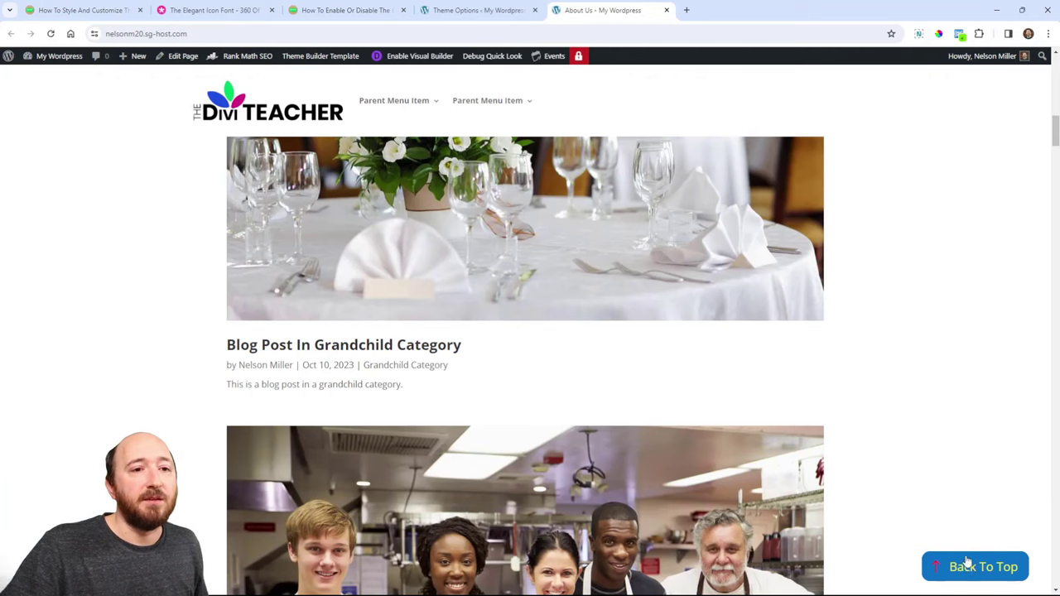
mouse_move(967, 524)
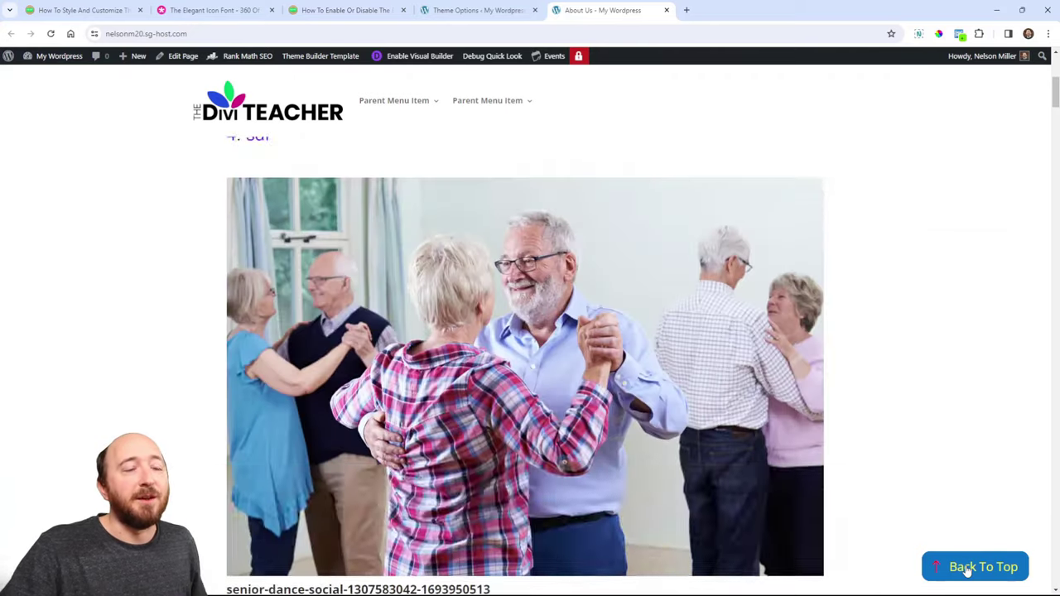
left_click(976, 566)
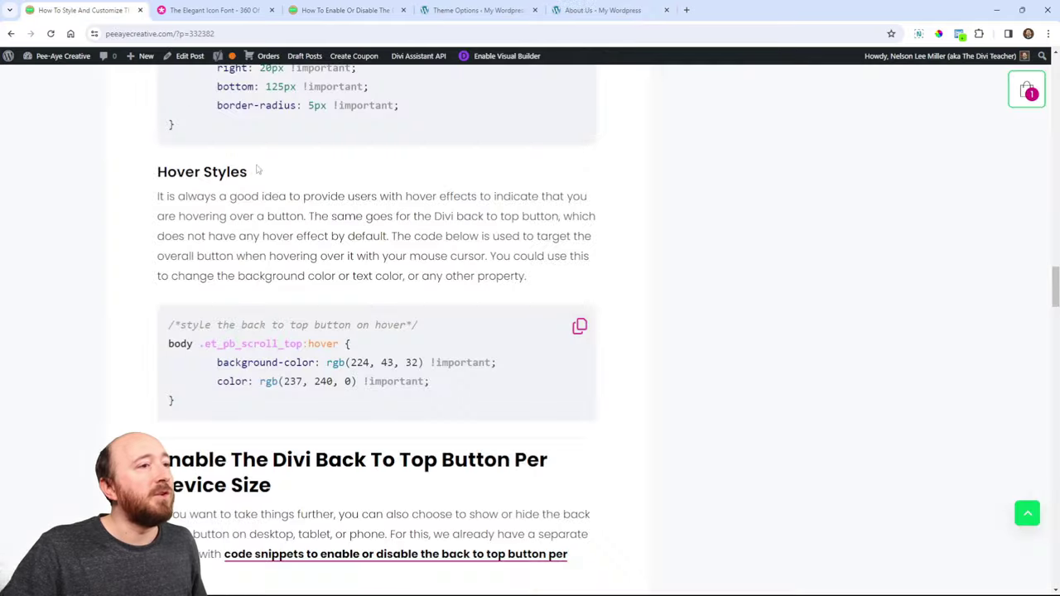
scroll("down", 3)
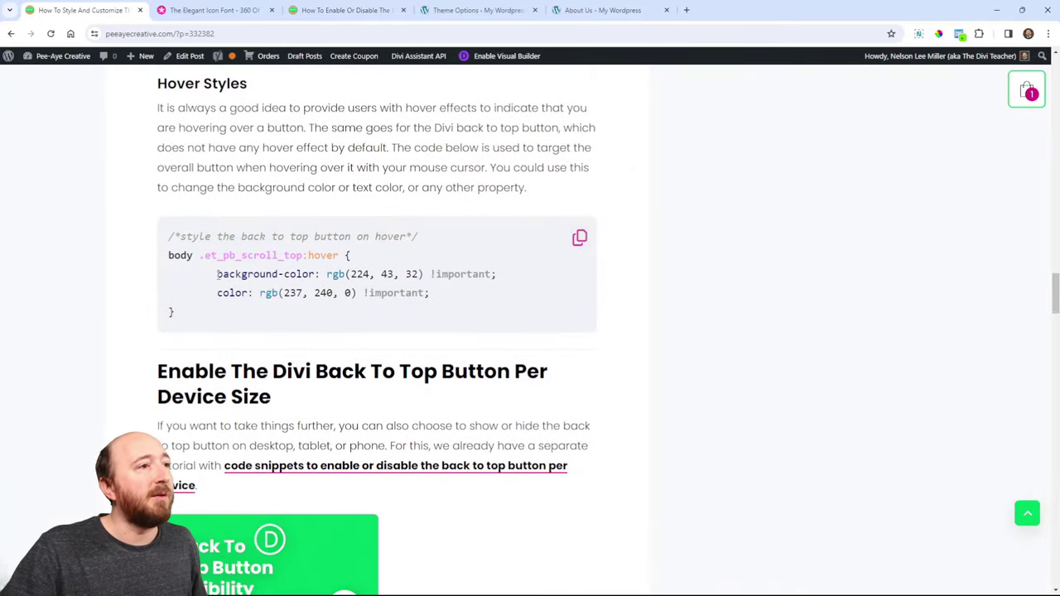
Step: Return to the About Us page and scroll down to the blue box with red arrow
left_click(477, 10)
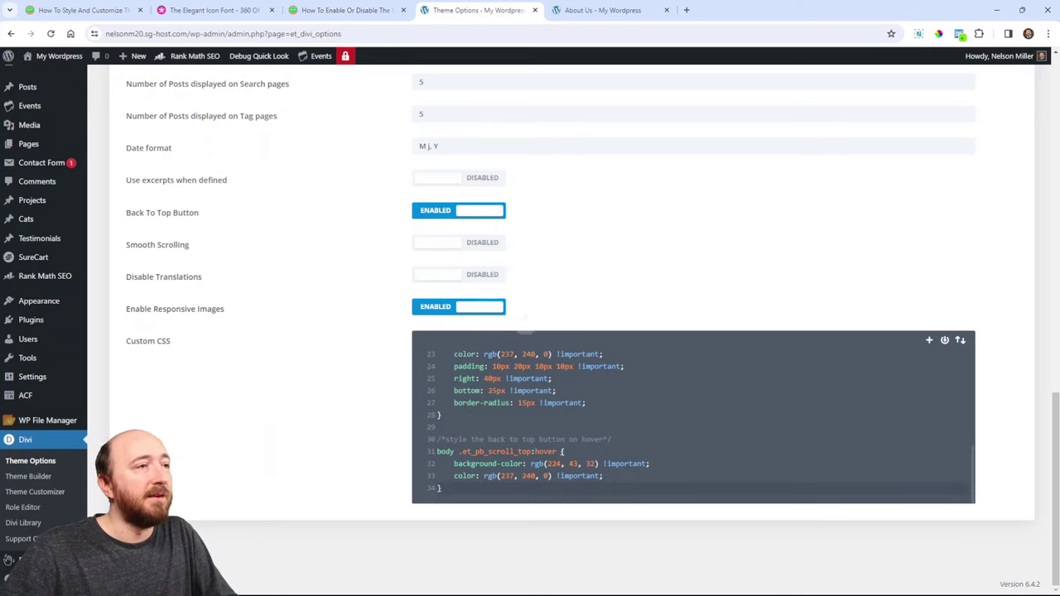
left_click(610, 10)
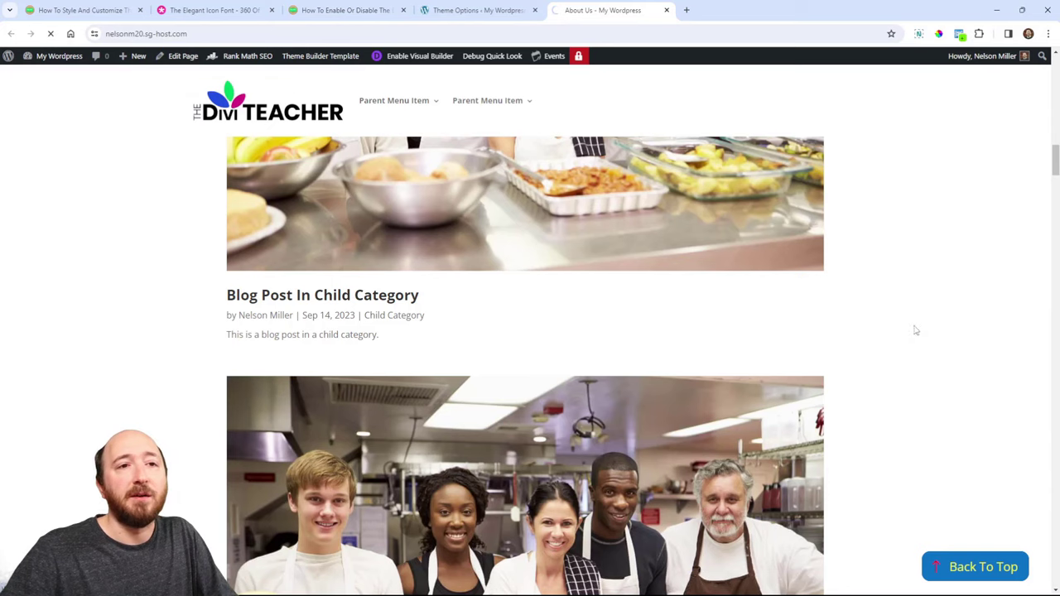
scroll("down", 3)
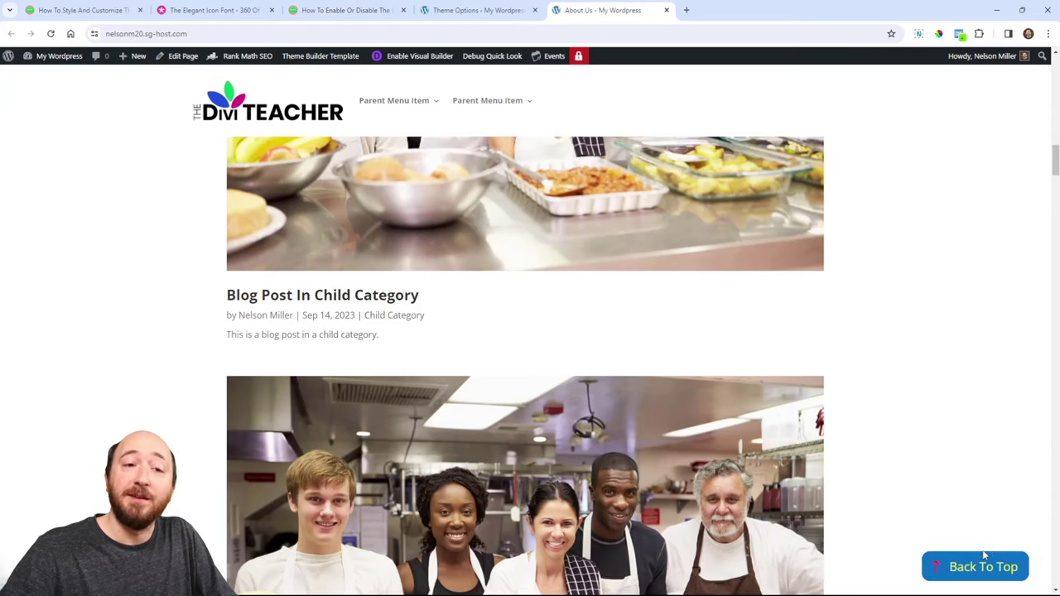
mouse_move(990, 568)
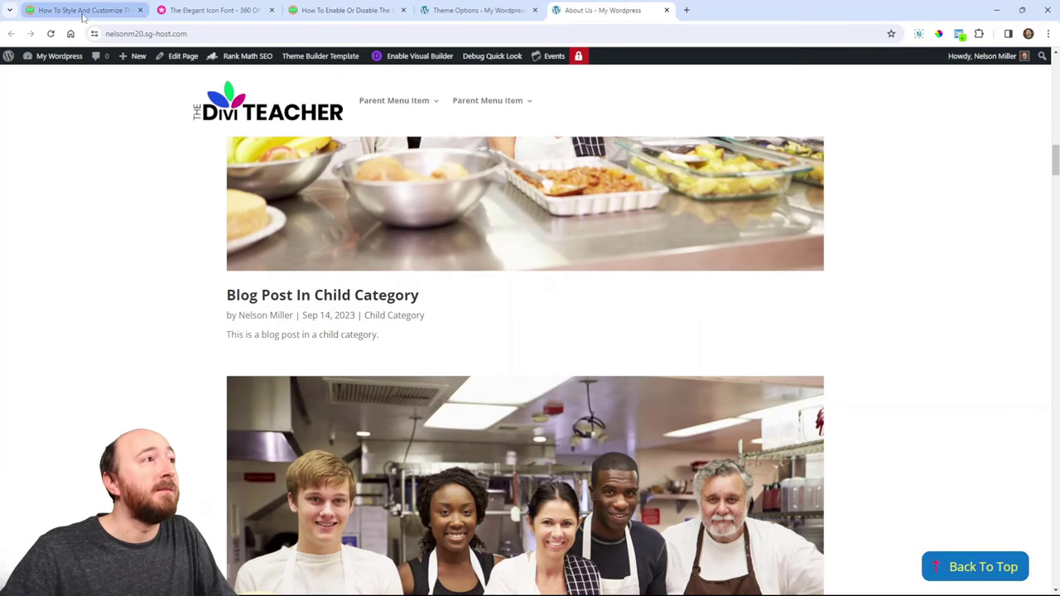
left_click(83, 10)
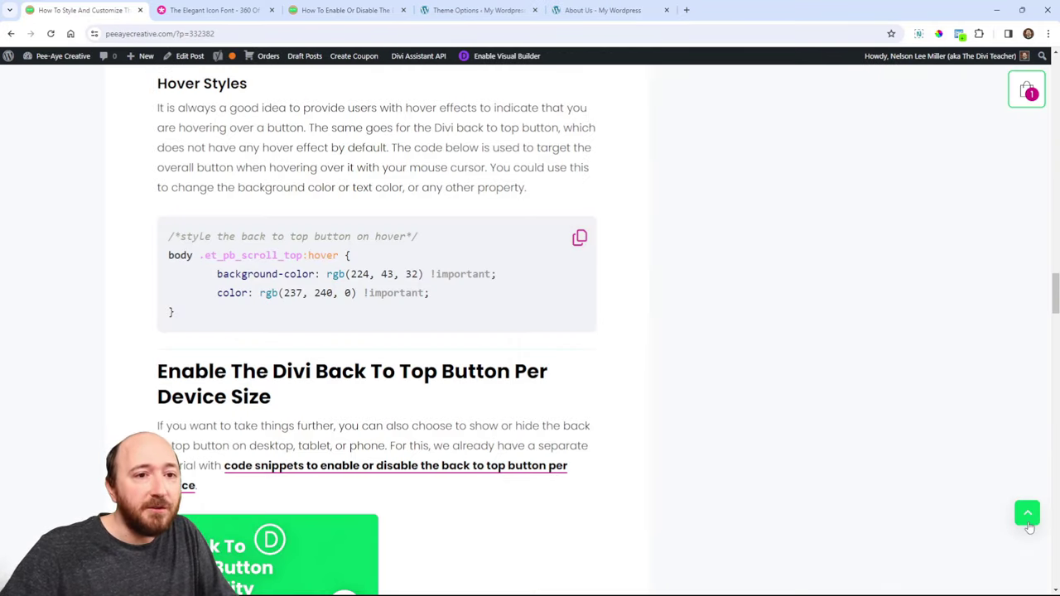
mouse_move(950, 547)
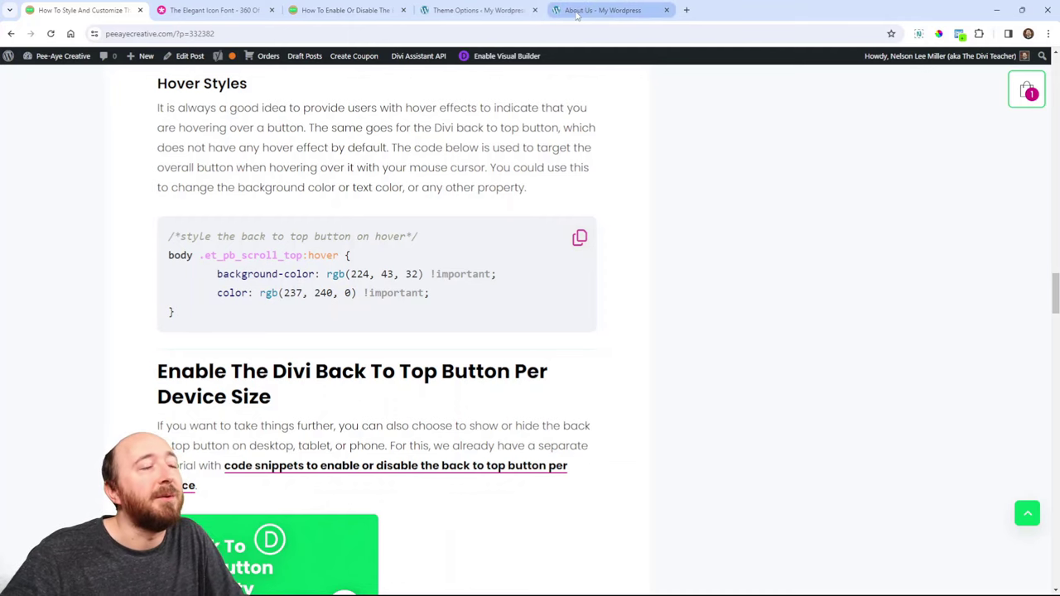
left_click(578, 10)
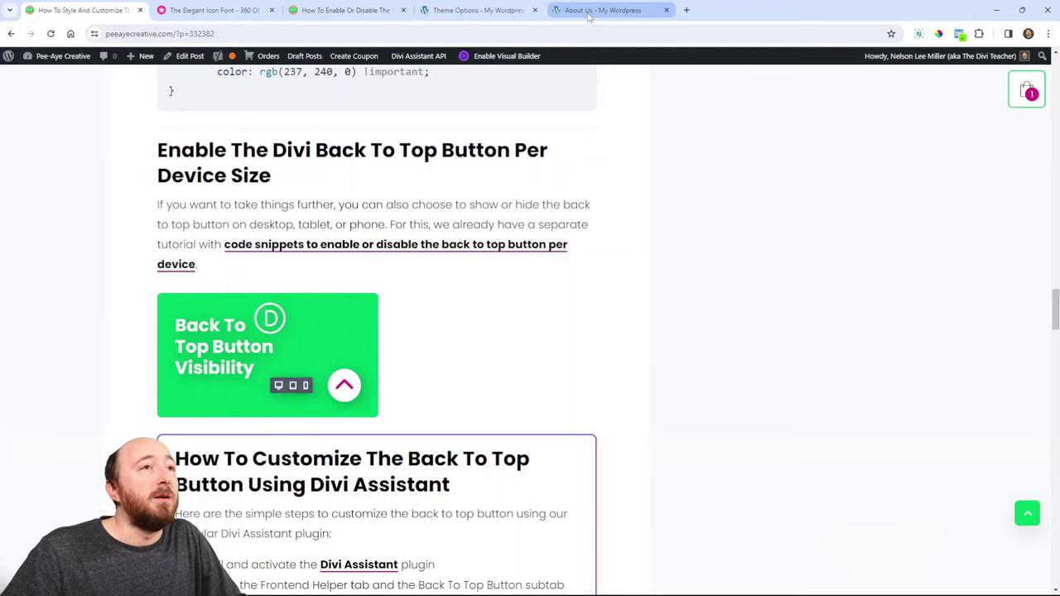
mouse_move(589, 10)
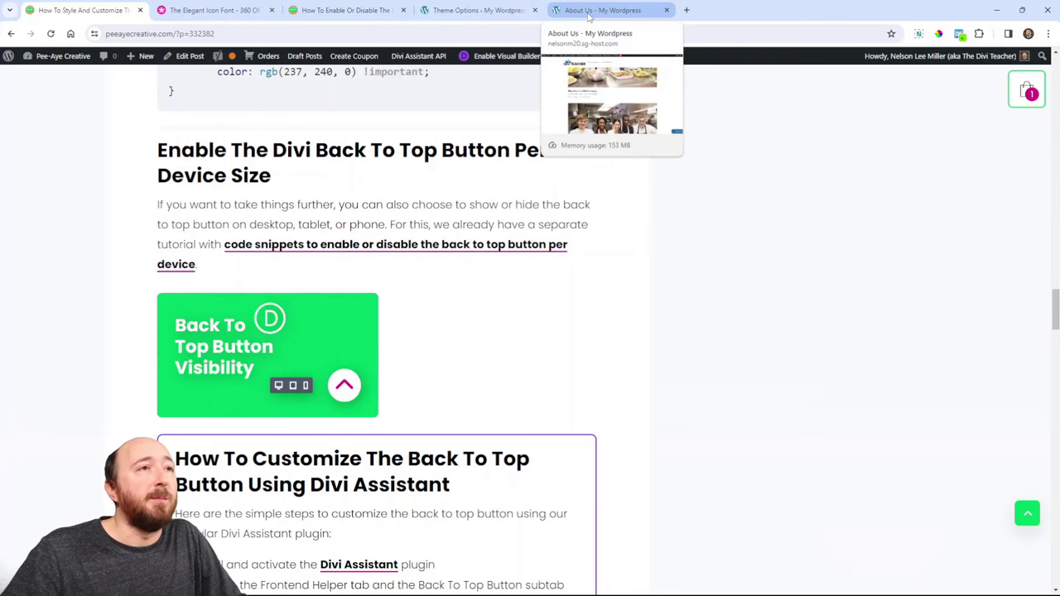
left_click(603, 10)
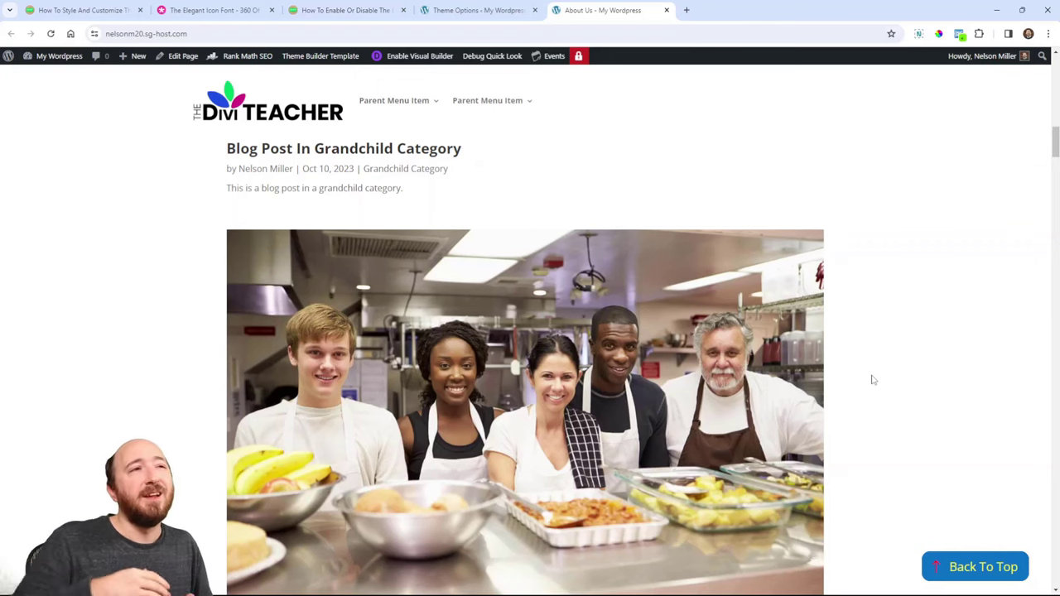
scroll("down", 3)
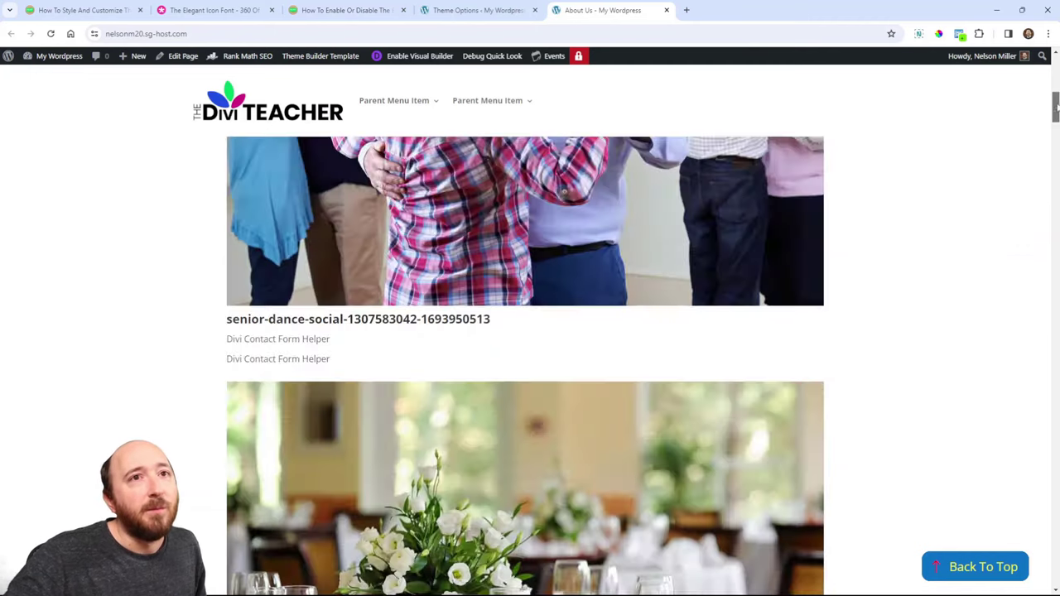
scroll("down", 3)
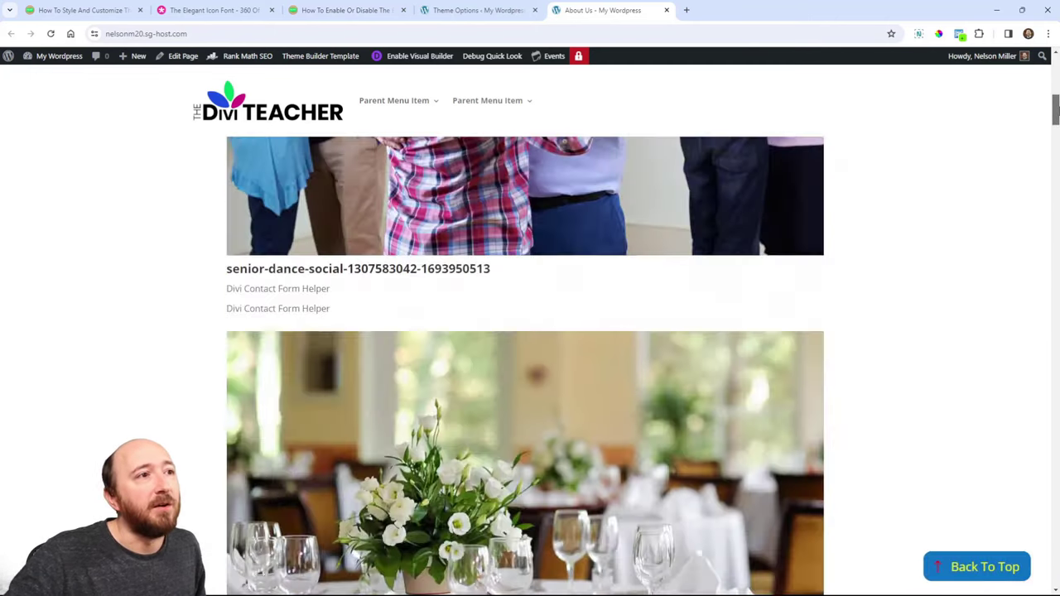
scroll("up", 3)
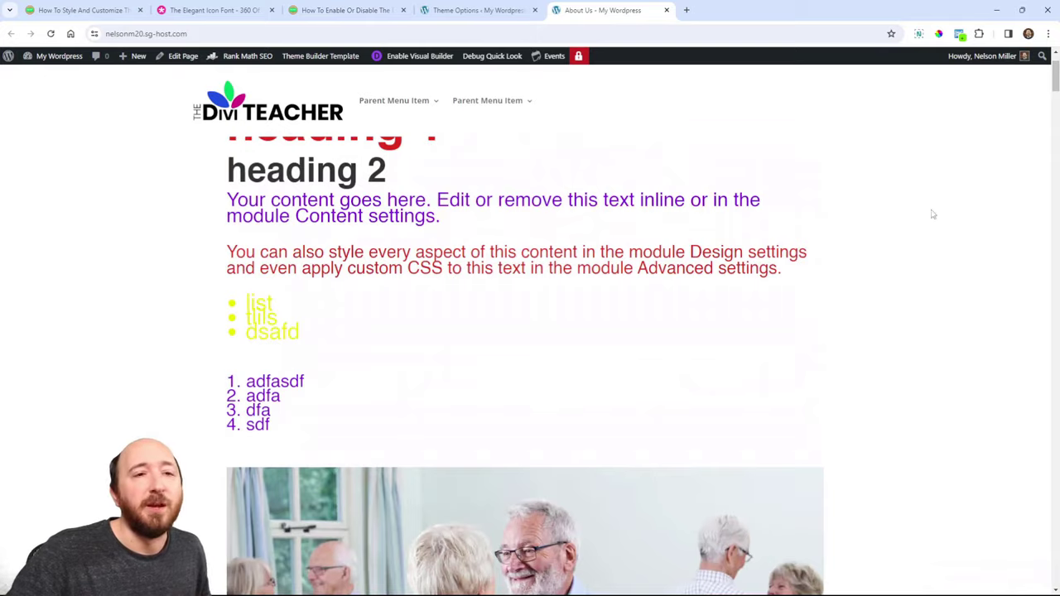
scroll("down", 3)
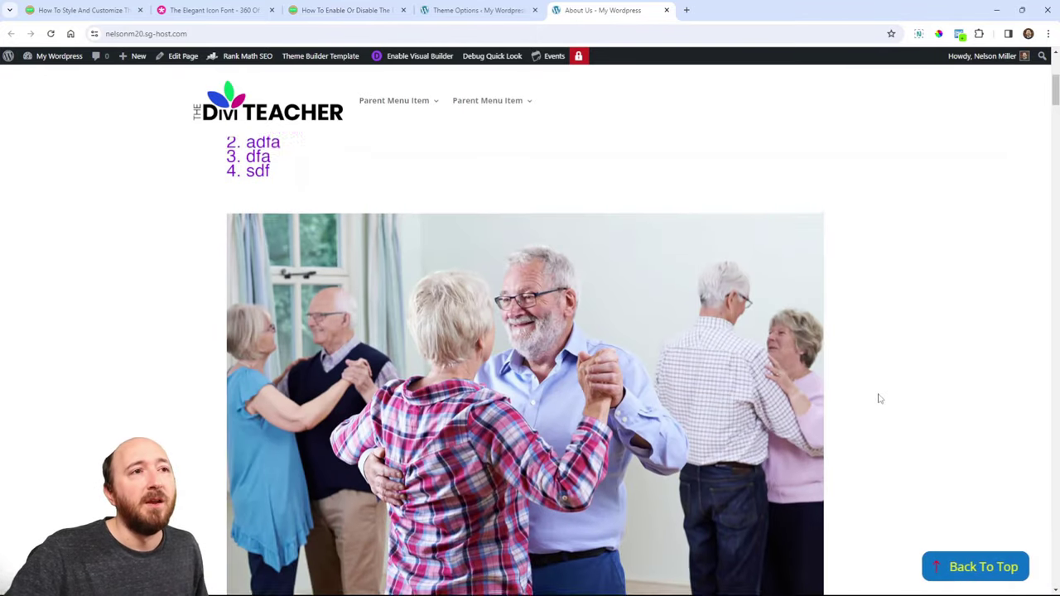
scroll("up", 3)
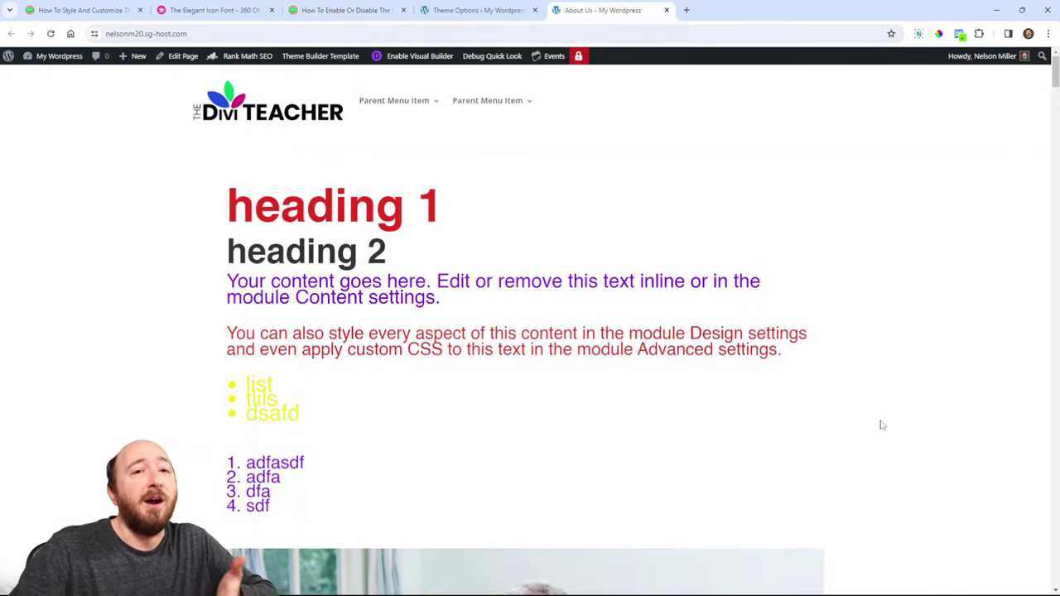
left_click(79, 9)
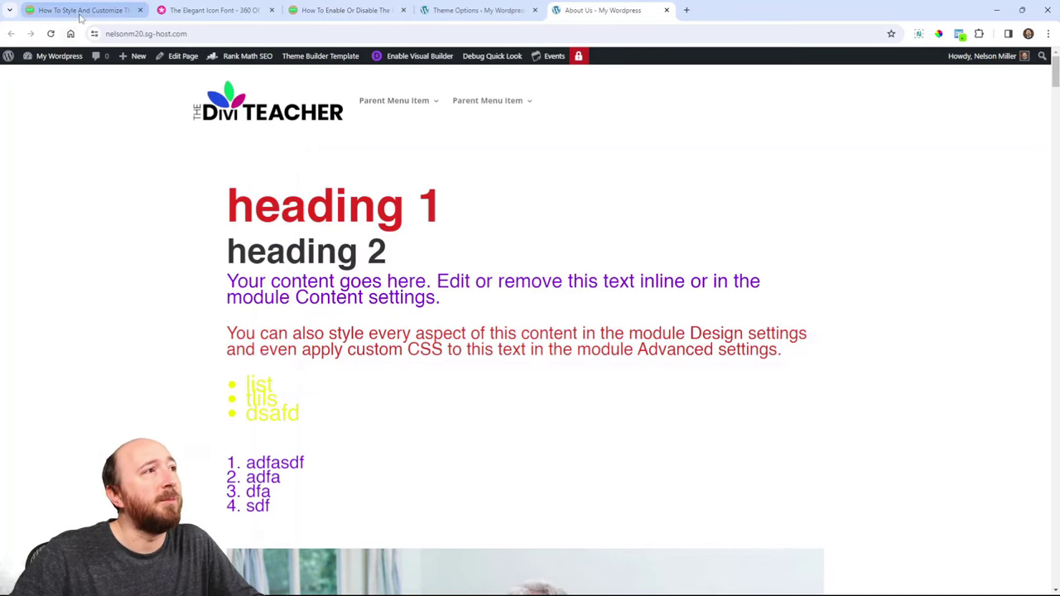
left_click(79, 11)
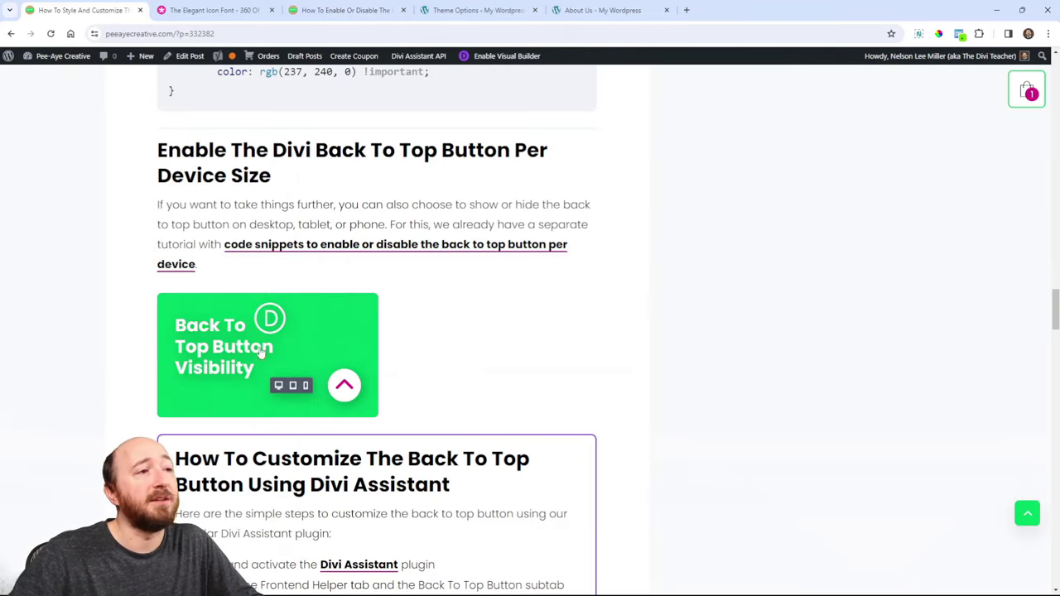
left_click(362, 245)
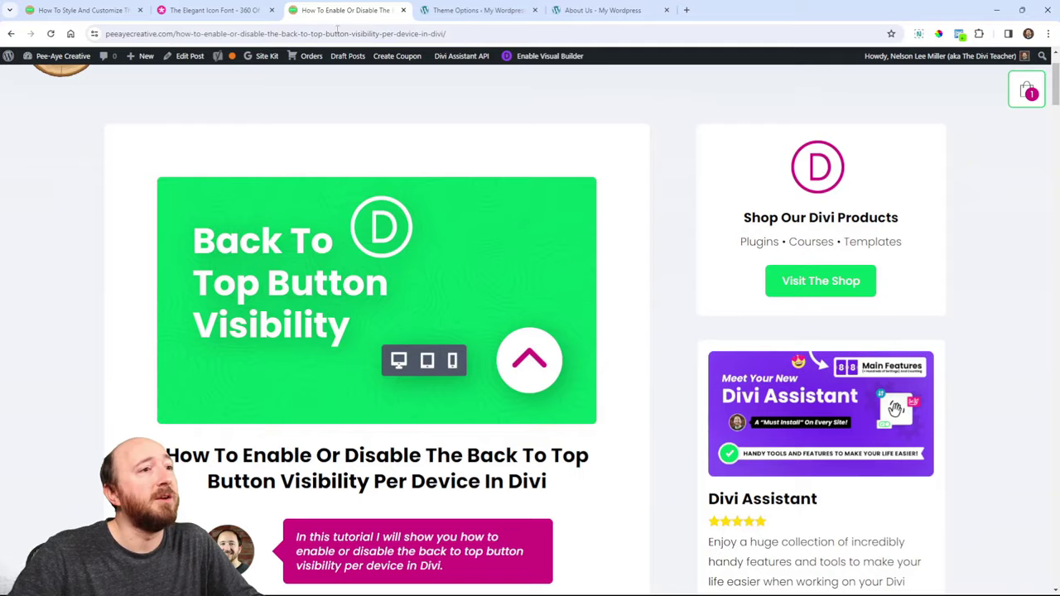
scroll("down", 3)
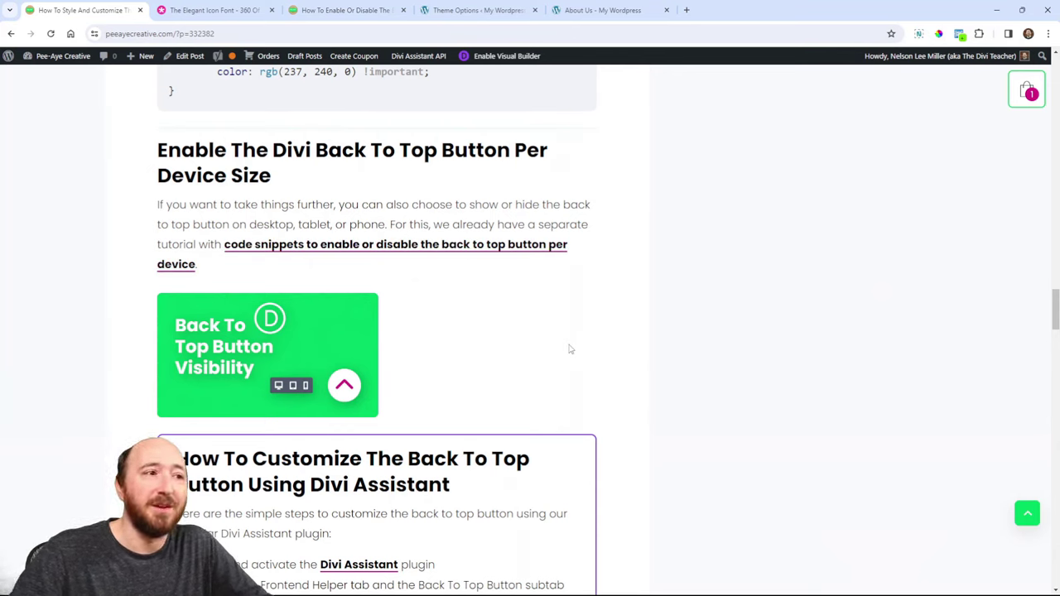
scroll("down", 3)
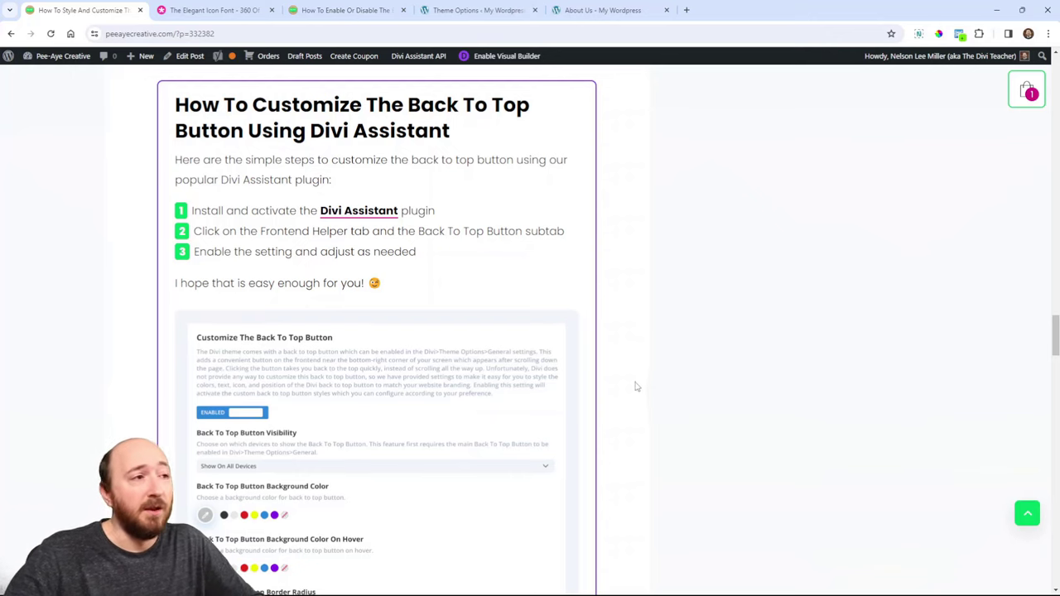
mouse_move(623, 405)
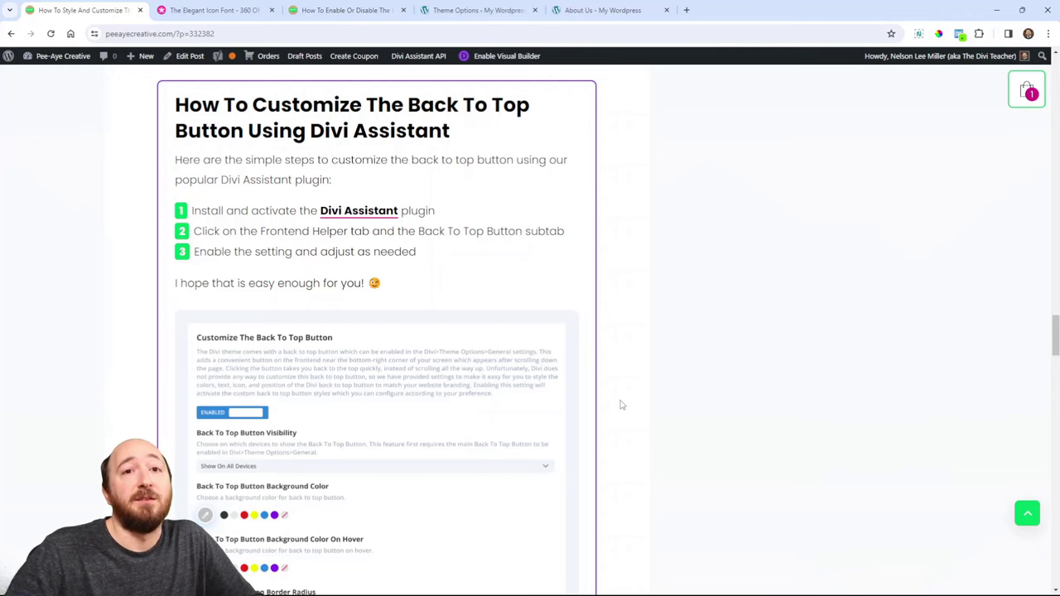
Step: Scroll through the tutorial's Divi Assistant back-to-top button settings
scroll("down", 3)
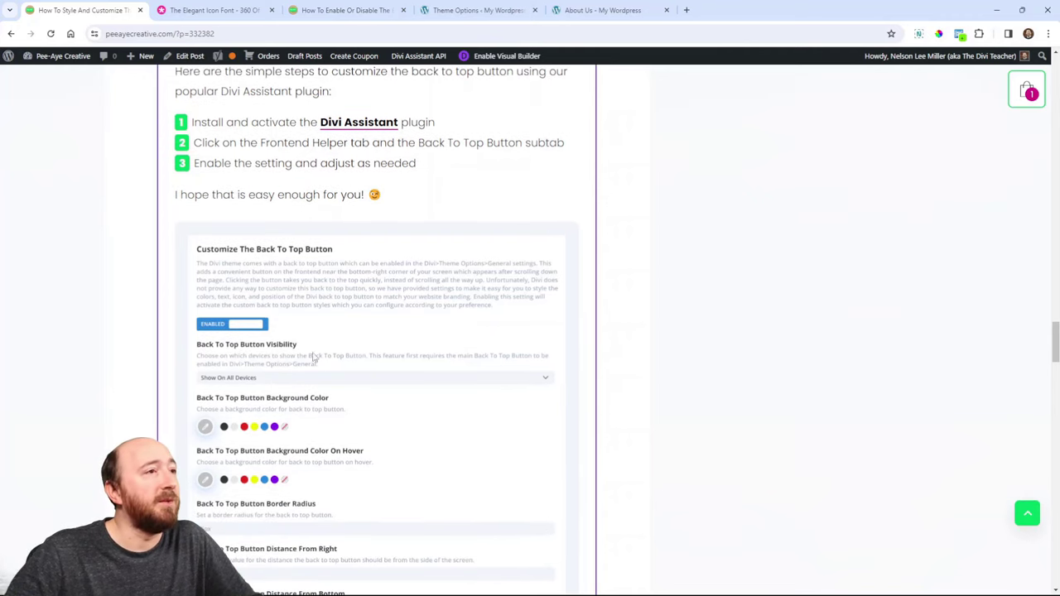
scroll("down", 3)
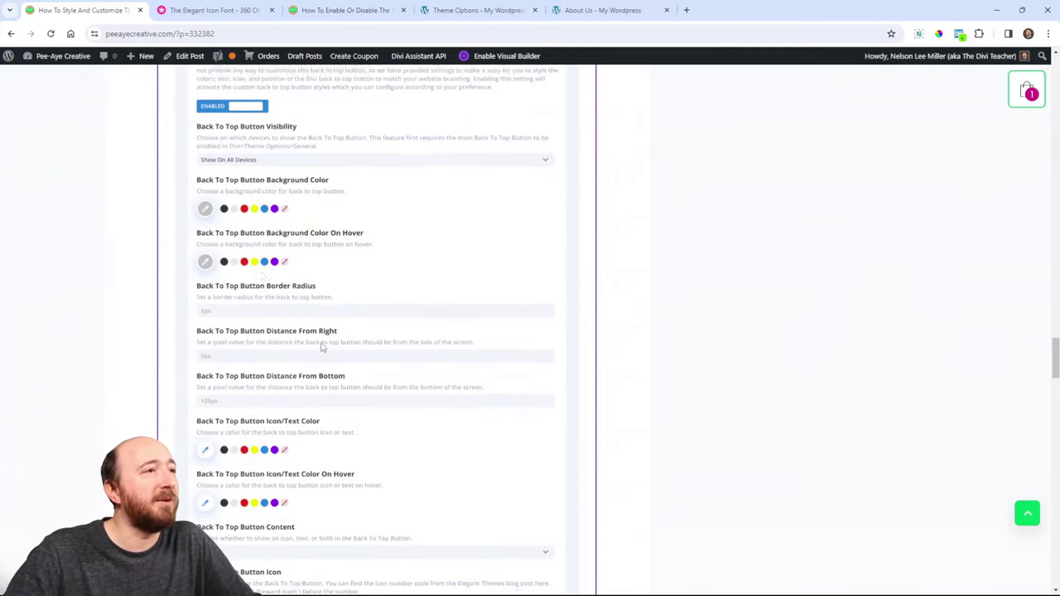
scroll("down", 3)
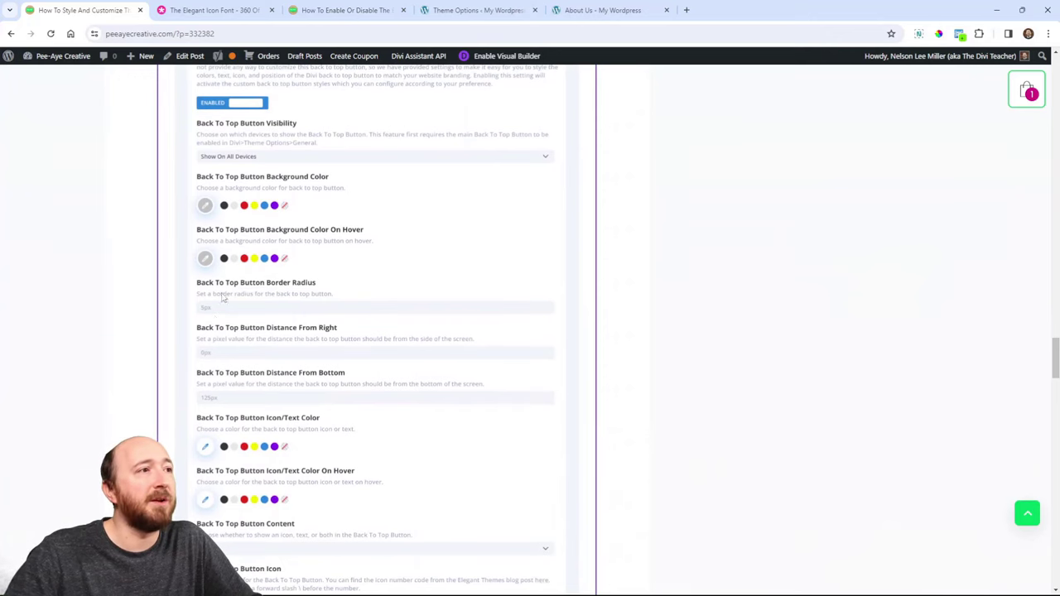
scroll("down", 3)
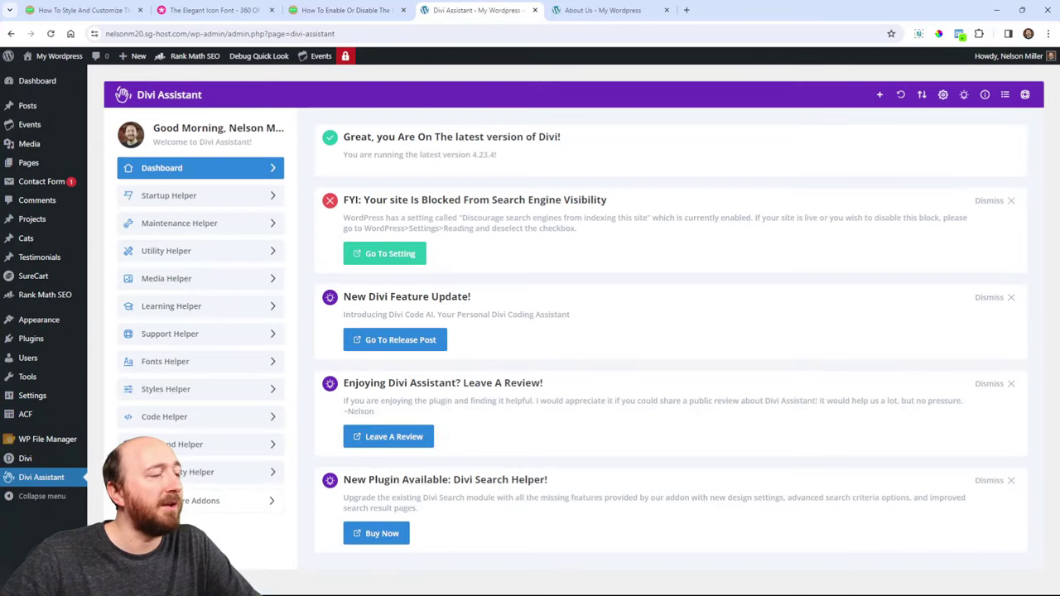
Step: Enable Customize The Back To Top Button under Frontend Helper, set devices, and pick a green background
left_click(172, 373)
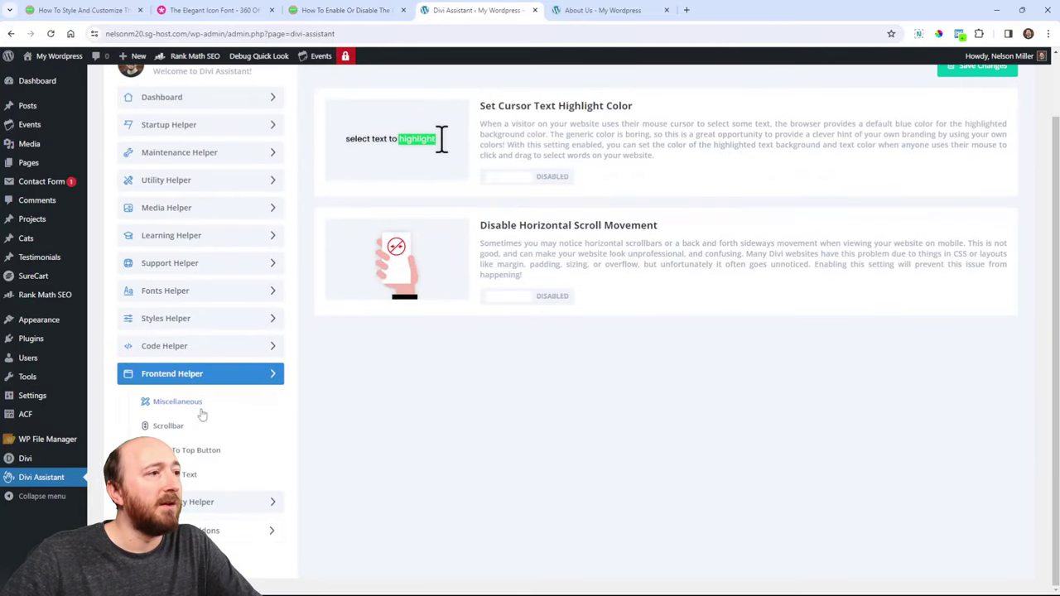
left_click(197, 450)
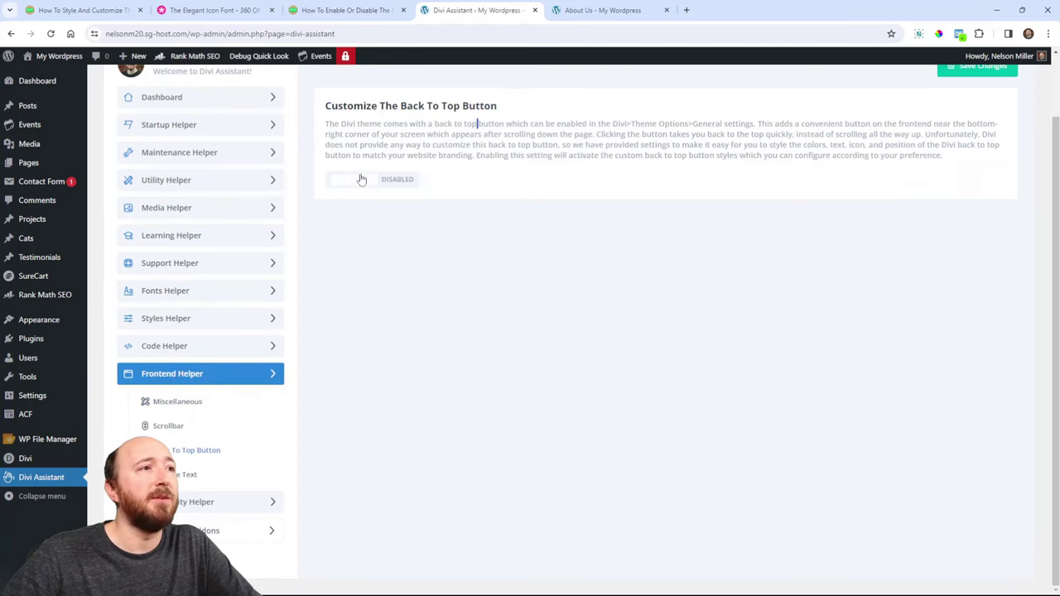
left_click(371, 179)
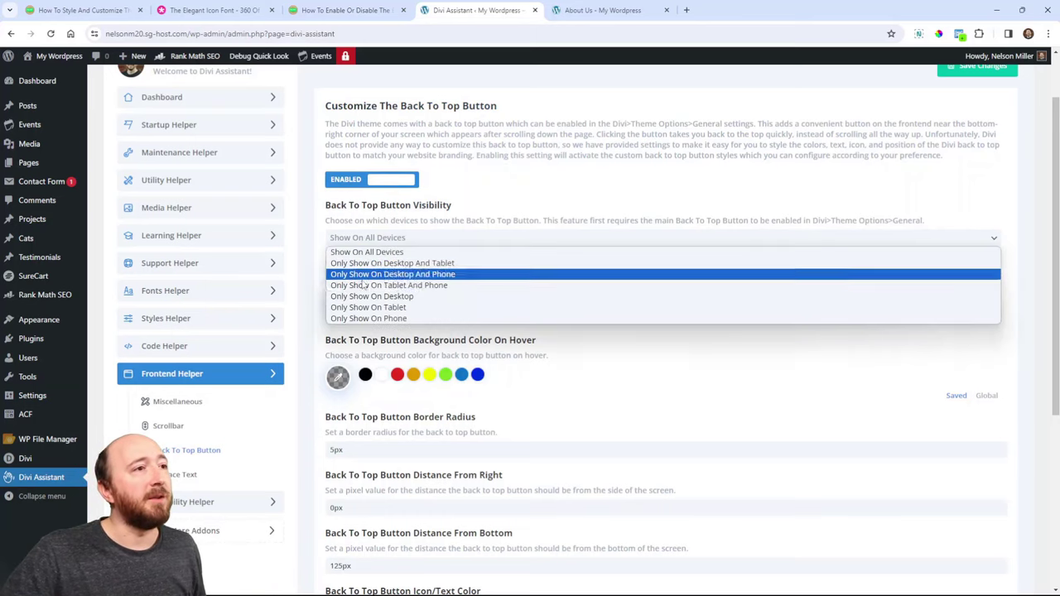
left_click(366, 252)
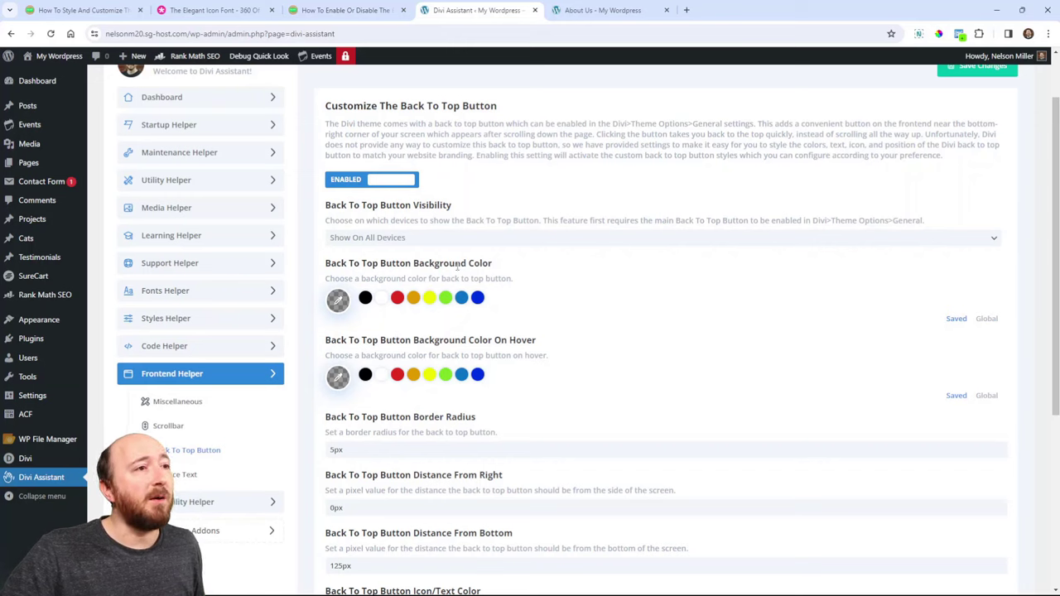
mouse_move(446, 299)
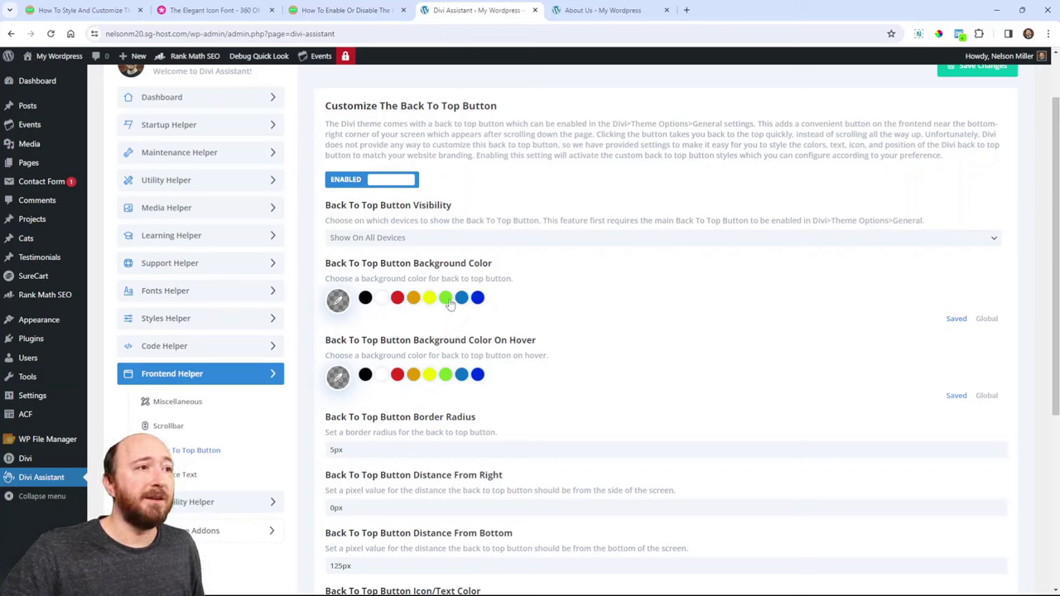
left_click(445, 298)
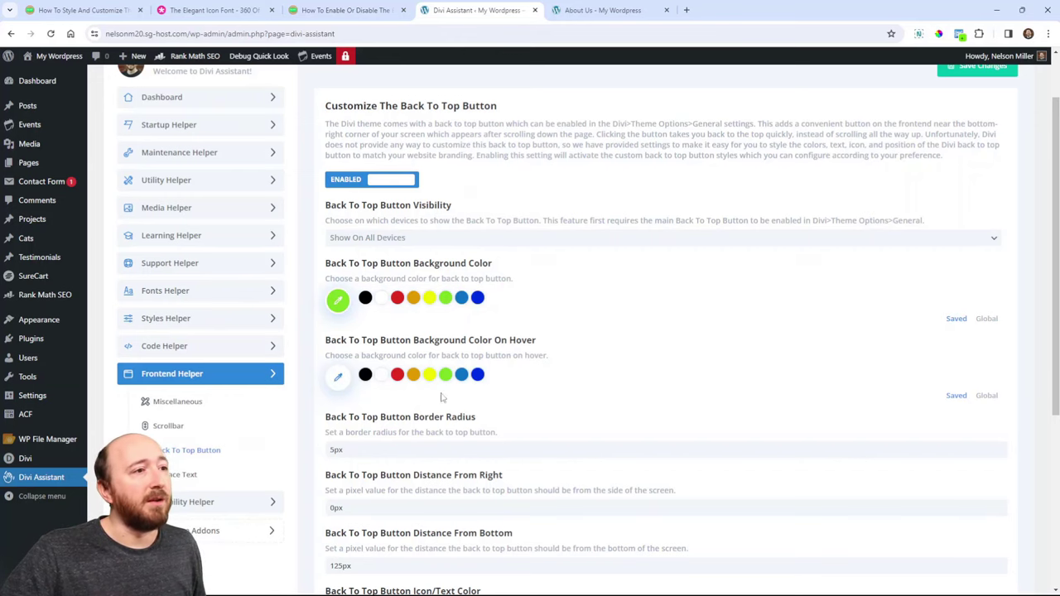
Step: Give the back-to-top button an orange icon/text colour and Icon And Text content
scroll("down", 3)
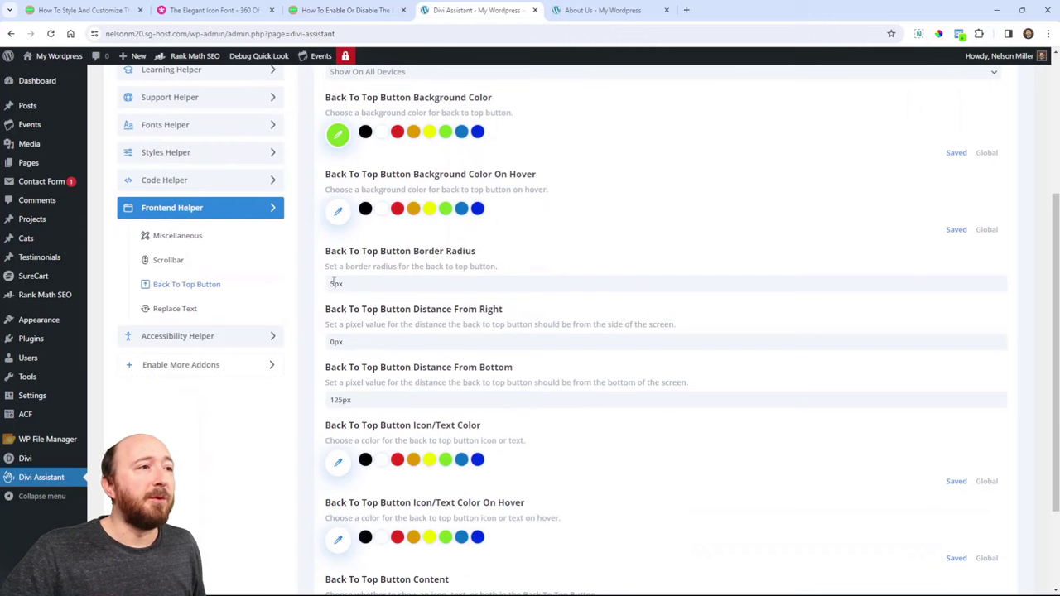
scroll("down", 3)
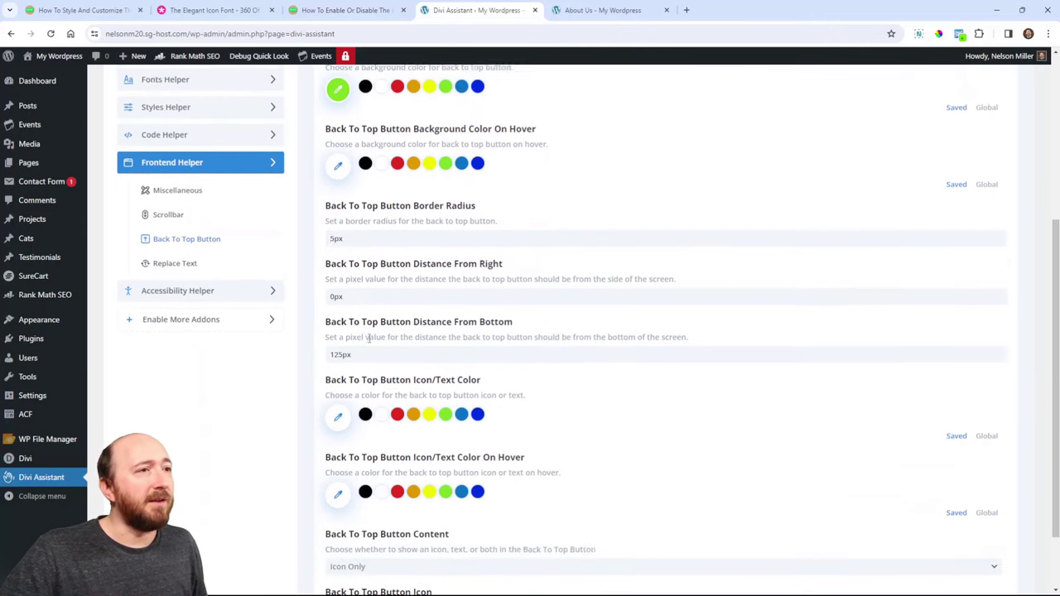
scroll("down", 3)
type("55")
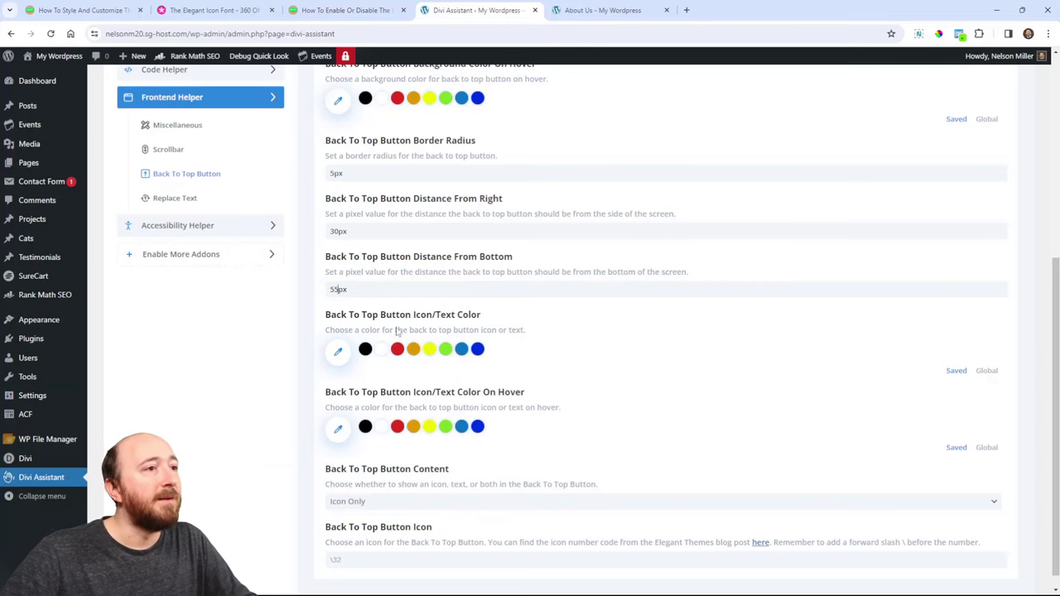
scroll("down", 3)
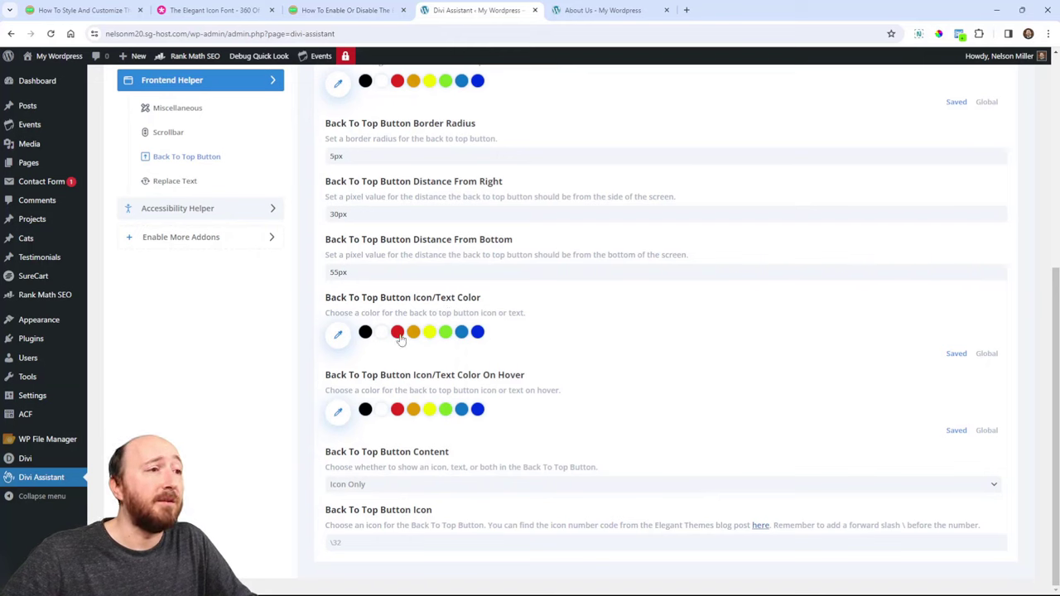
left_click(414, 332)
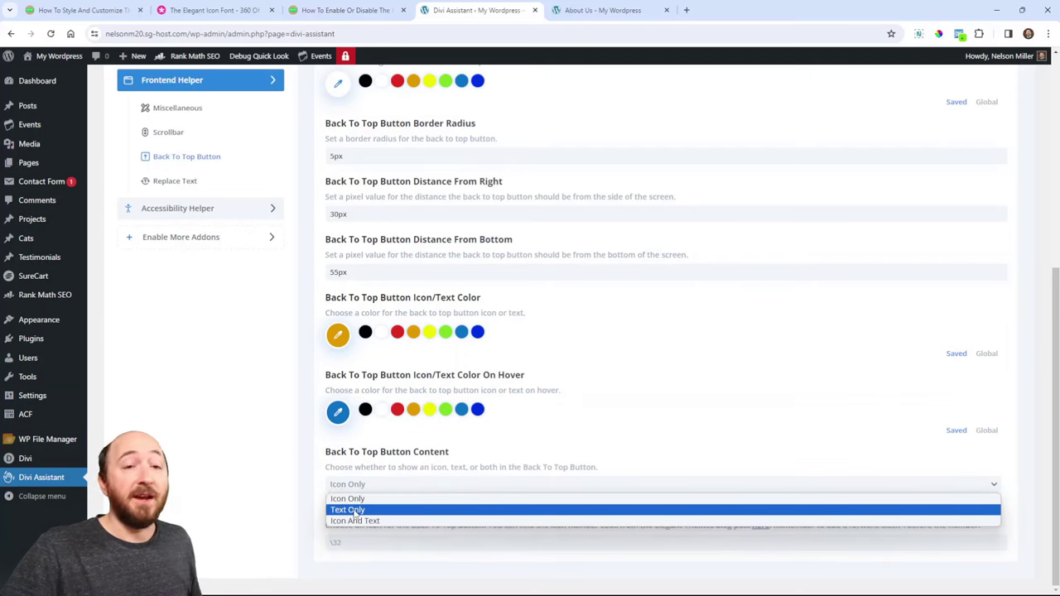
mouse_move(351, 521)
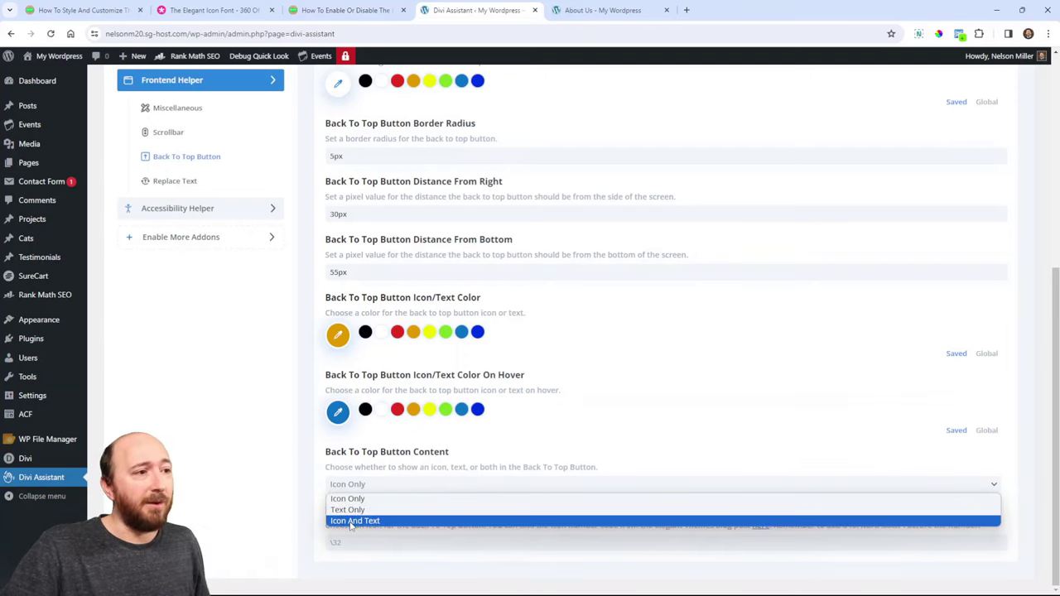
left_click(359, 520)
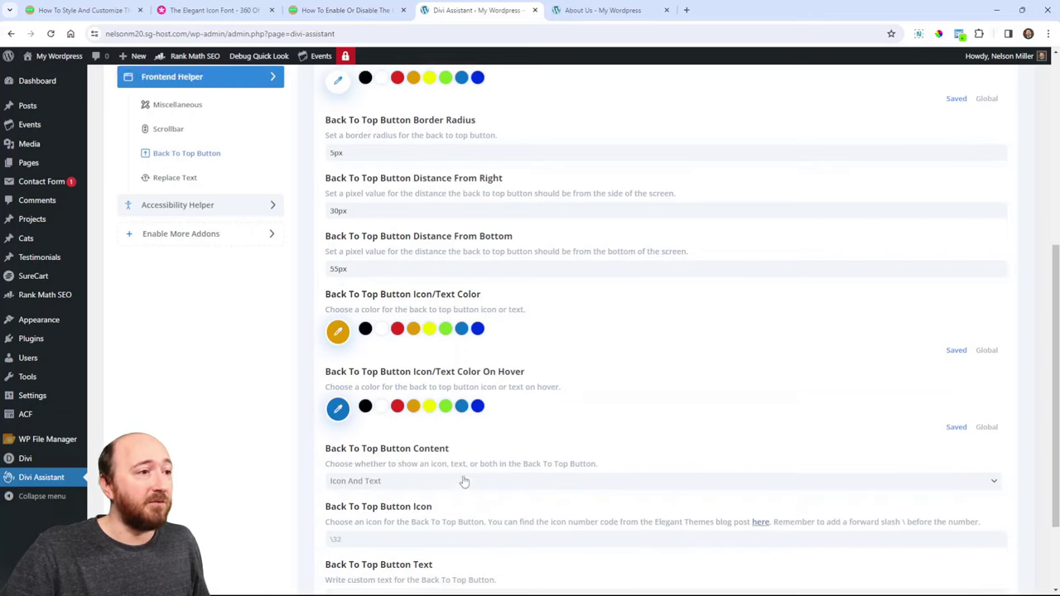
scroll("down", 3)
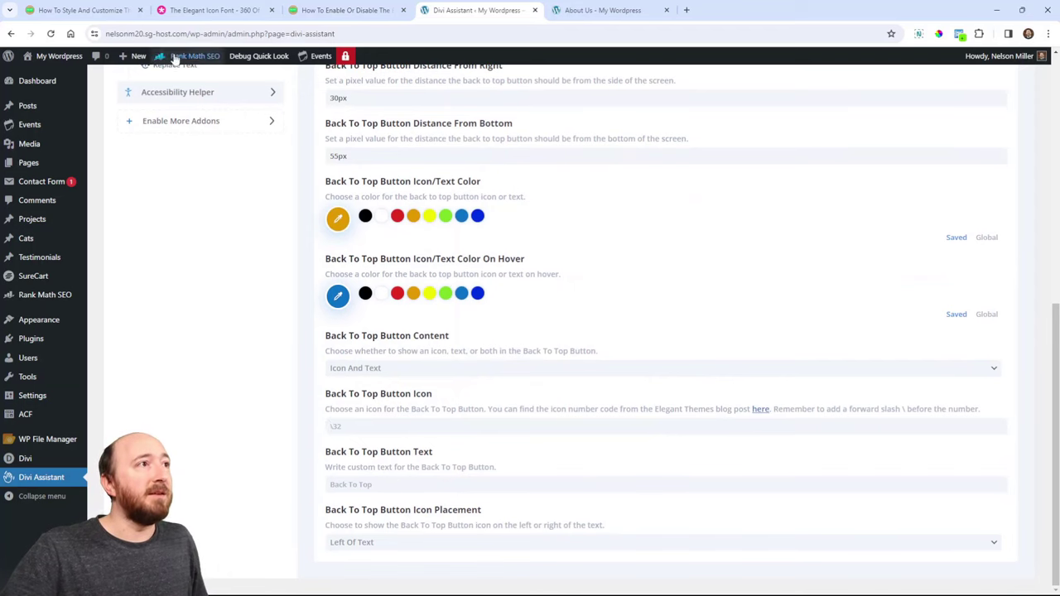
Step: Compare icon codes in the reference tabs, then enter the button text 'Scroll Up'
left_click(214, 12)
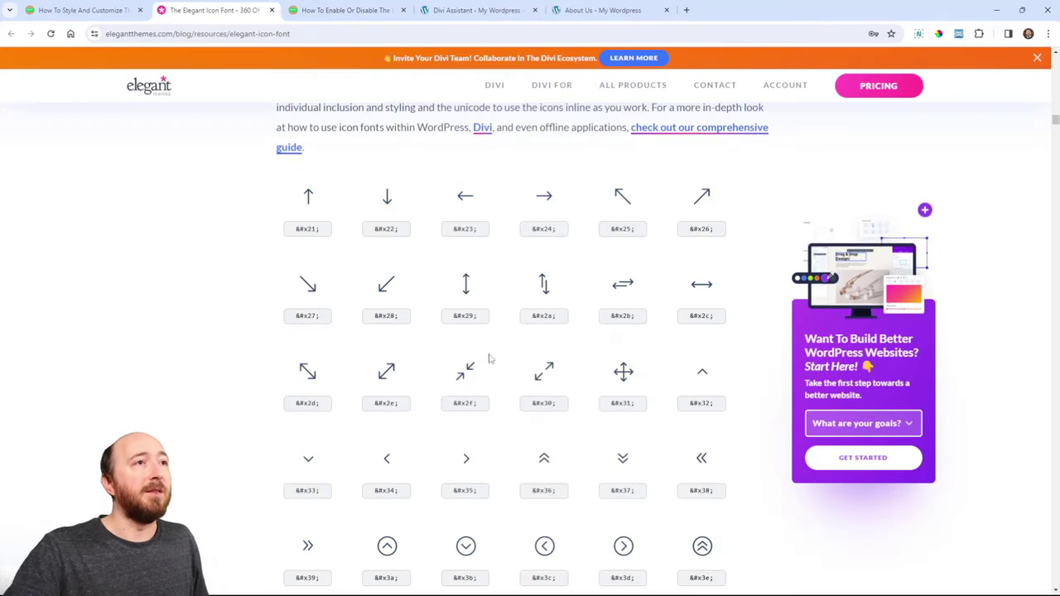
left_click(479, 11)
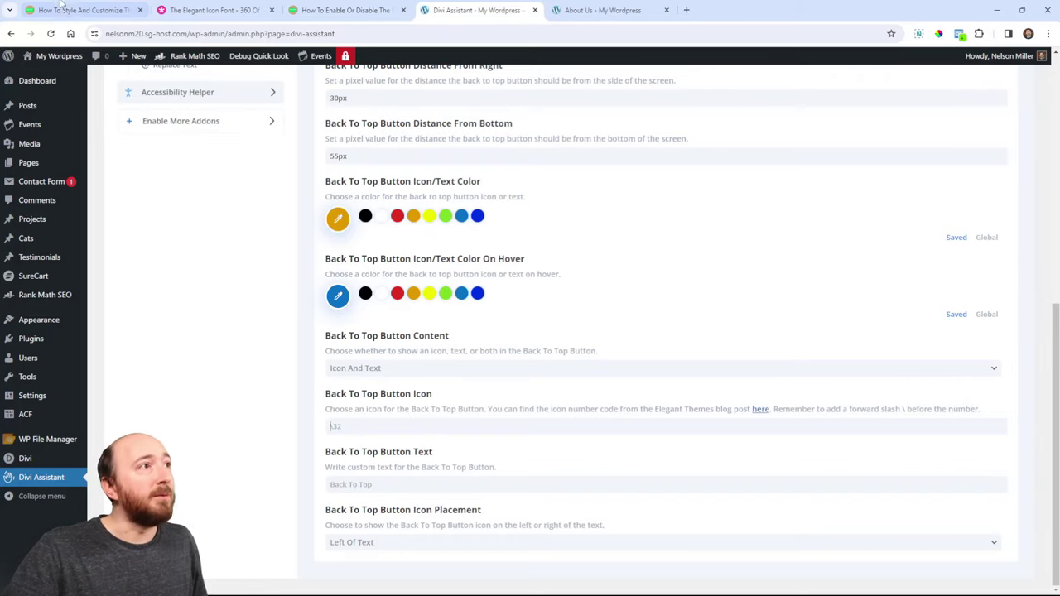
left_click(78, 10)
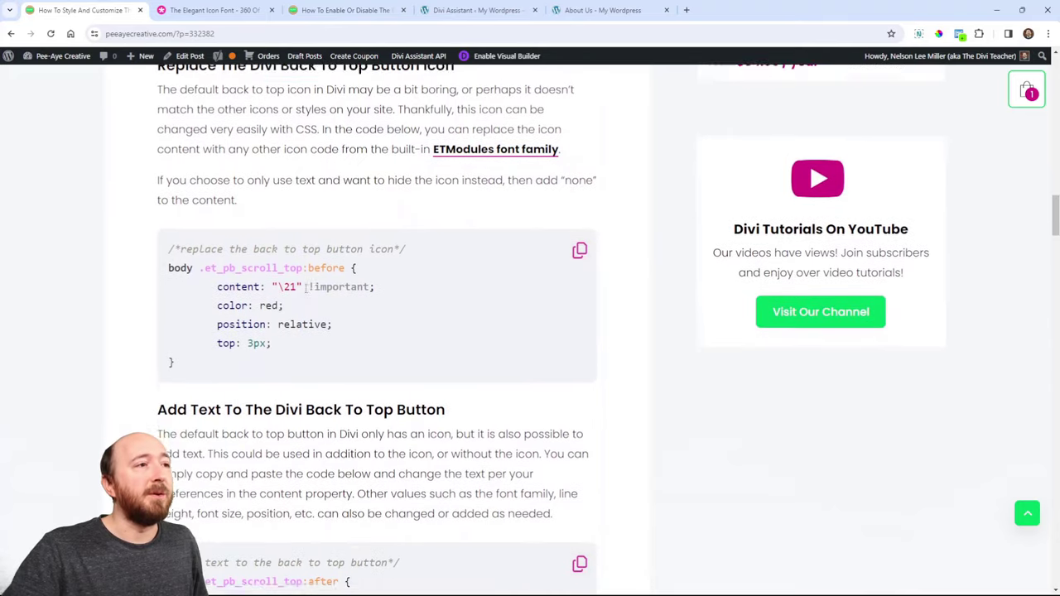
left_click(476, 10)
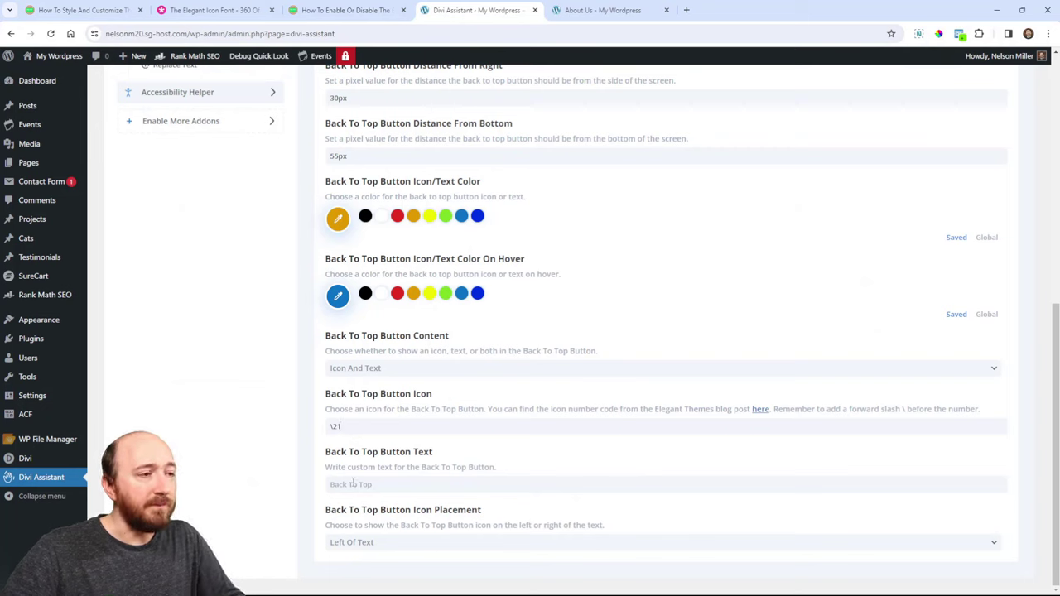
mouse_move(375, 486)
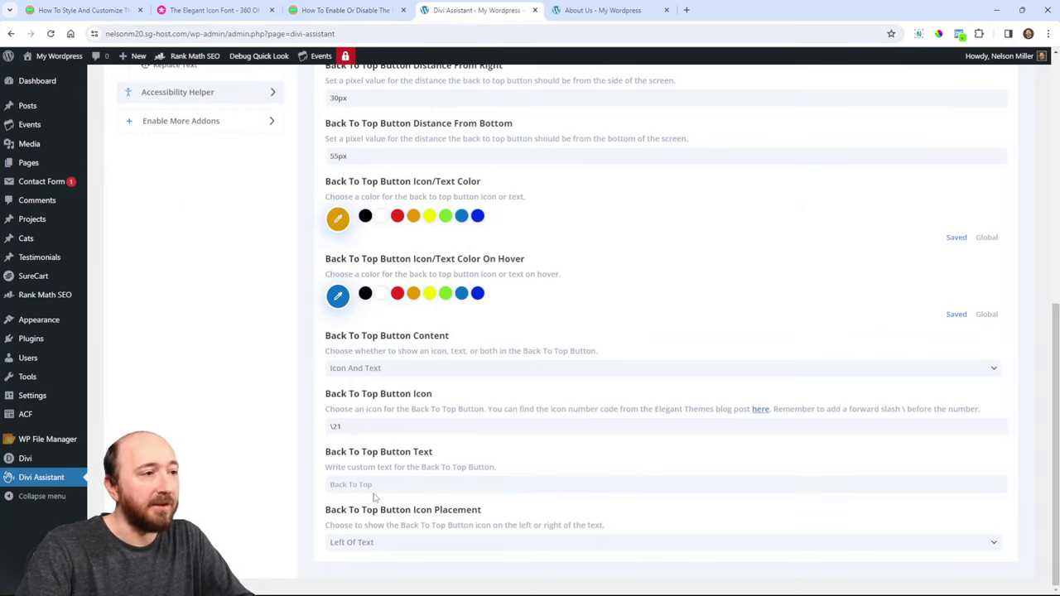
type("Scroll Up")
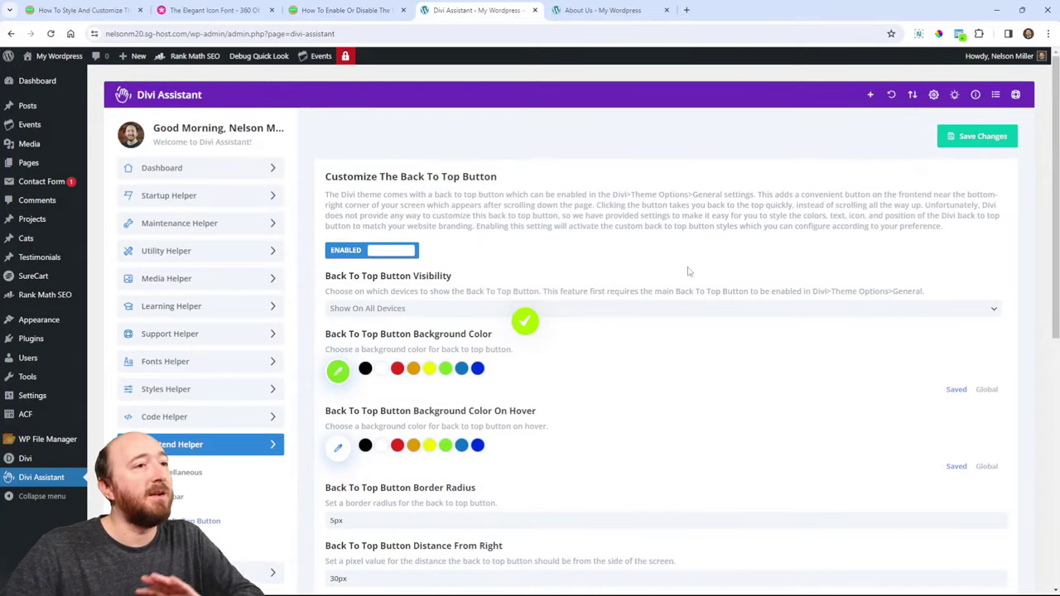
Step: Reload the About Us page and scroll down to view the green 'Scroll Up' button
left_click(611, 10)
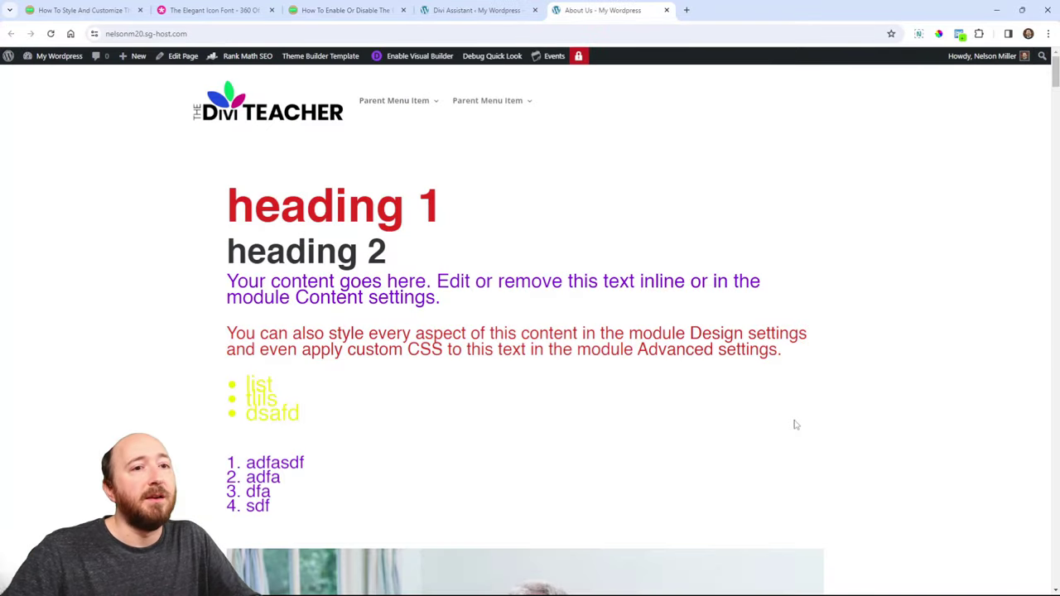
scroll("down", 3)
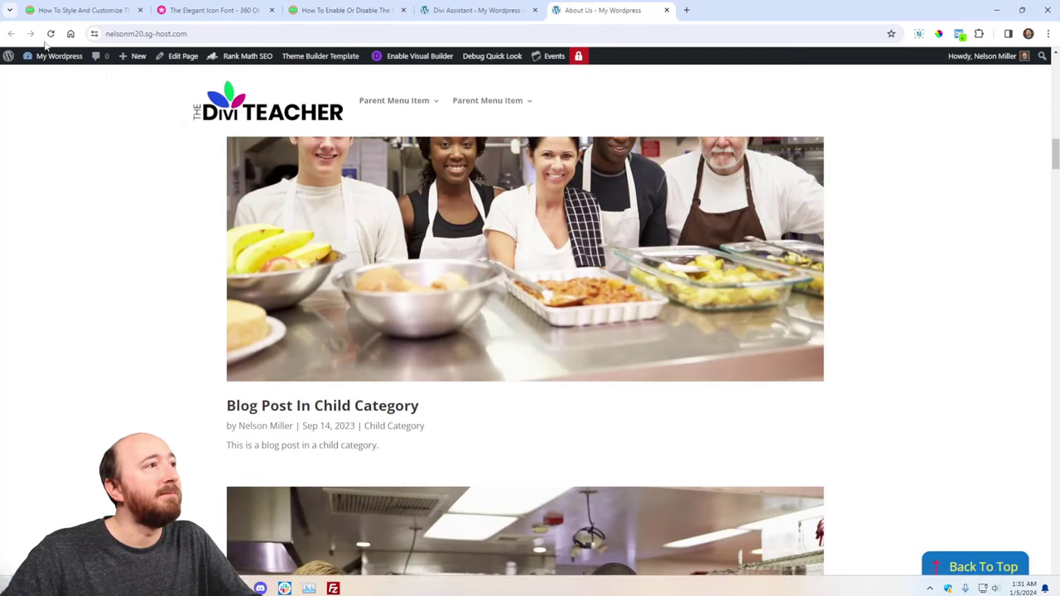
left_click(49, 34)
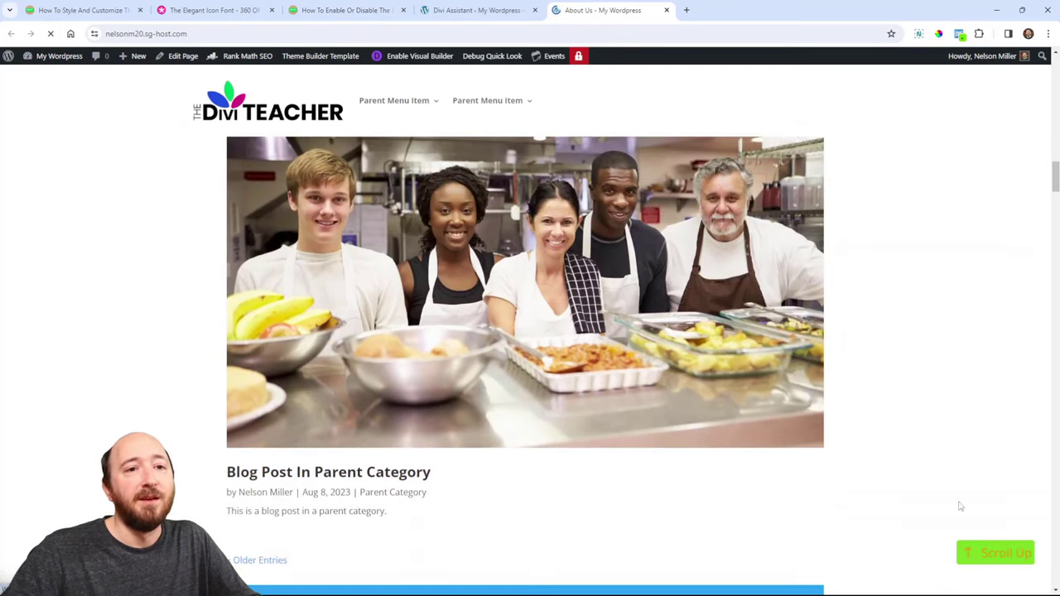
scroll("down", 3)
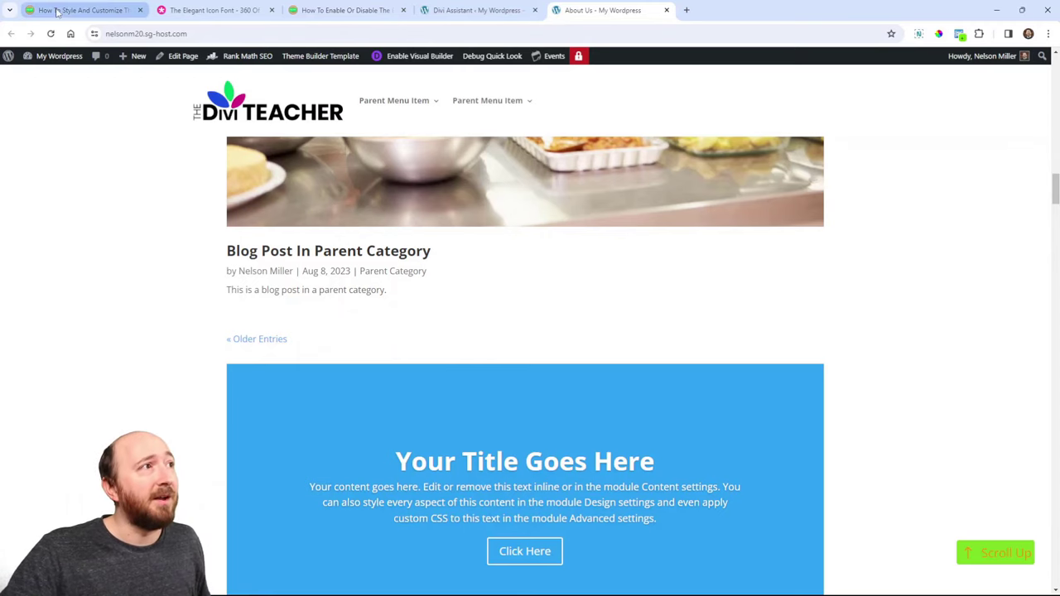
left_click(476, 10)
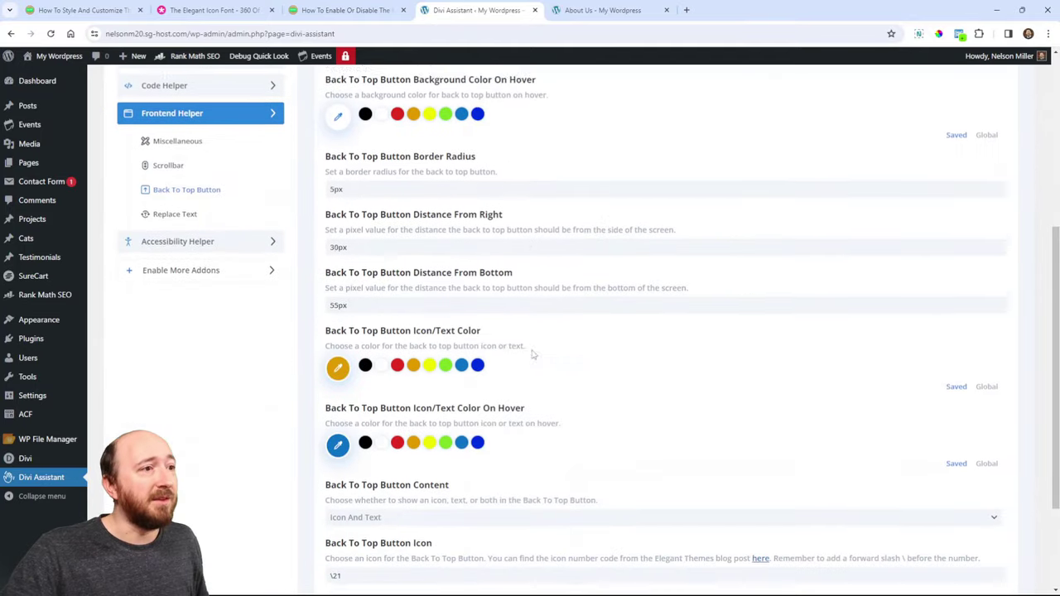
scroll("down", 3)
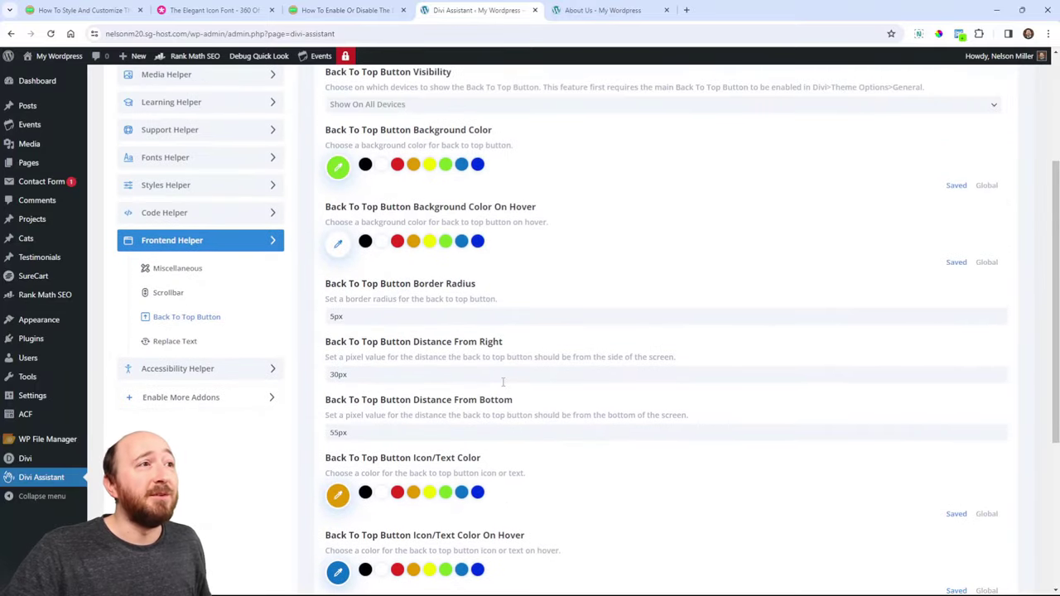
scroll("down", 3)
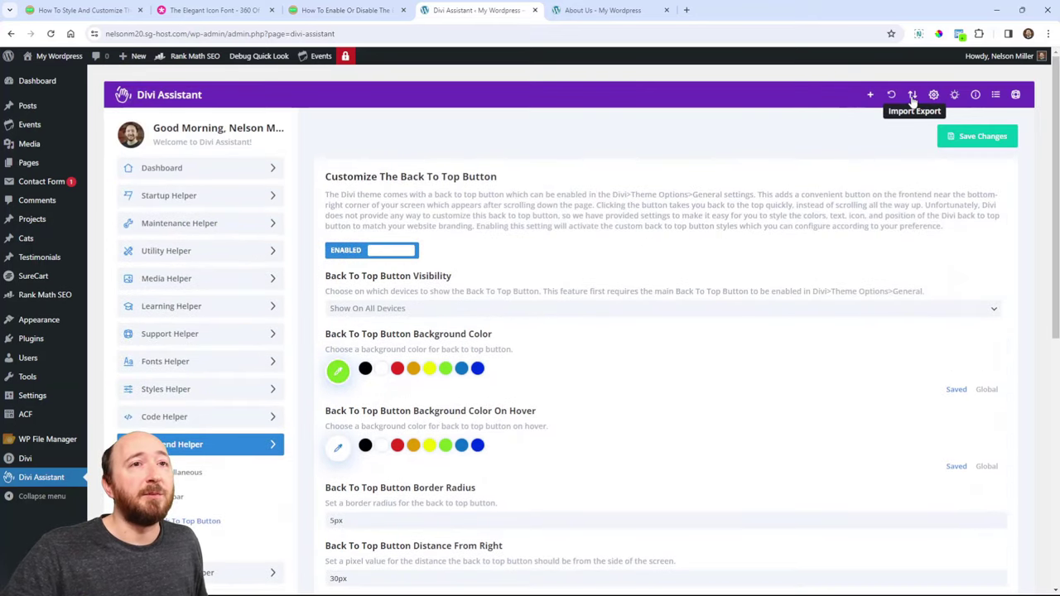
mouse_move(693, 363)
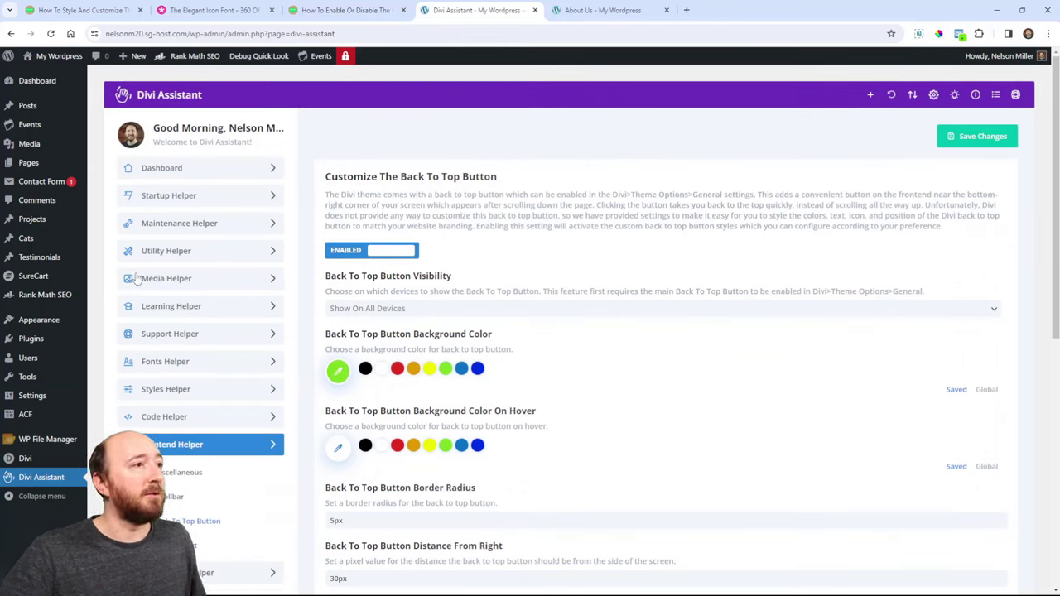
mouse_move(321, 430)
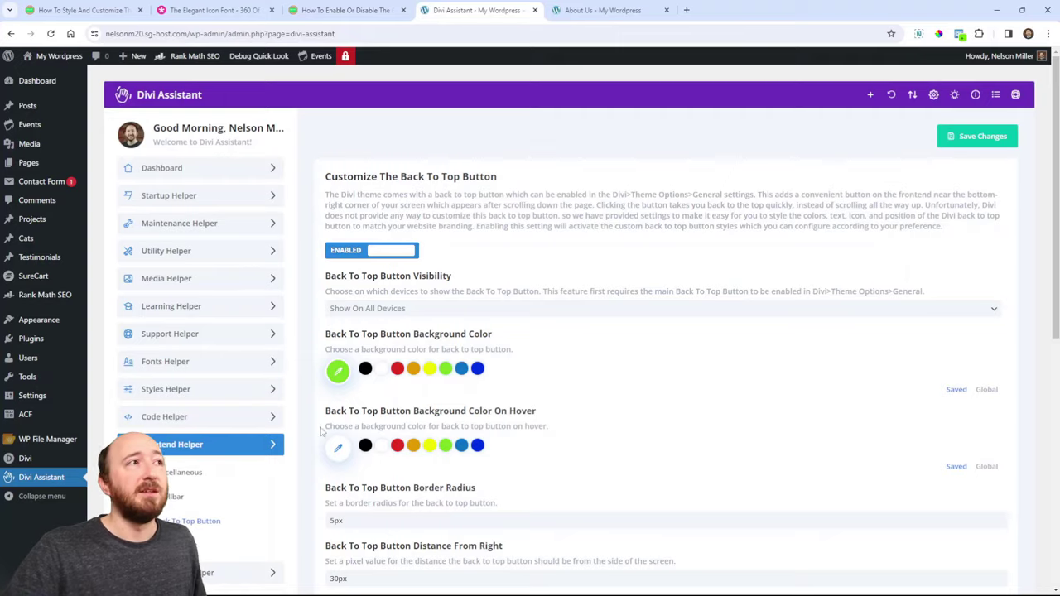